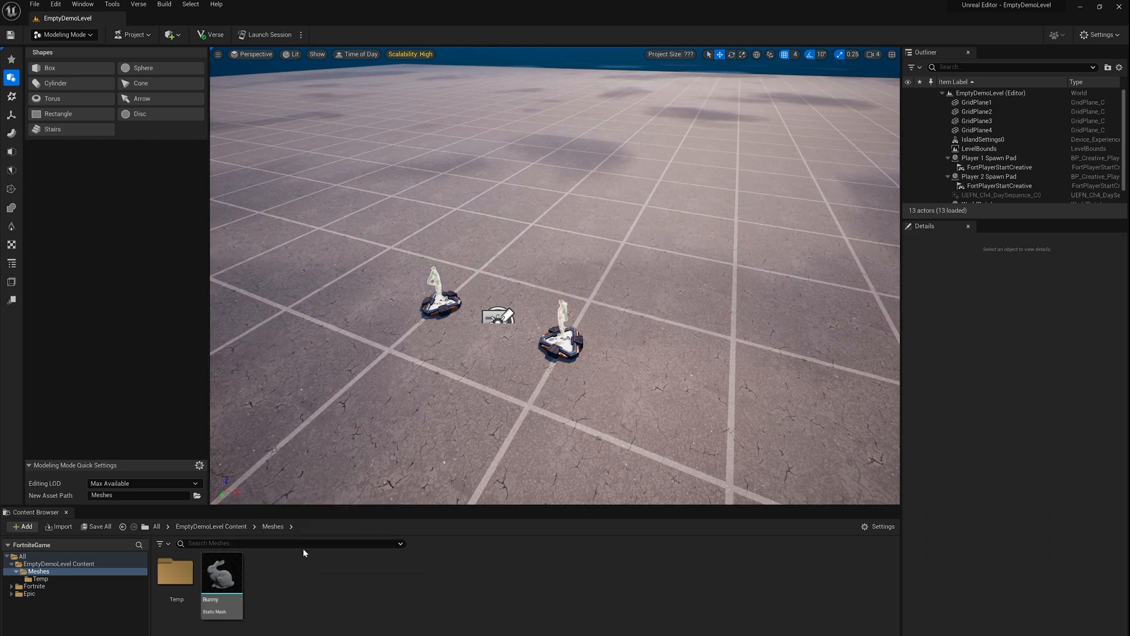
mouse_move(221, 573)
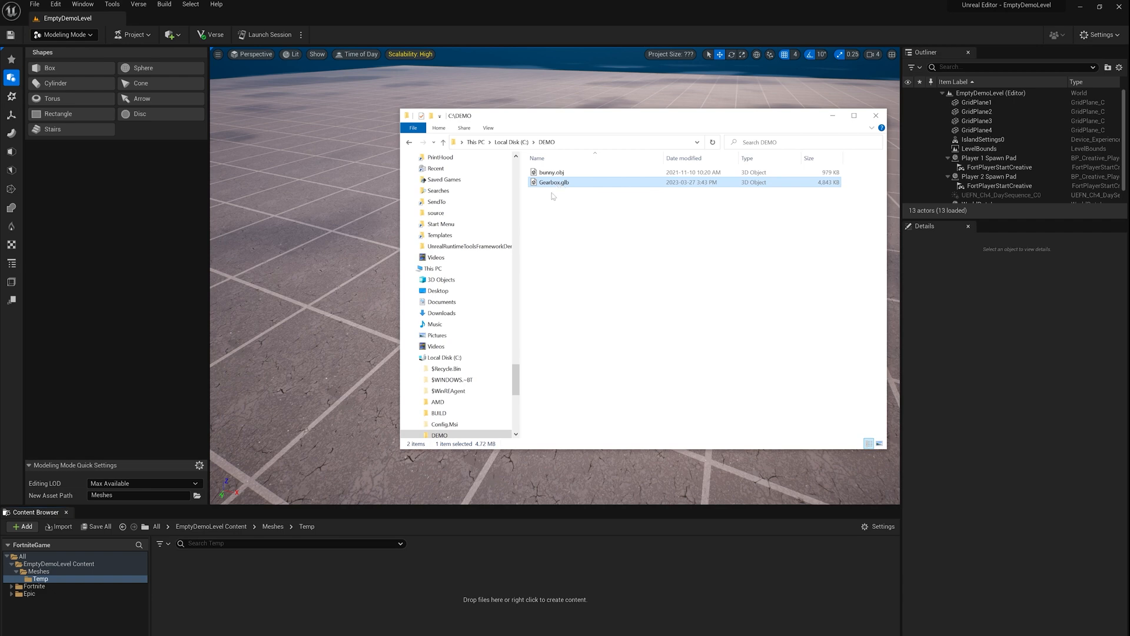
mouse_move(562, 189)
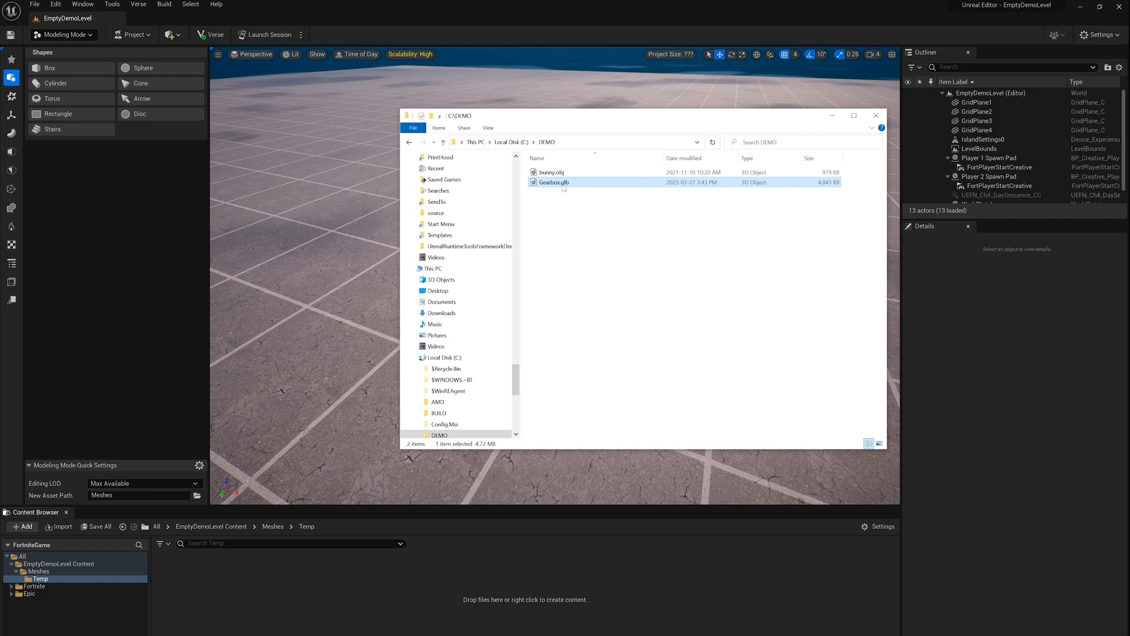
mouse_move(553, 182)
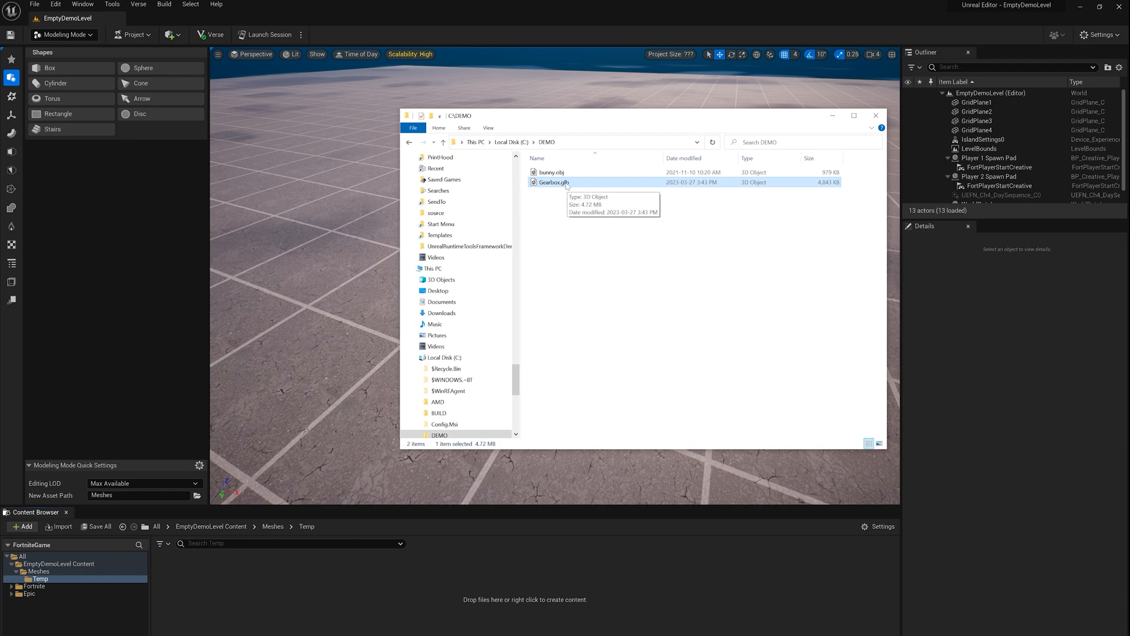
Start the Gearbox.glb import and enable Combine Static Meshes in the static mesh settings.
double_click(553, 182)
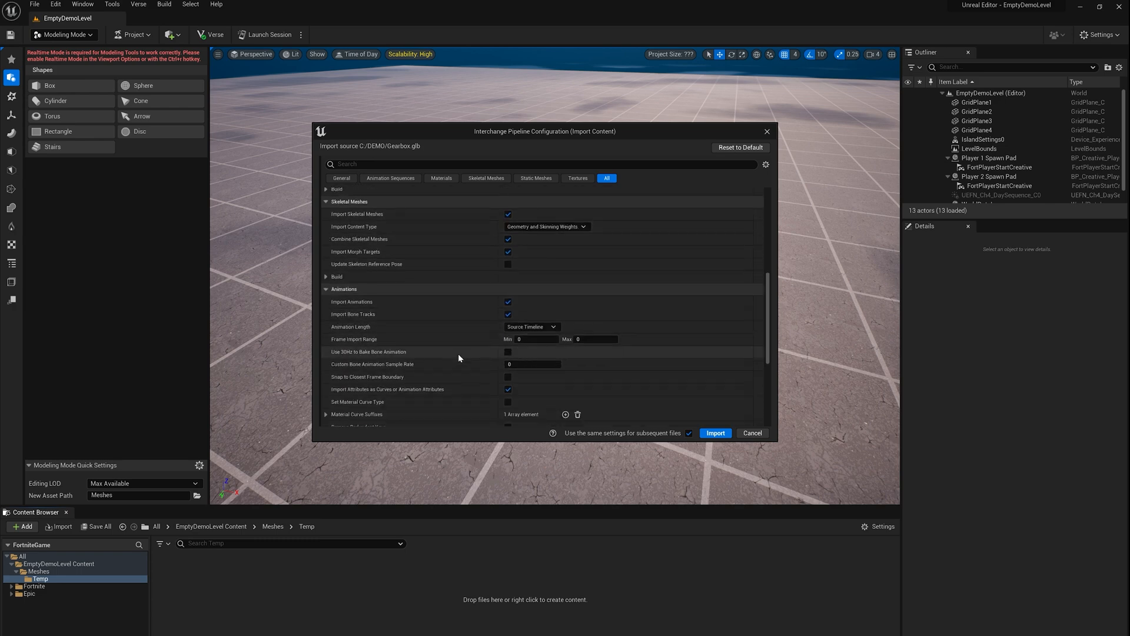
scroll(down, 3)
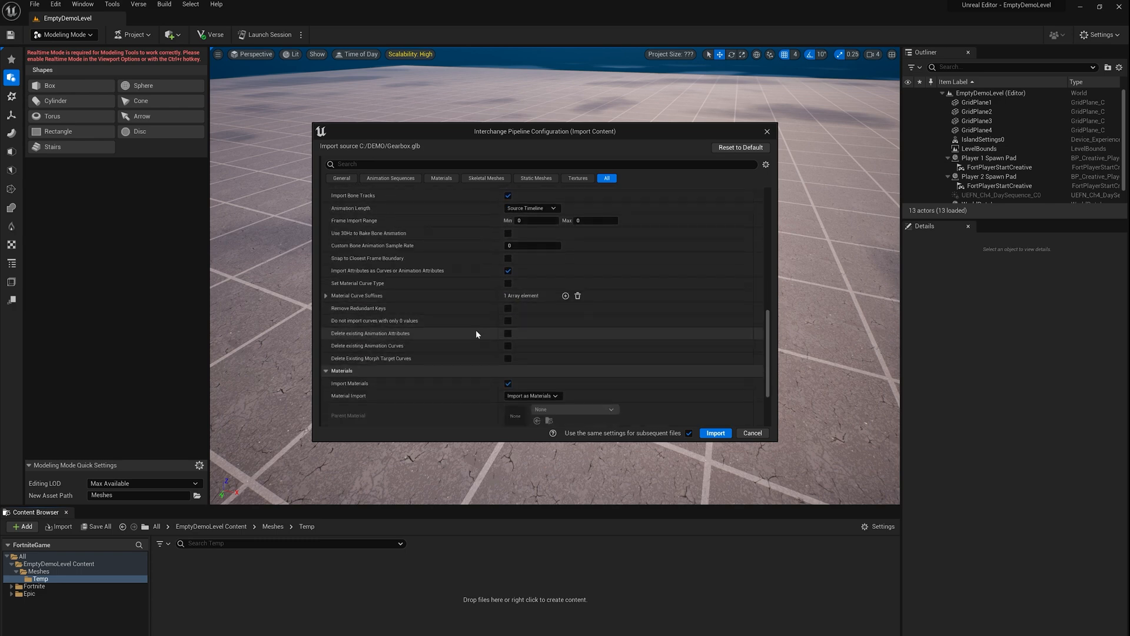
scroll(down, 3)
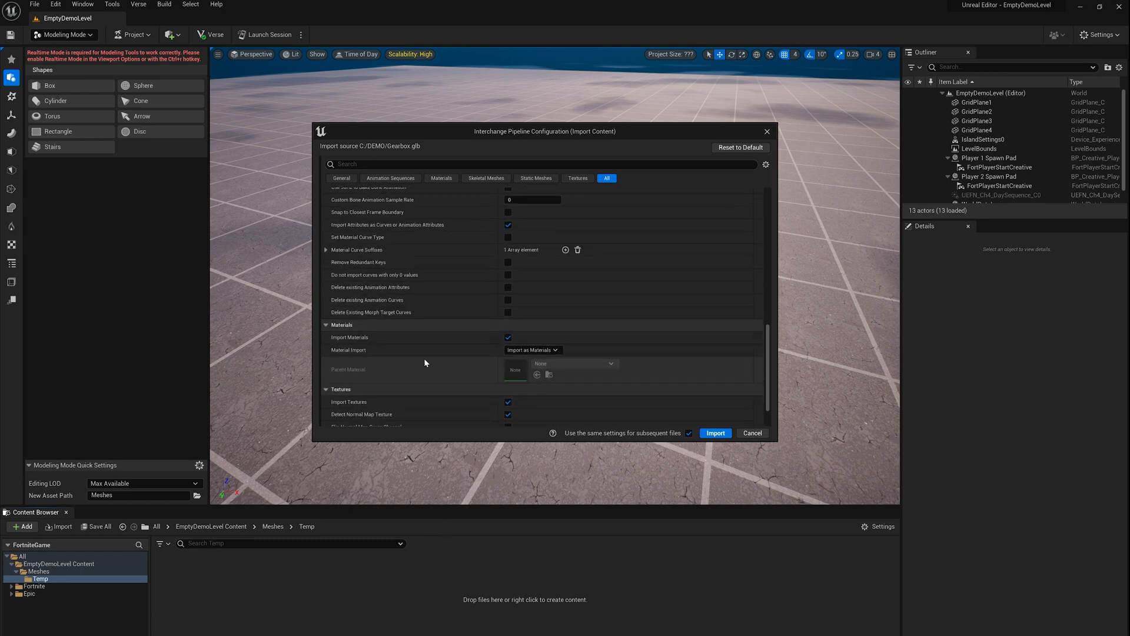
scroll(up, 3)
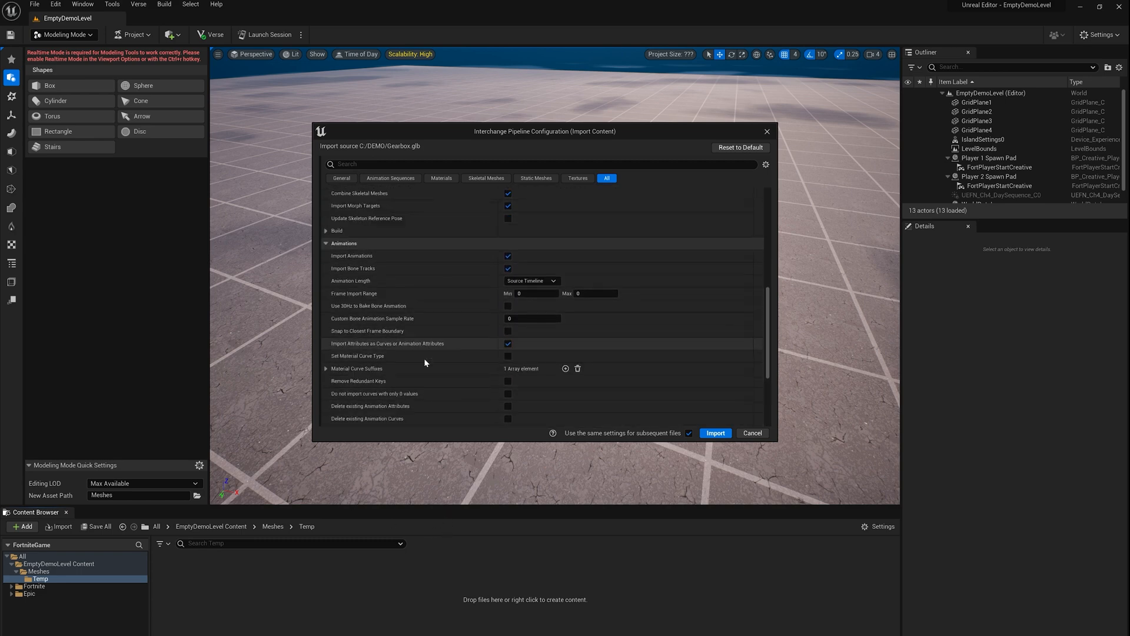
click(536, 178)
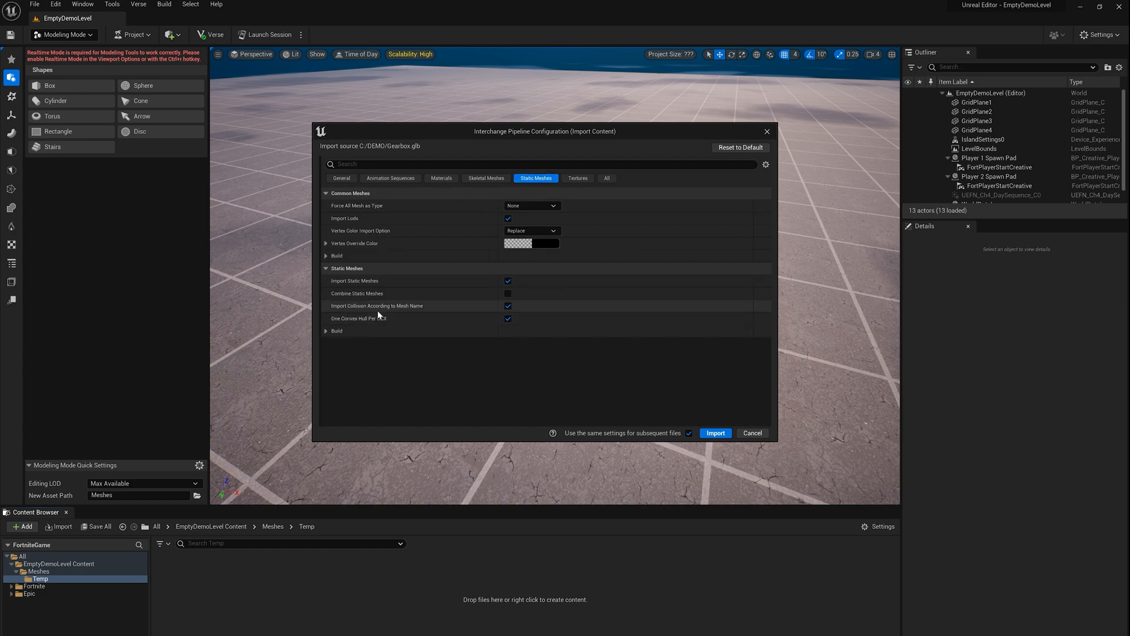
click(507, 293)
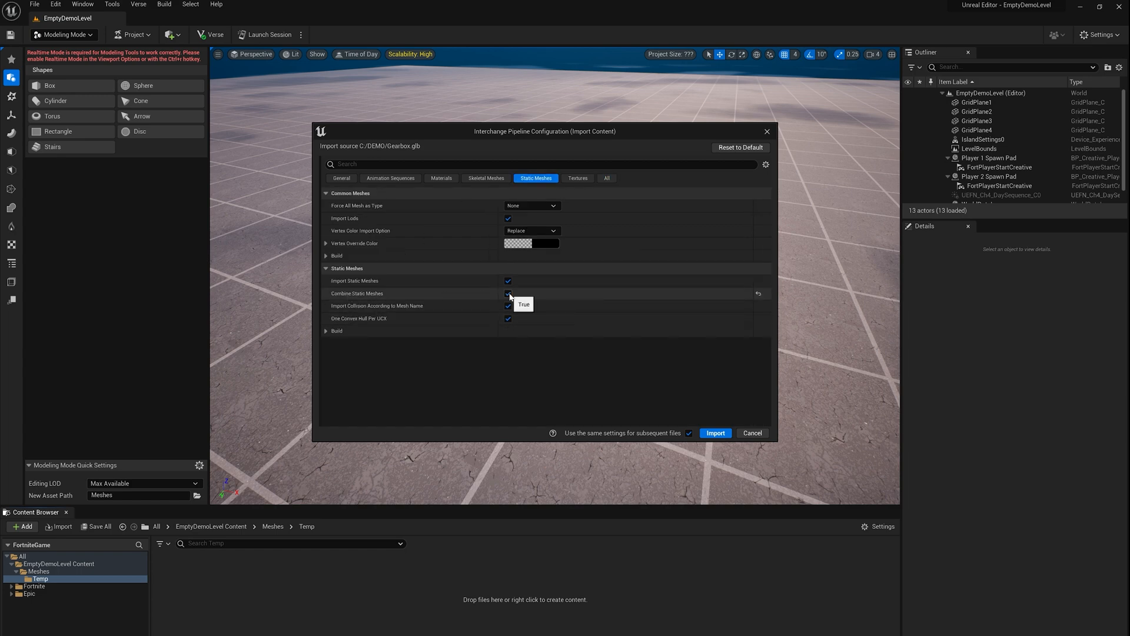
click(508, 293)
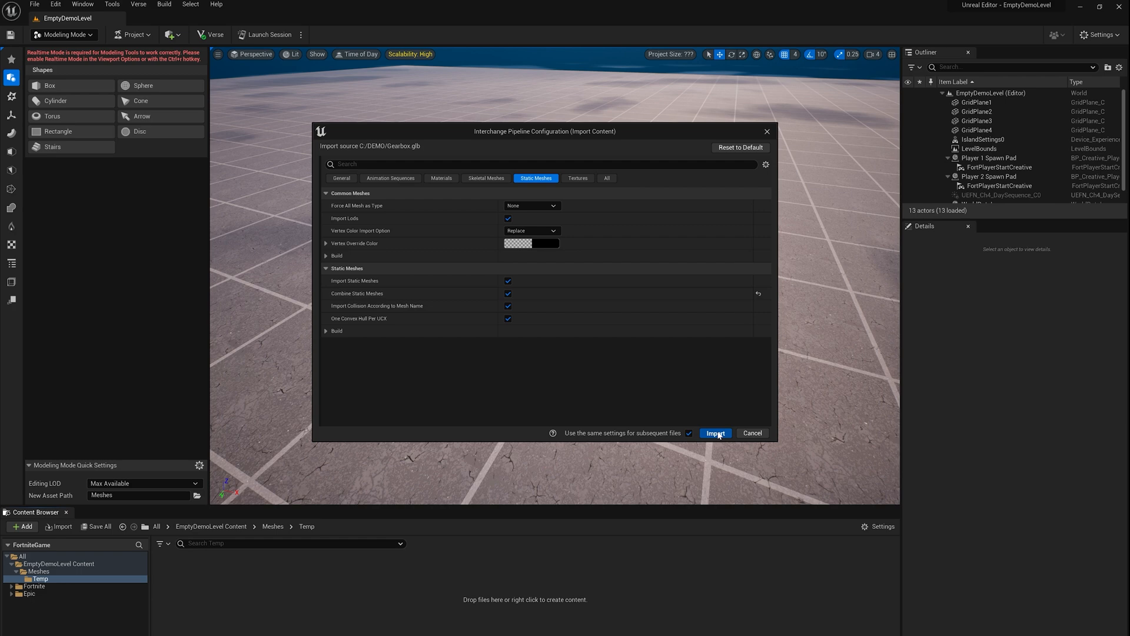
Run the import and select the resulting Gearbox actor in the level.
click(714, 432)
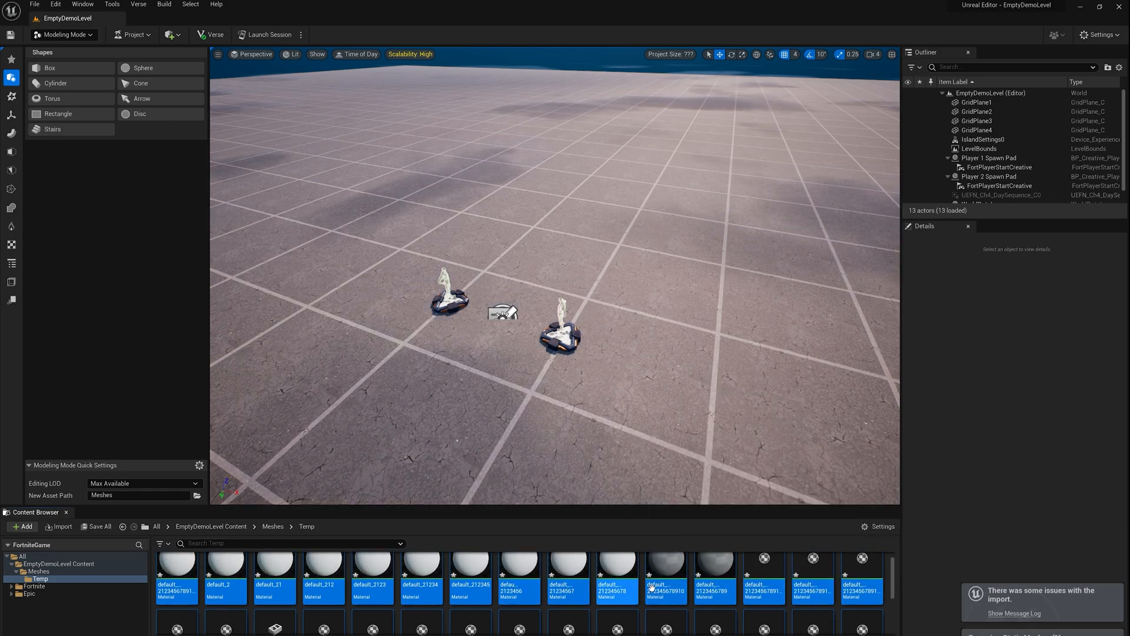
scroll(down, 3)
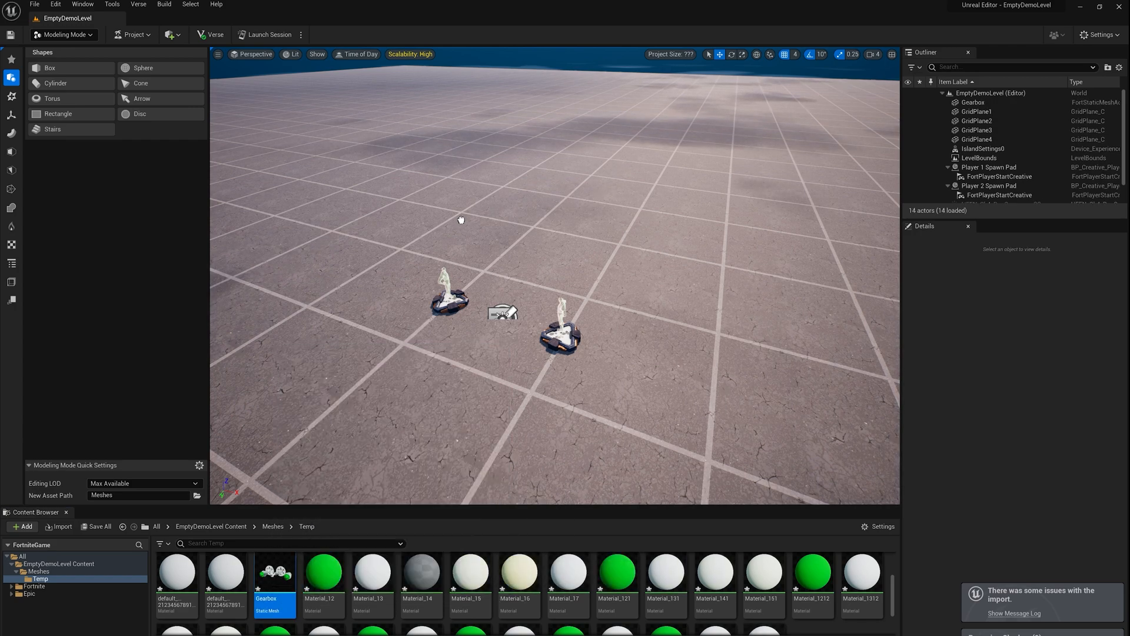
click(972, 102)
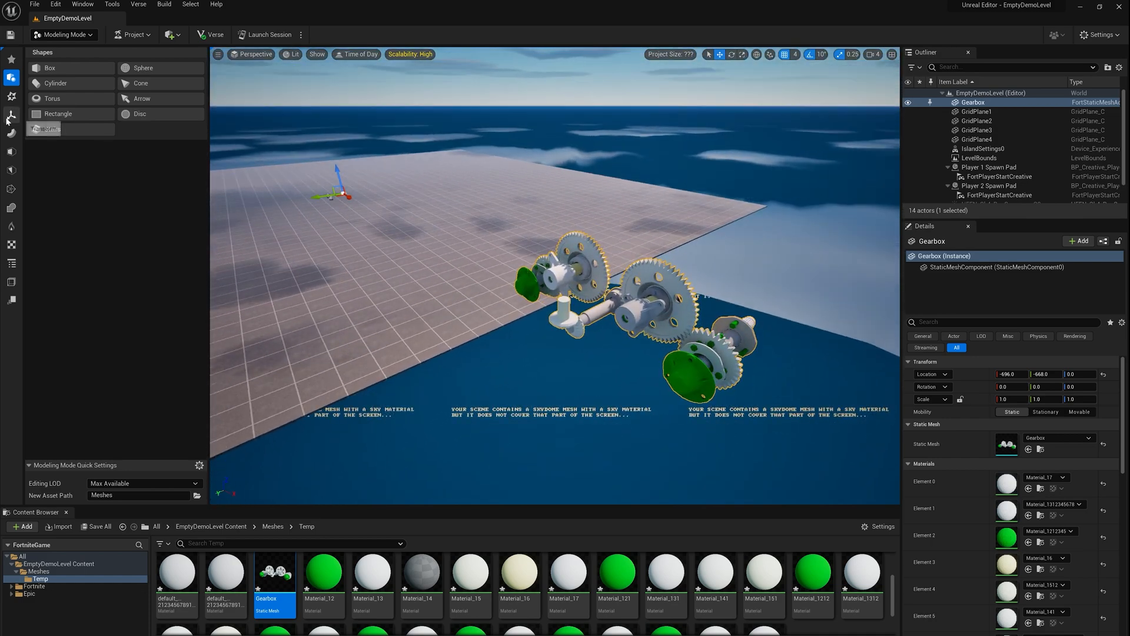
Use Edit Pivot to move the Gearbox pivot to the model's centre and accept it.
click(11, 116)
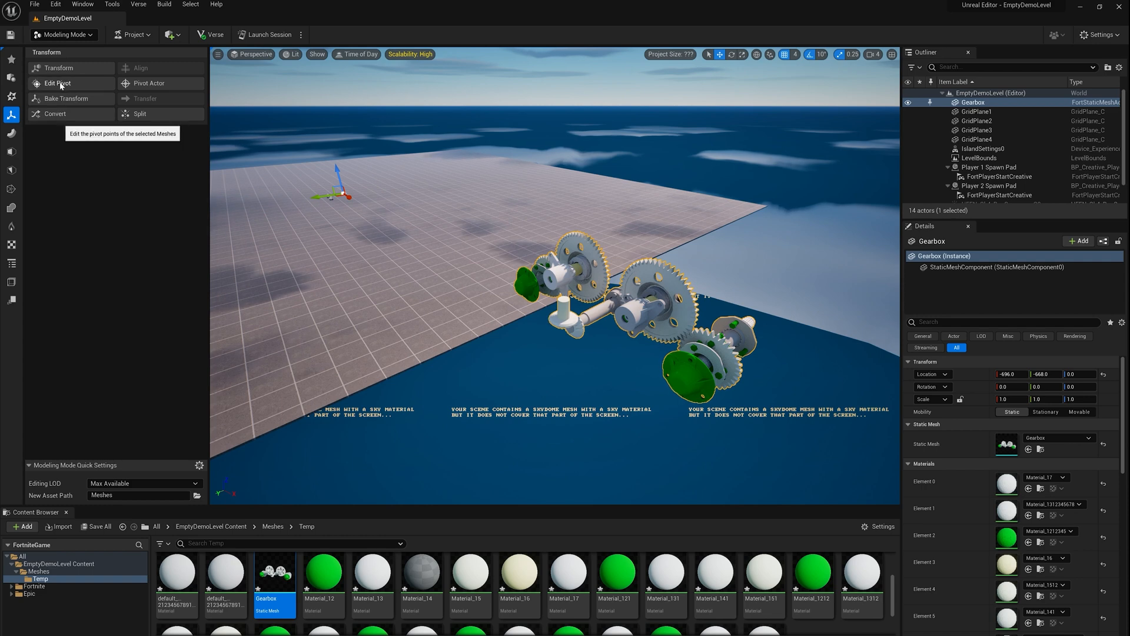
click(58, 83)
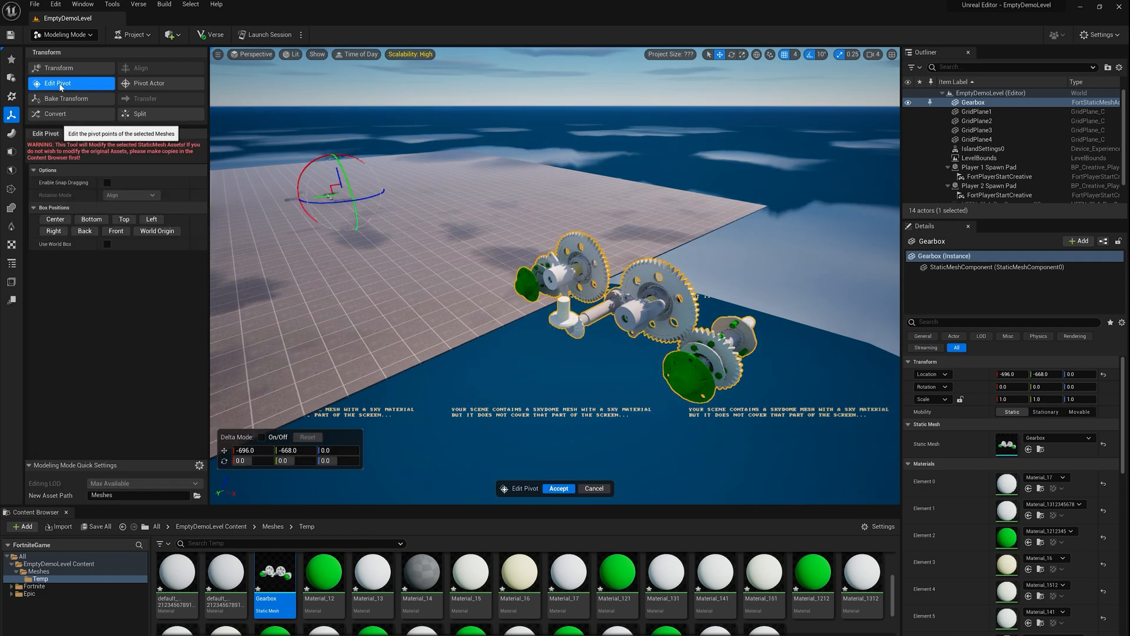
drag(339, 187, 626, 320)
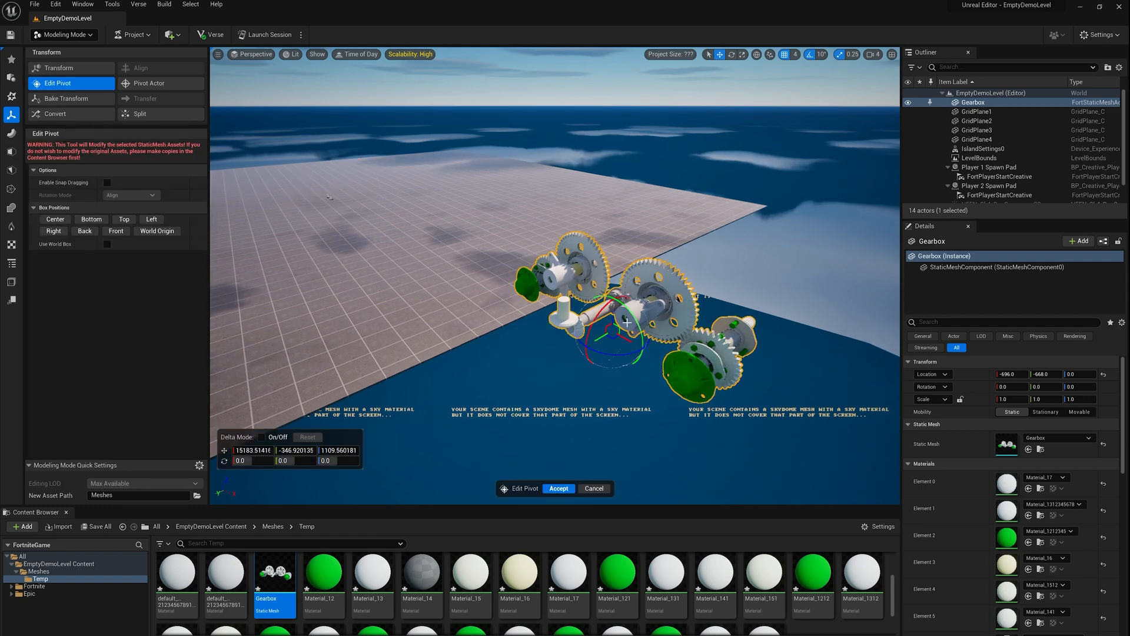
mouse_move(558, 488)
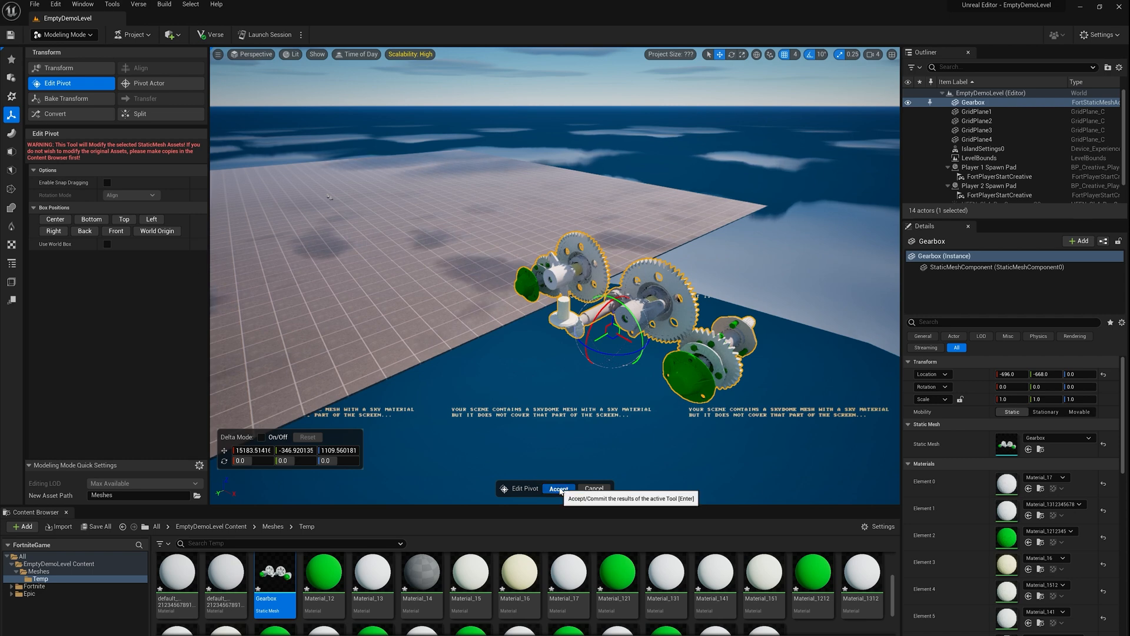
mouse_move(597, 388)
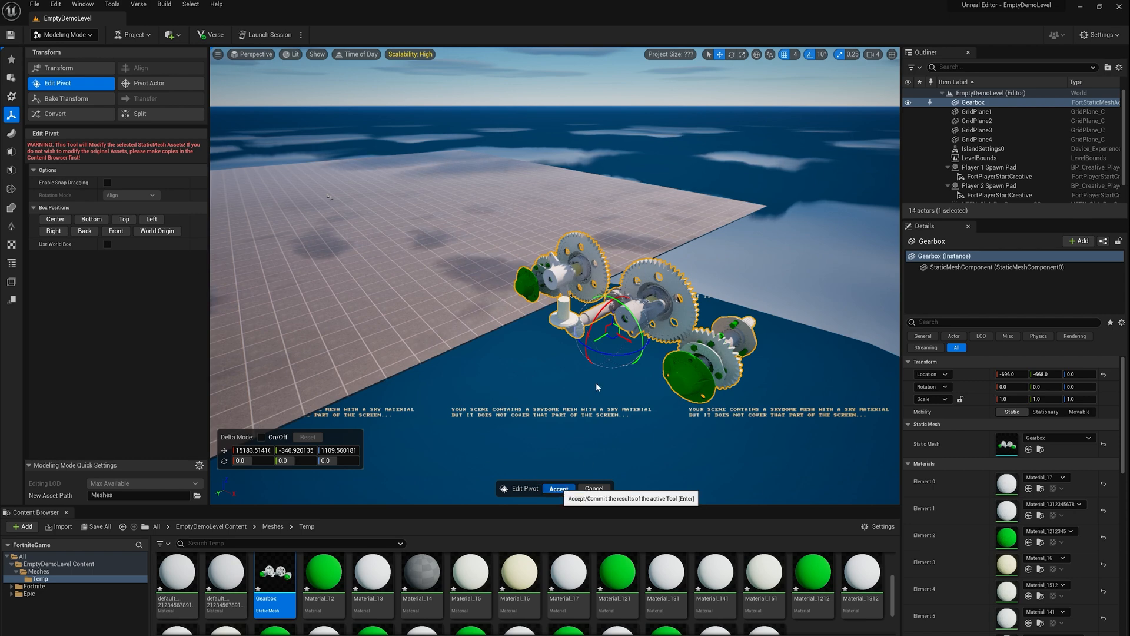
click(558, 488)
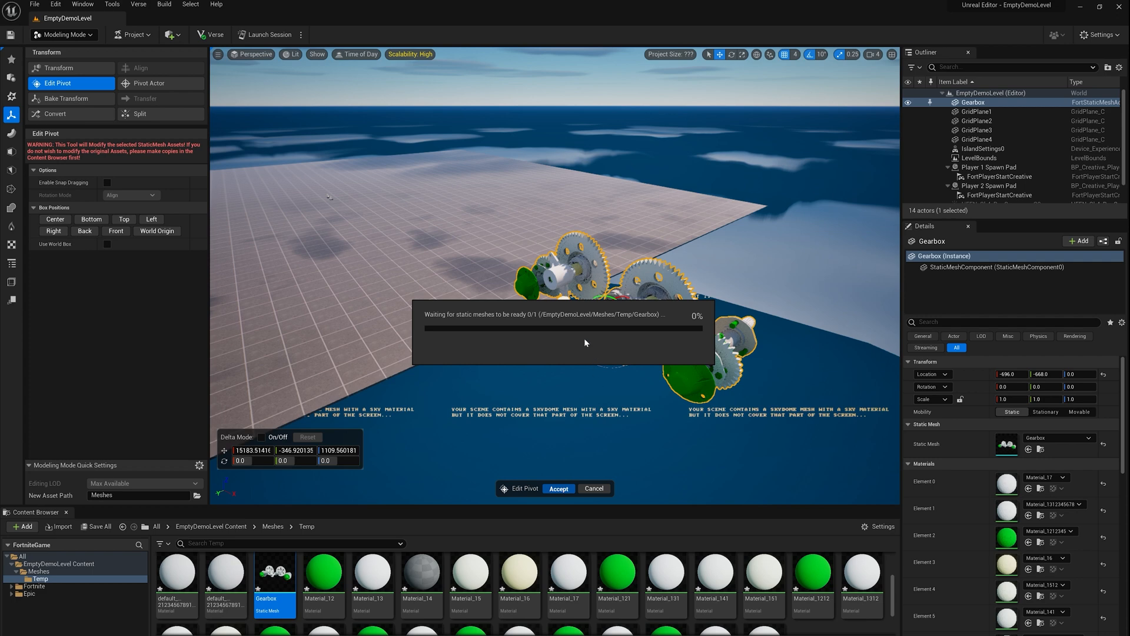
mouse_move(656, 288)
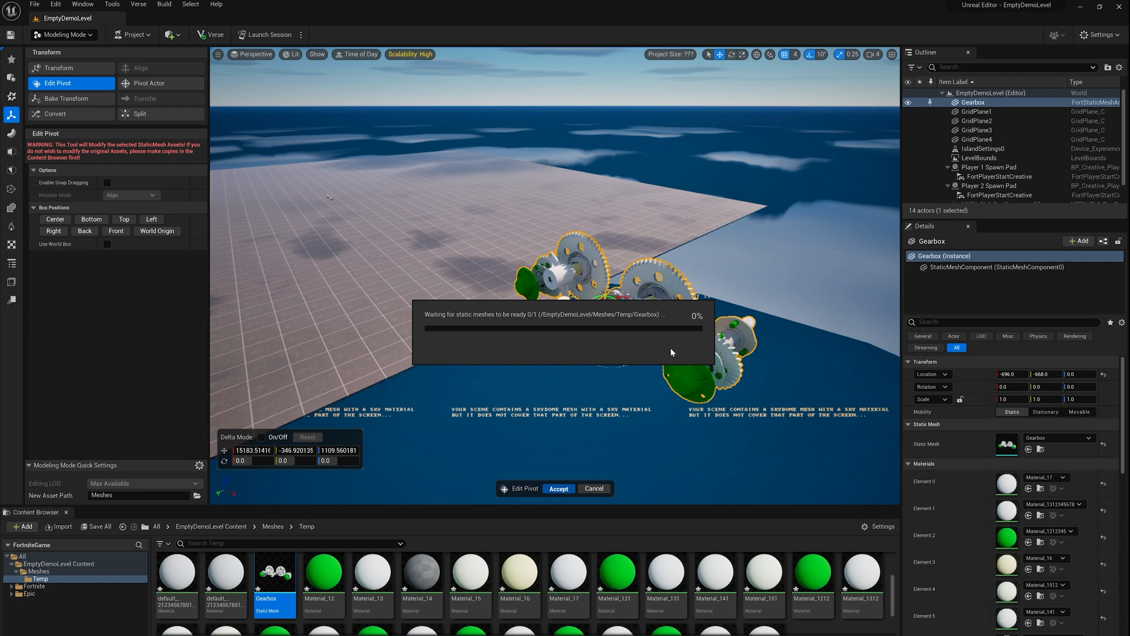
mouse_move(471, 328)
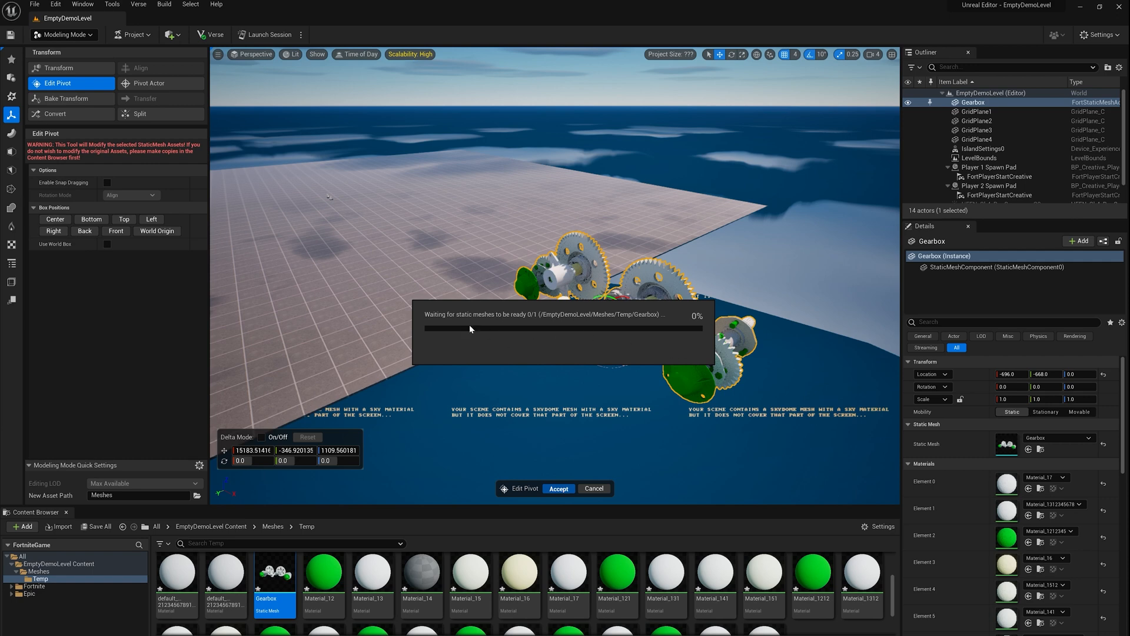
mouse_move(419, 312)
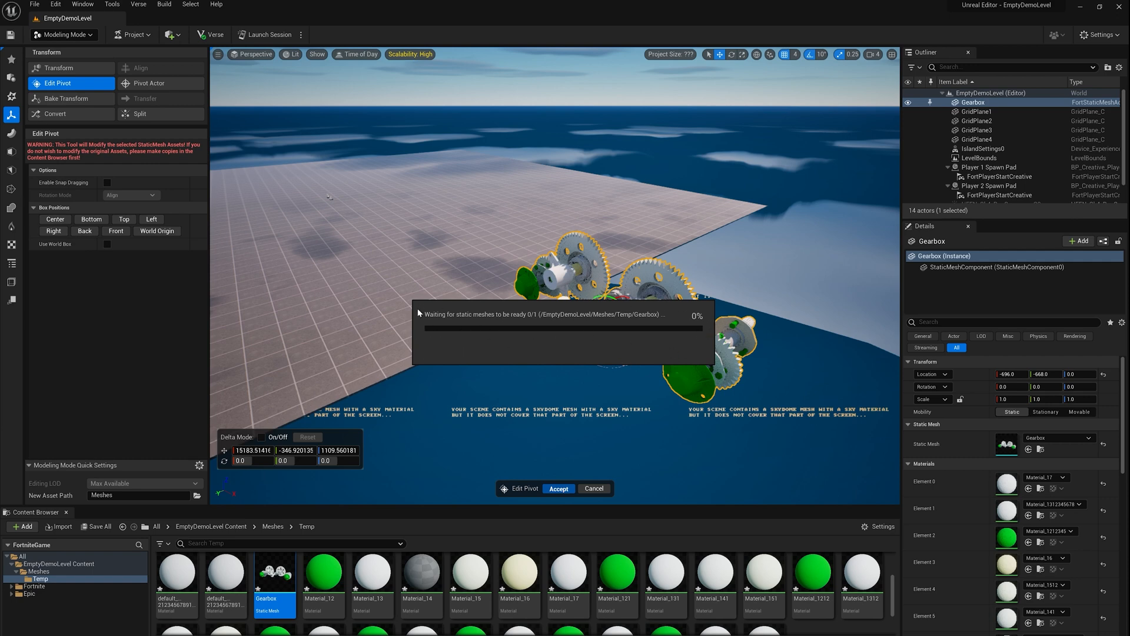
click(558, 488)
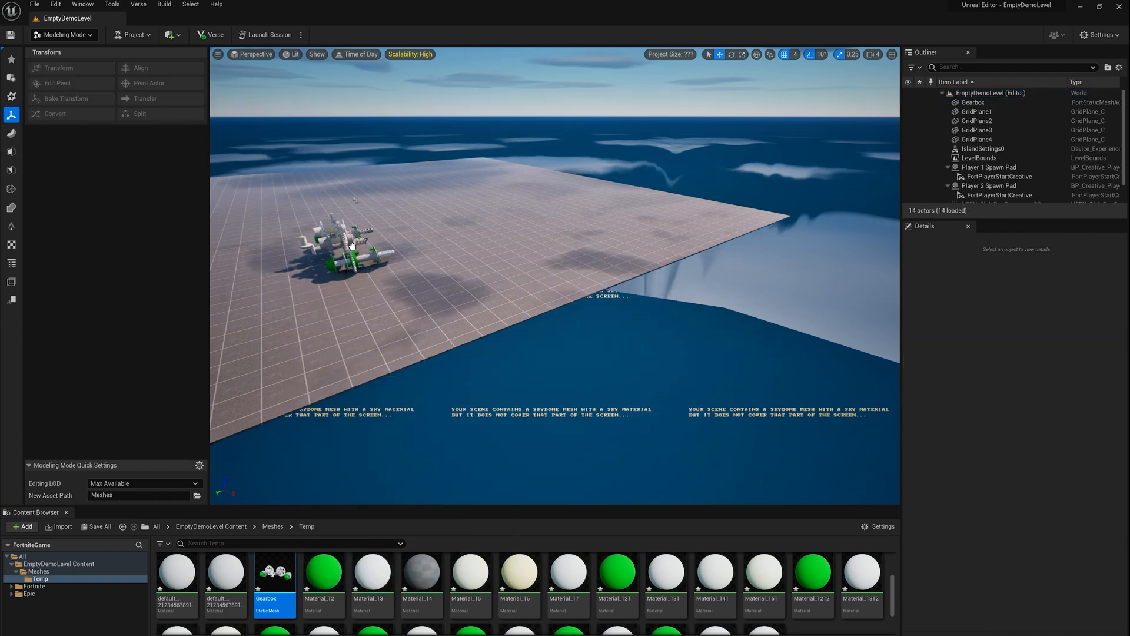
Reselect the Gearbox actor in the level from the Outliner.
click(972, 102)
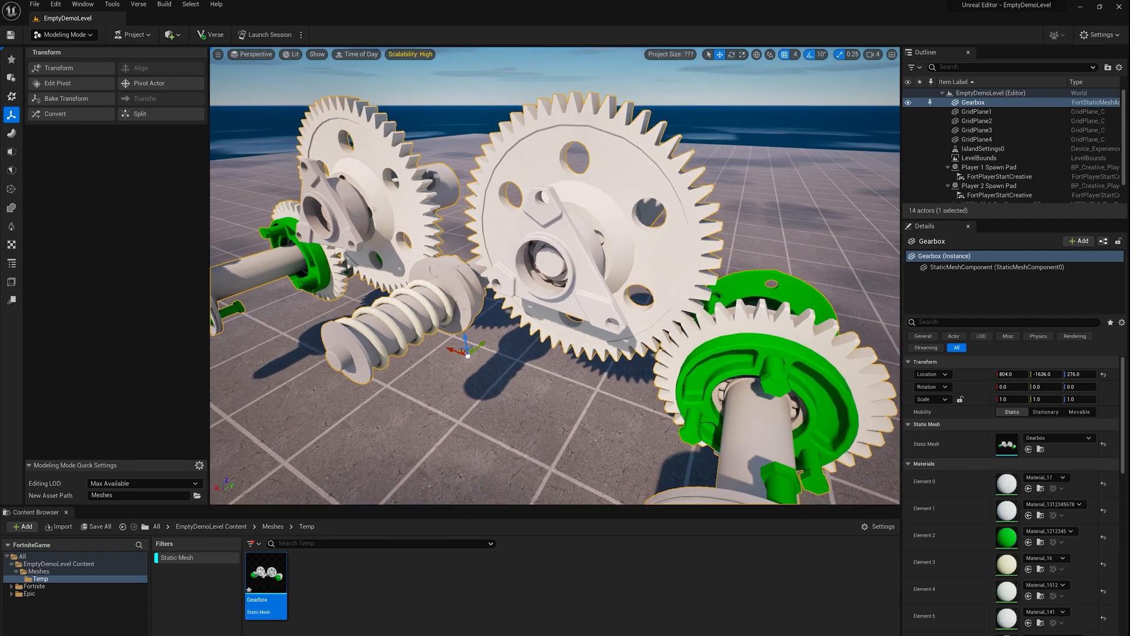
mouse_move(265, 573)
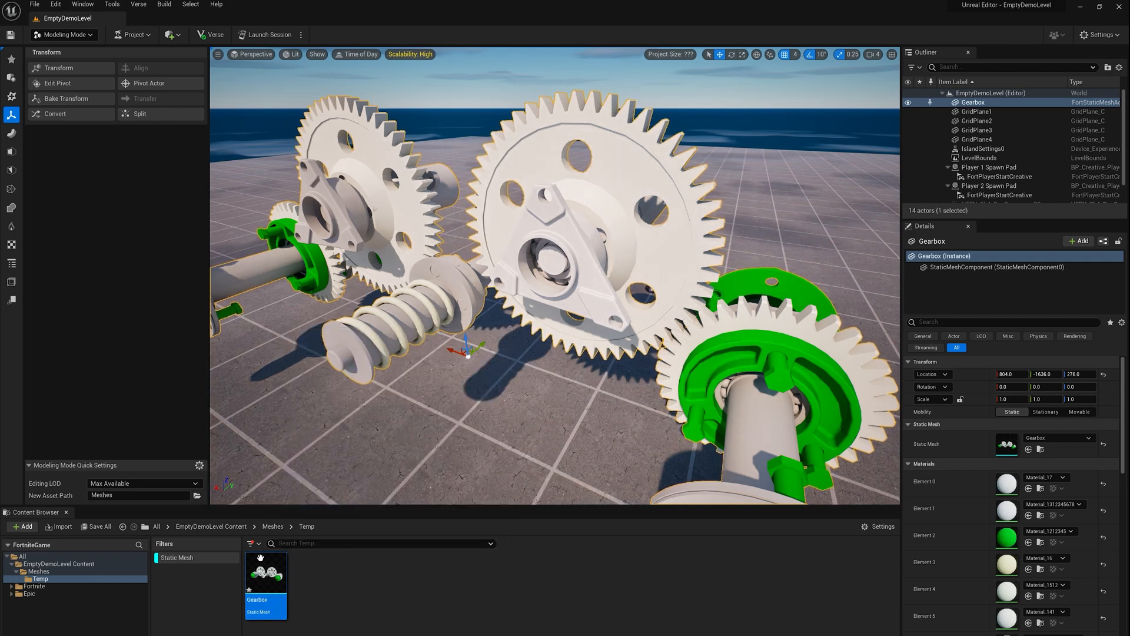
mouse_move(265, 572)
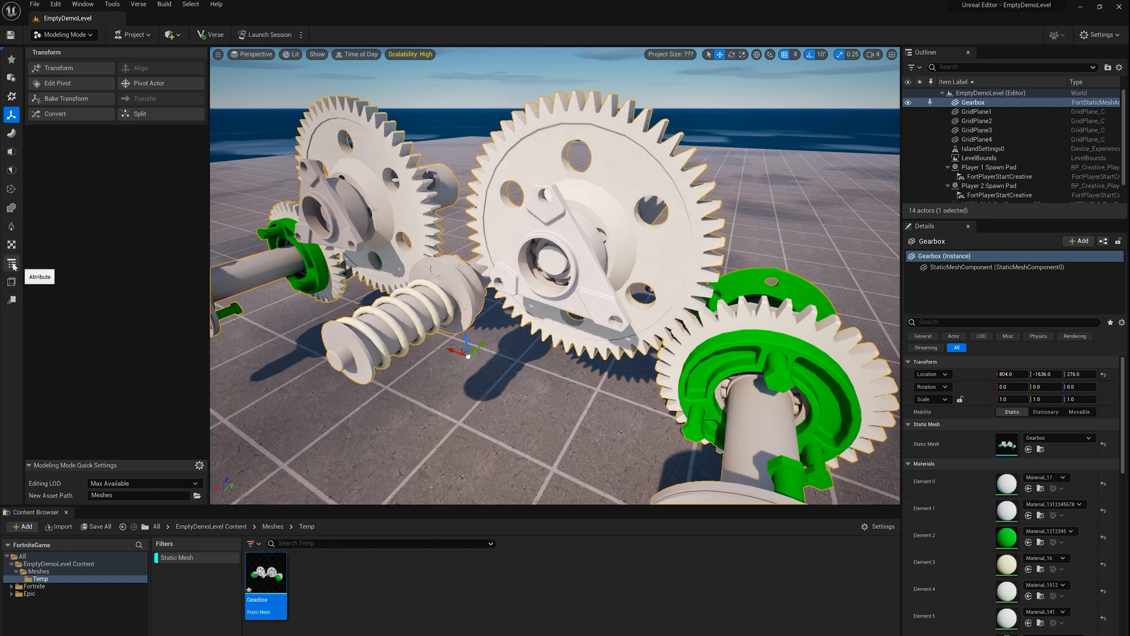
Run the Mesh Inspector on the Gearbox to review edges and statistics, then complete it.
click(12, 265)
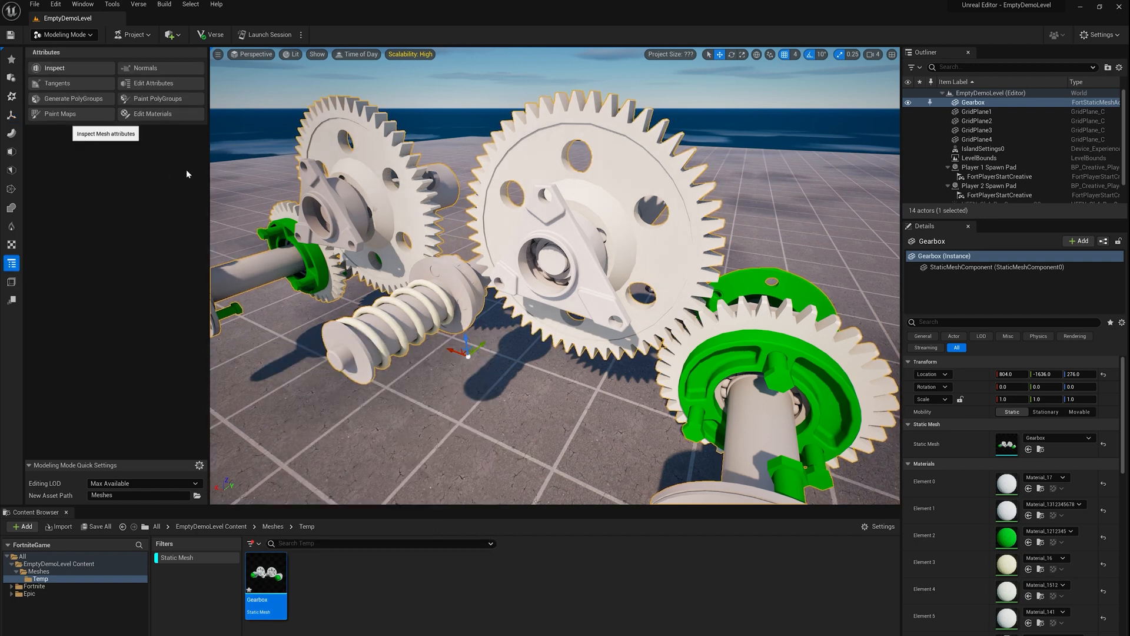
click(54, 68)
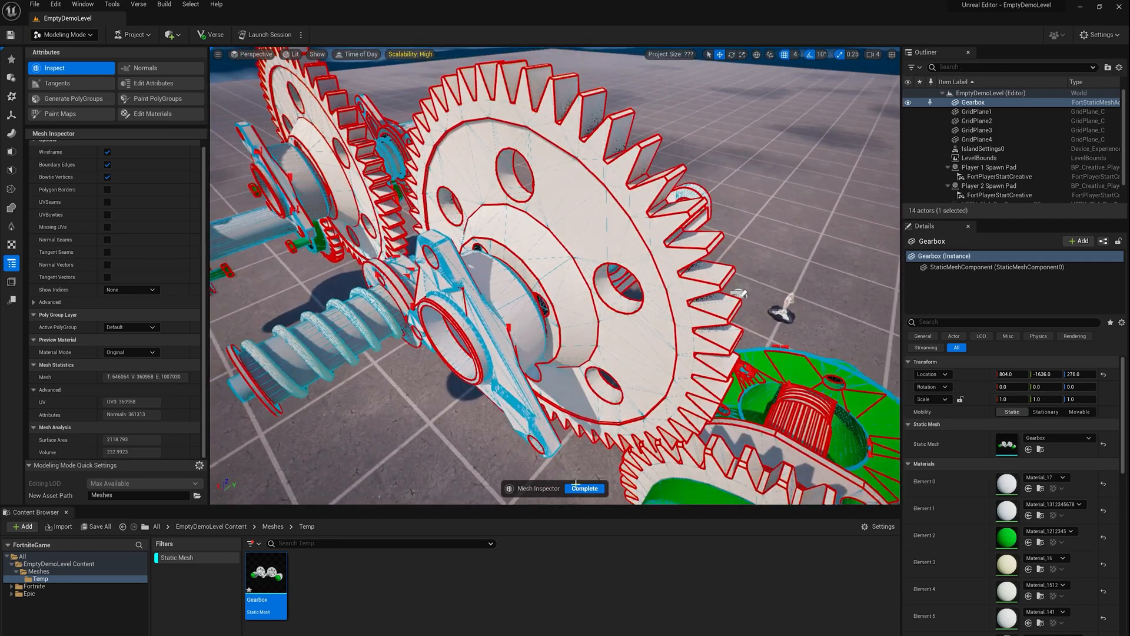
click(585, 488)
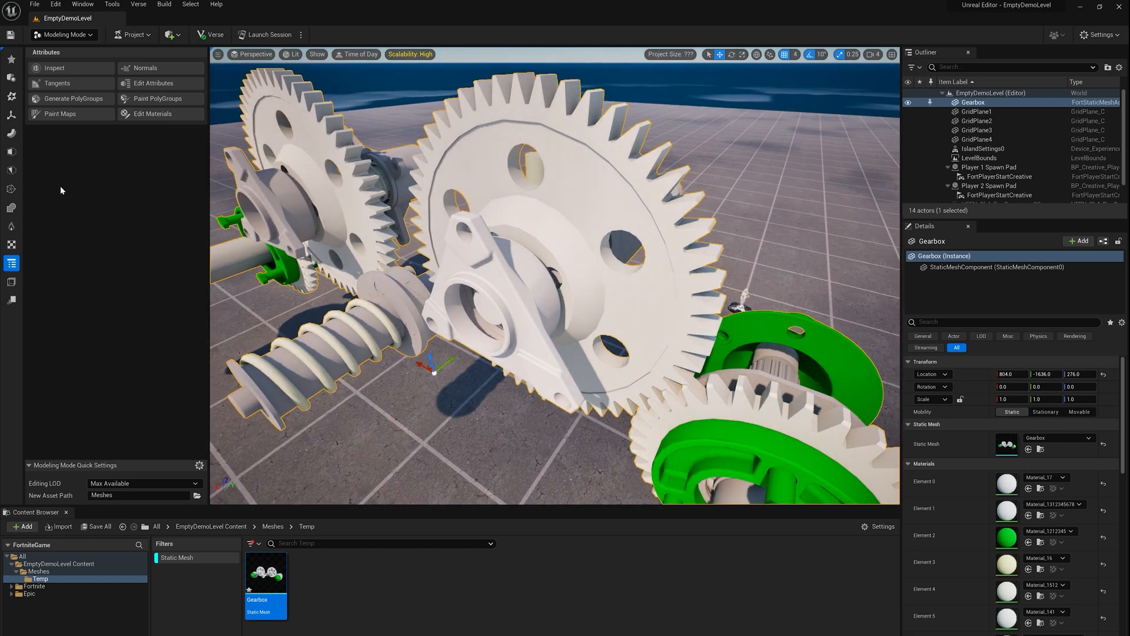
mouse_move(12, 189)
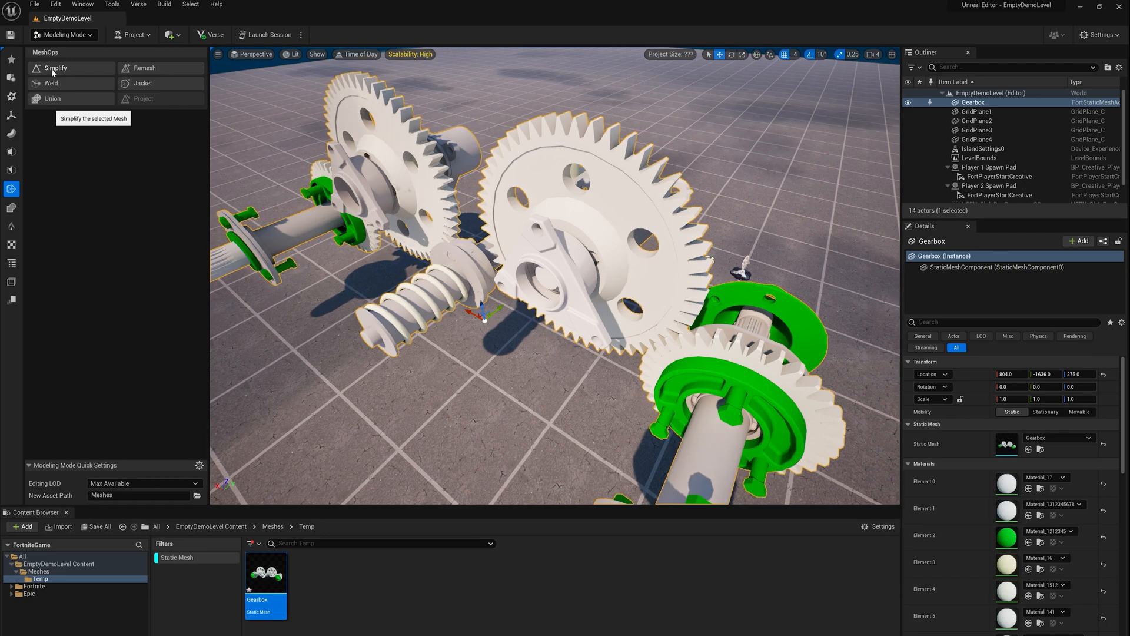
mouse_move(305, 158)
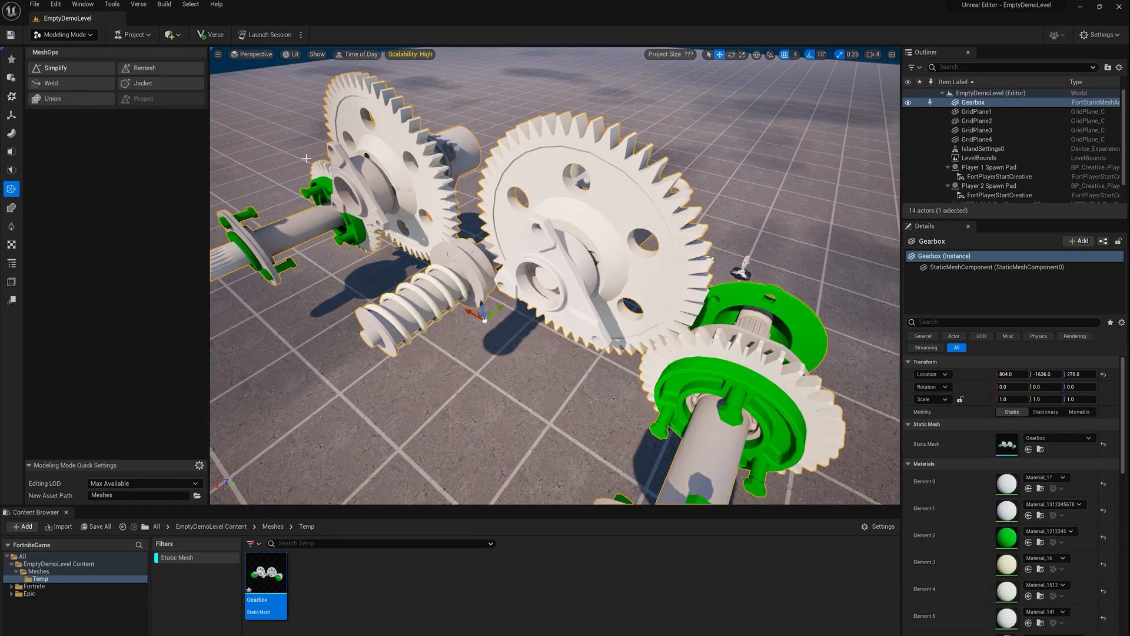
Start the Simplify tool on the Gearbox at 50 percent with mesh element visualization hidden.
click(55, 68)
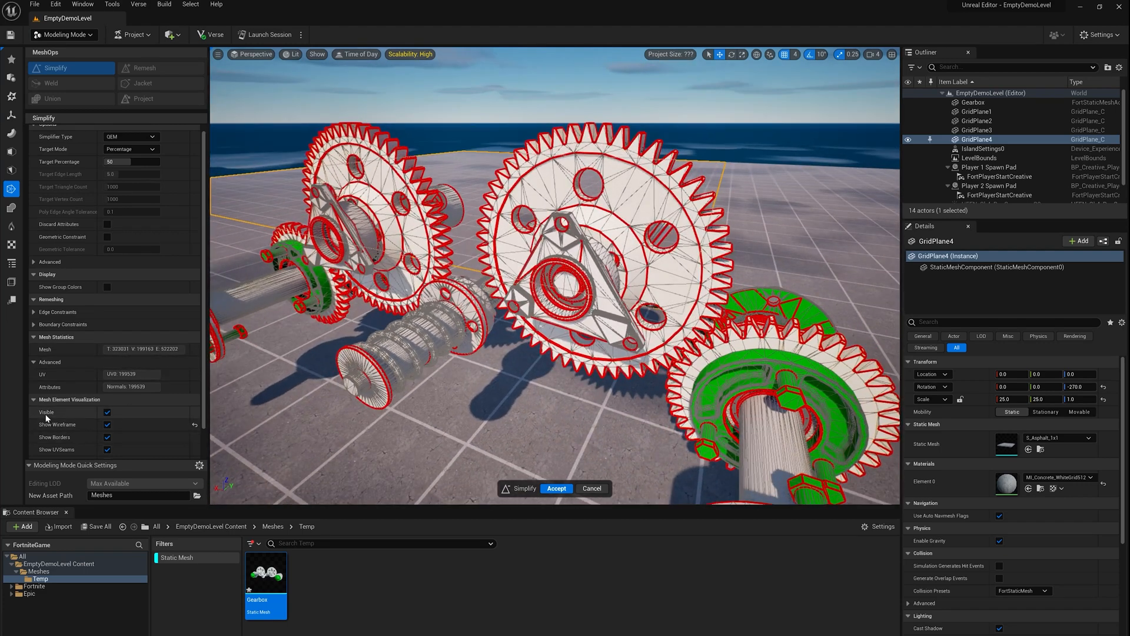
click(107, 411)
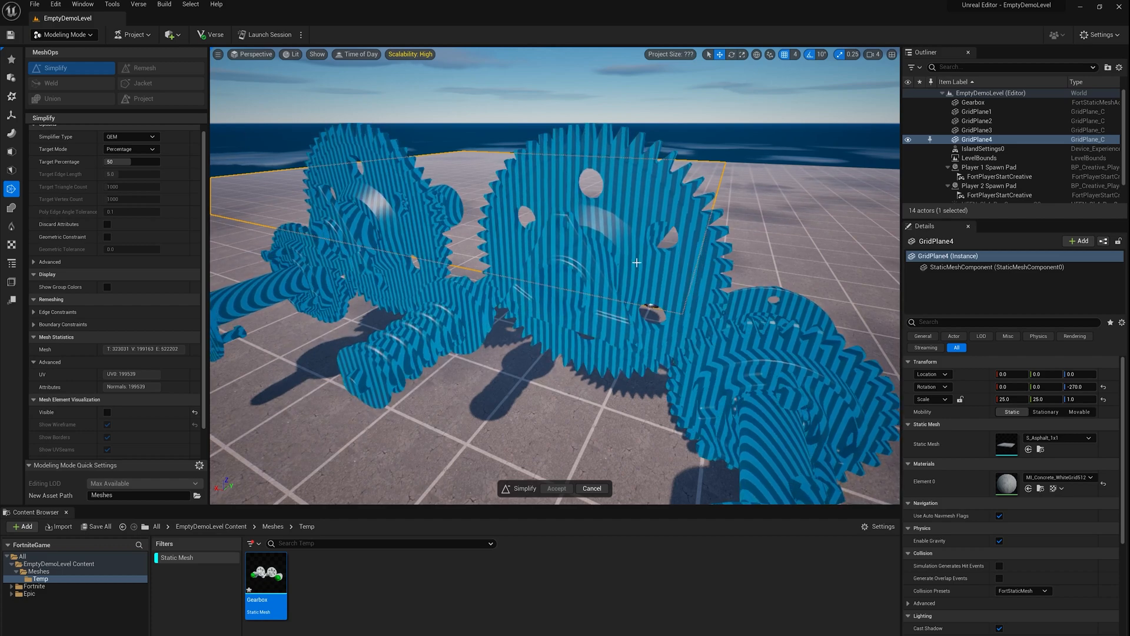
click(556, 488)
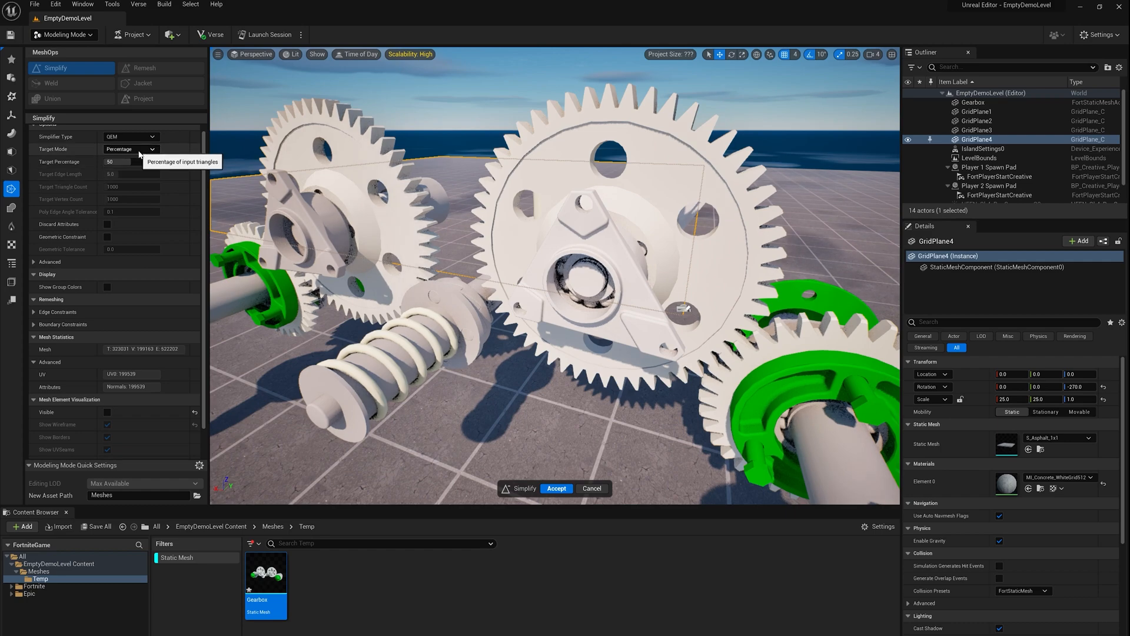
Preview triangle-count targets of 10000, 4000 and 40000, then cancel the simplification.
click(130, 149)
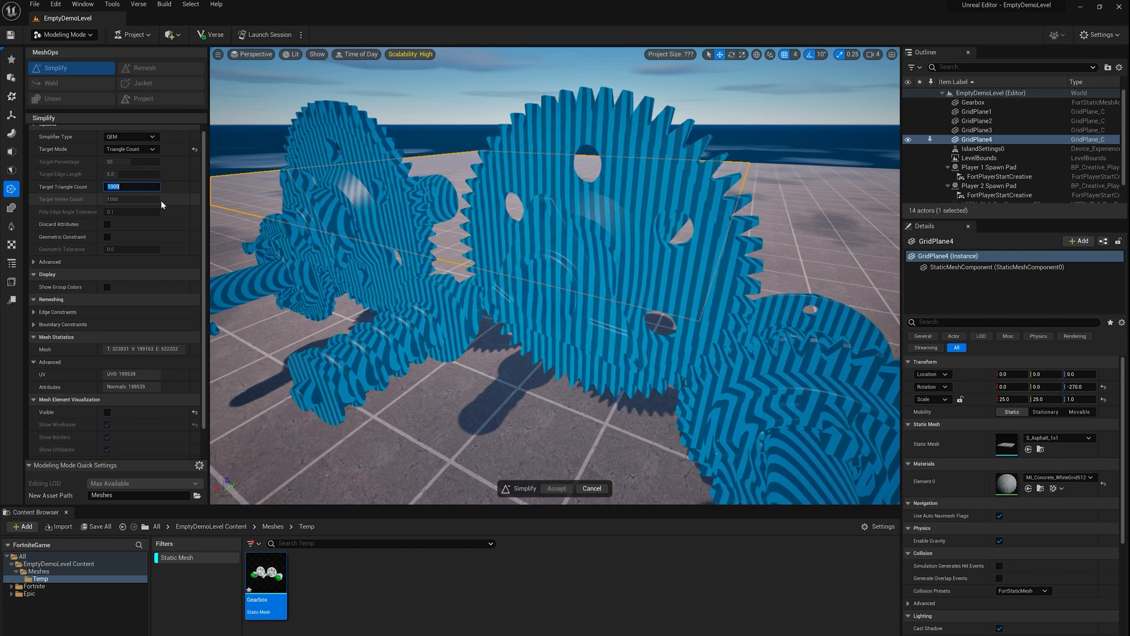
text(10000)
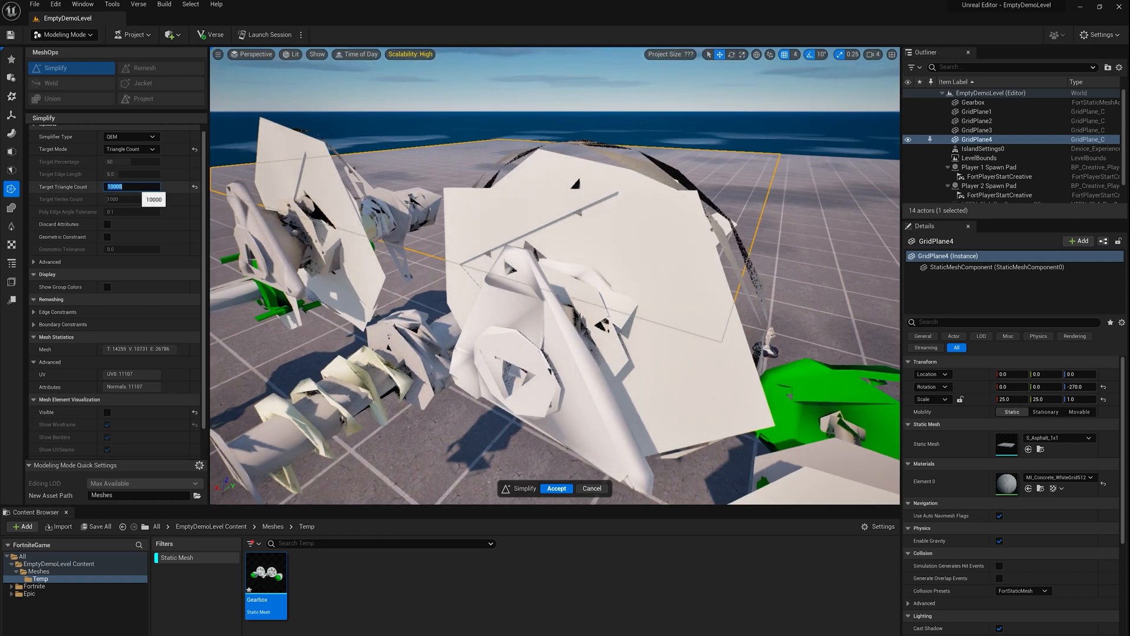
text(4000)
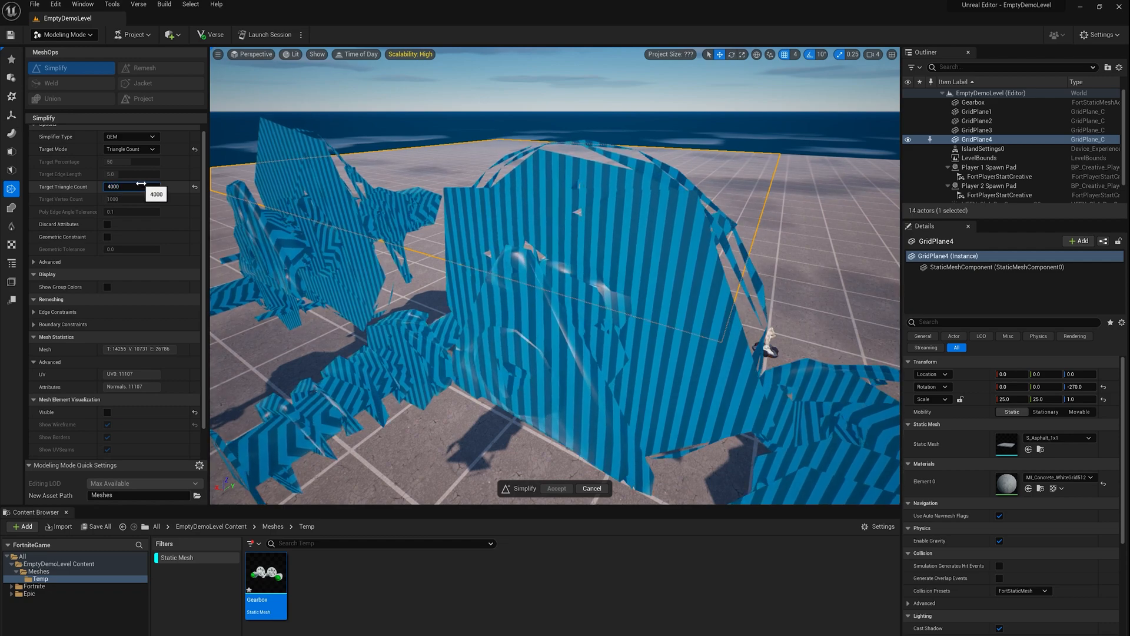
text(40000)
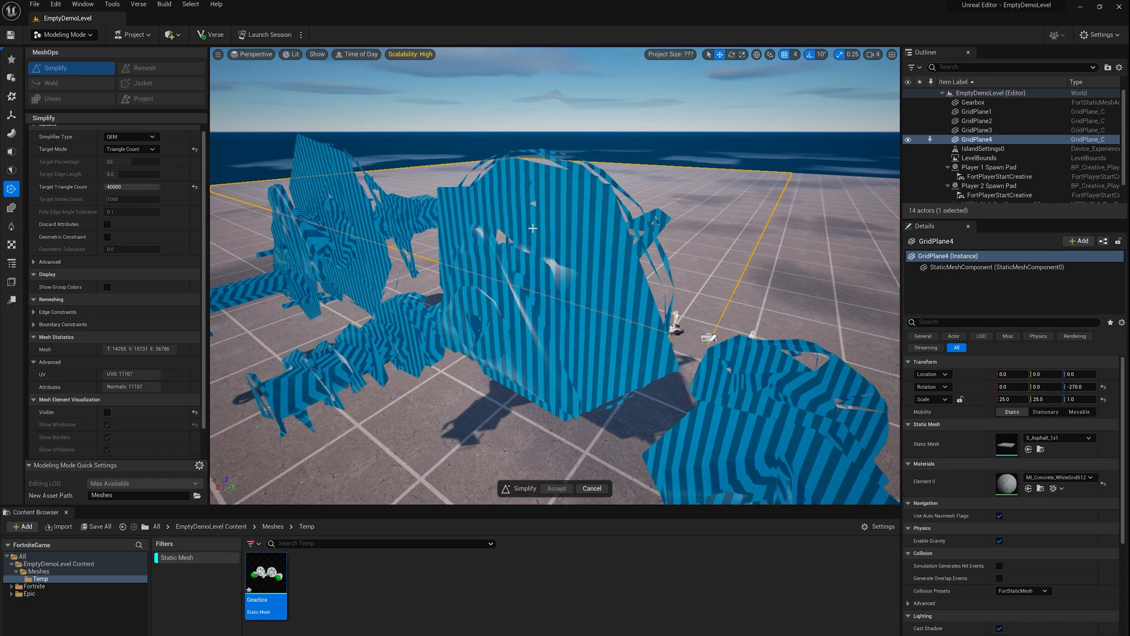
click(555, 488)
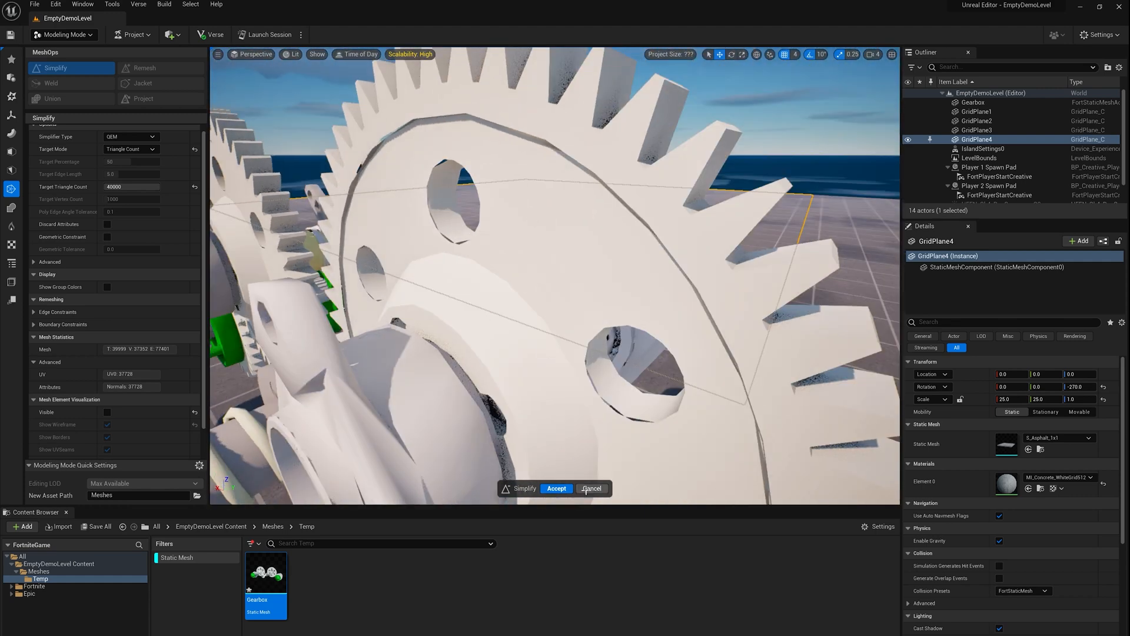
click(555, 488)
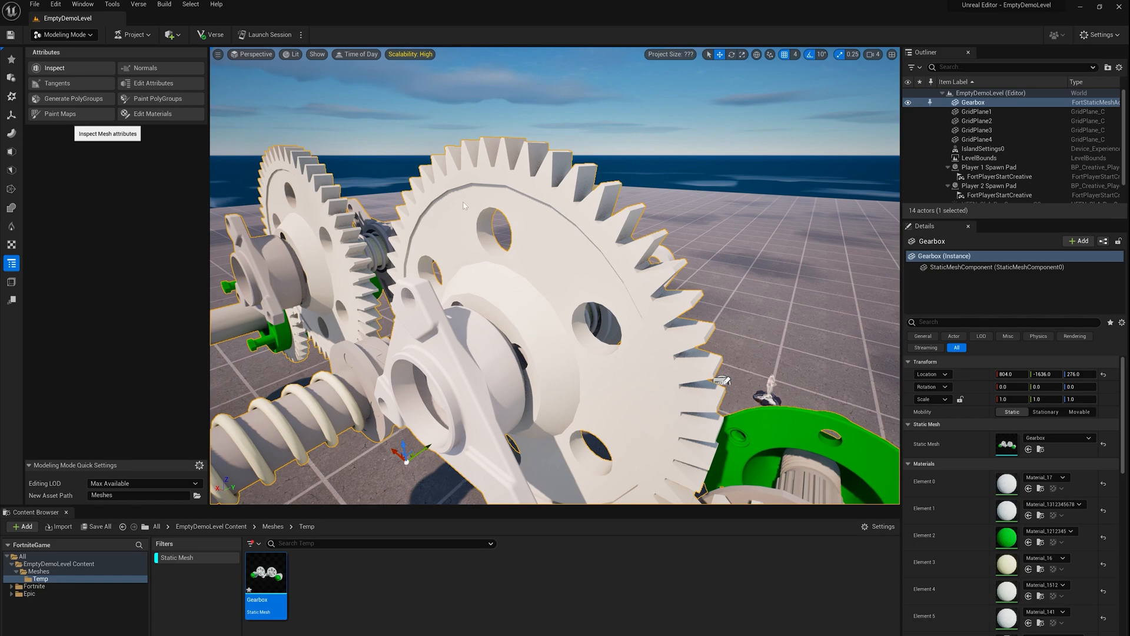
Inspect the Gearbox mesh statistics again and complete the inspection.
click(54, 68)
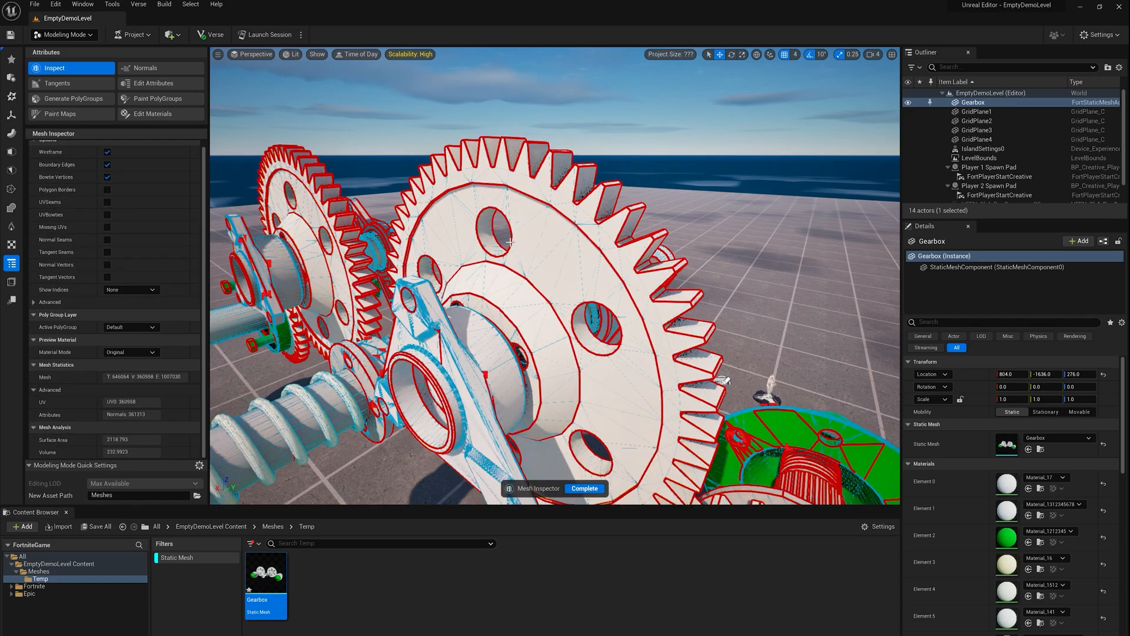
scroll(down, 3)
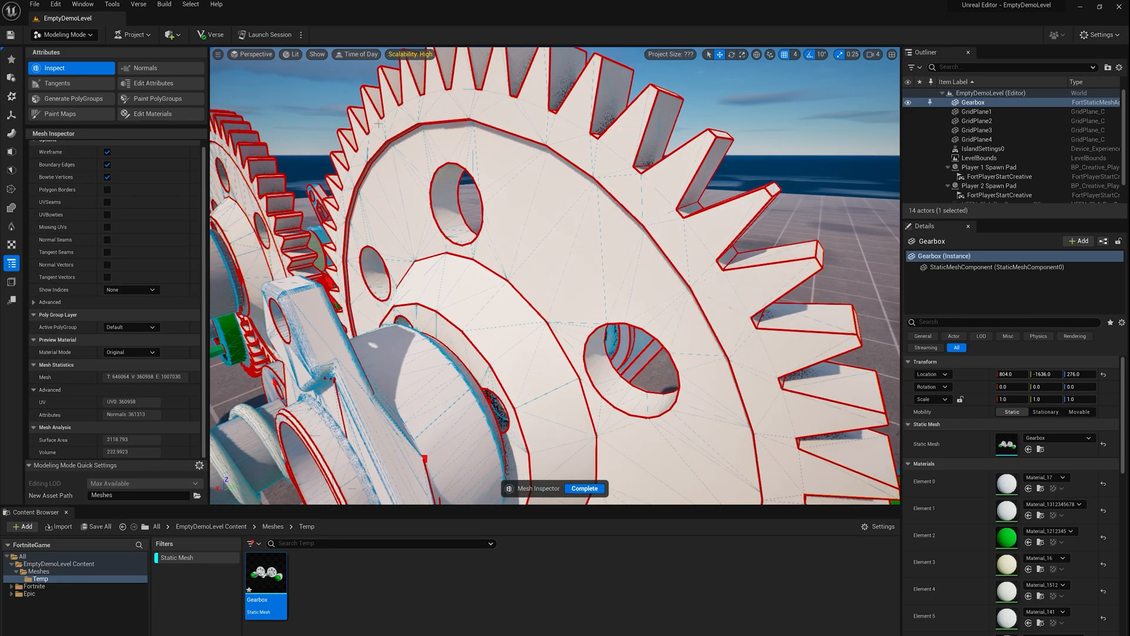
click(584, 488)
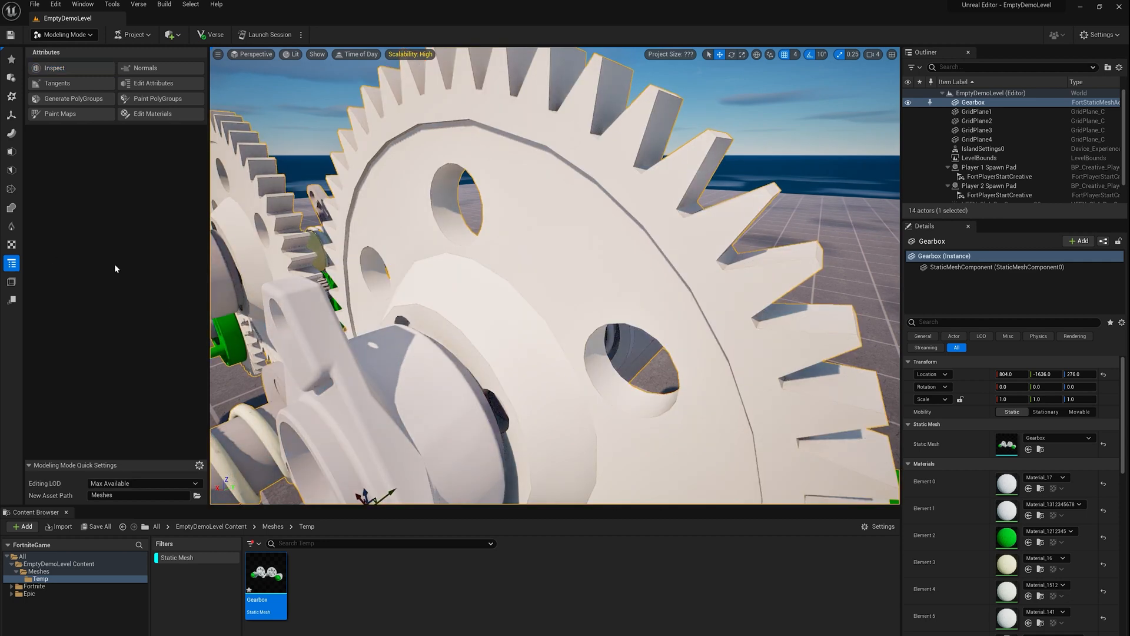
Weld the Gearbox mesh's coincident edges with the MeshOps Weld tool and accept the result.
click(10, 189)
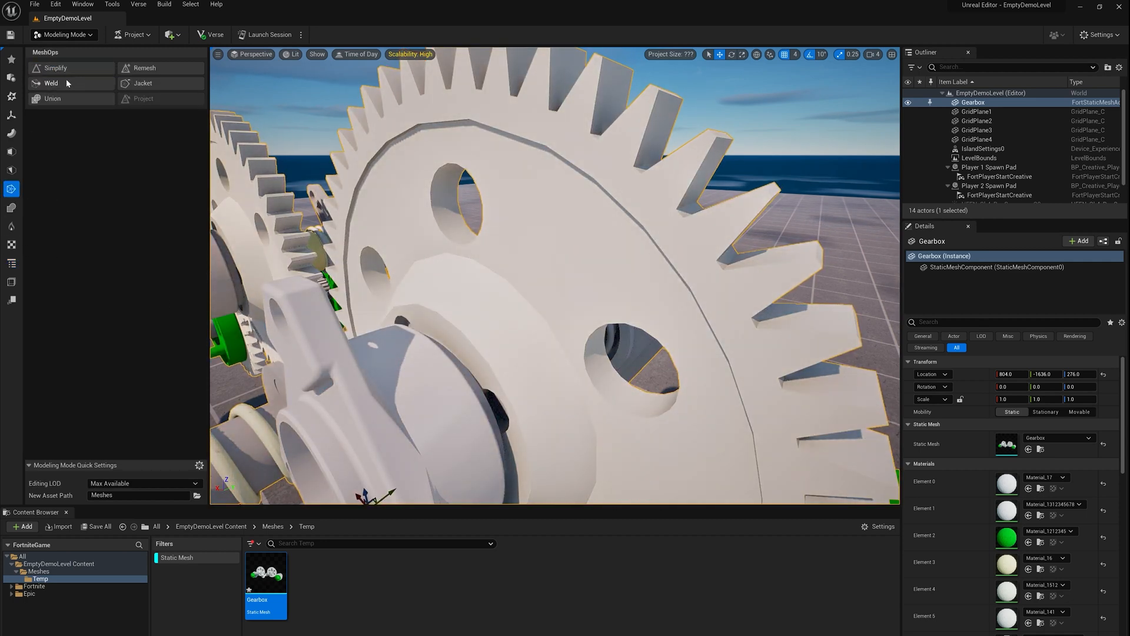
click(51, 83)
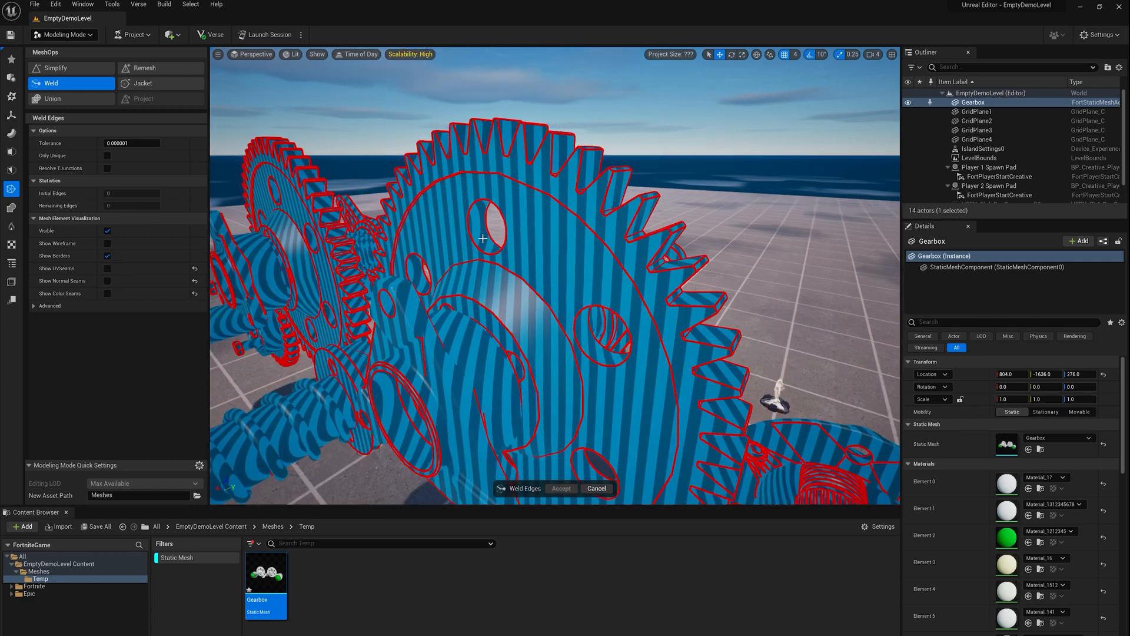
click(561, 488)
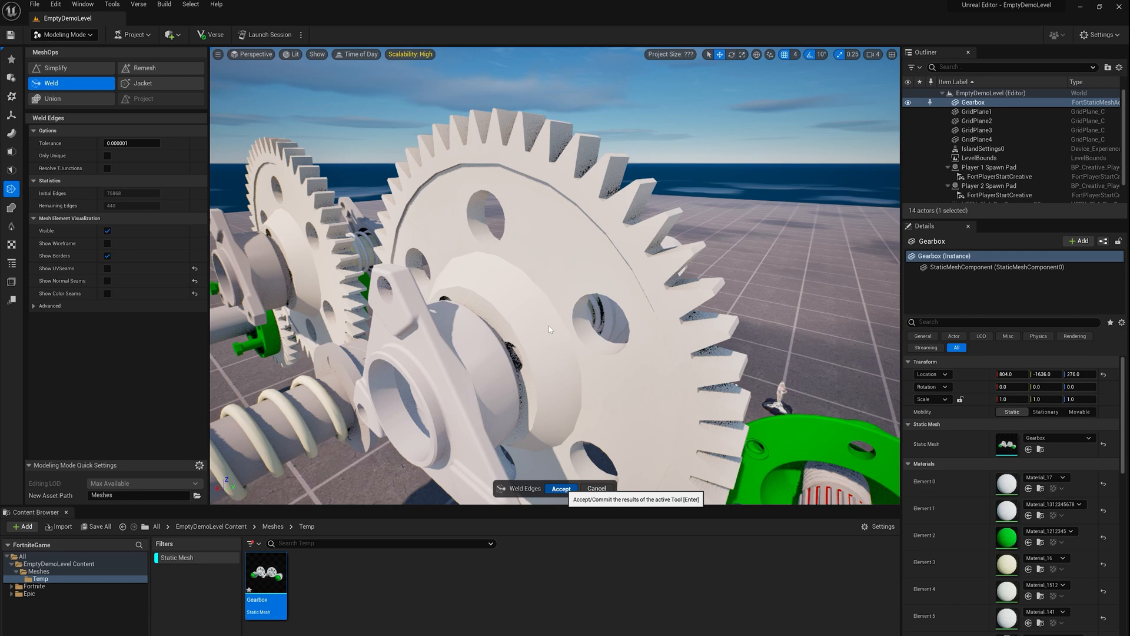
click(561, 488)
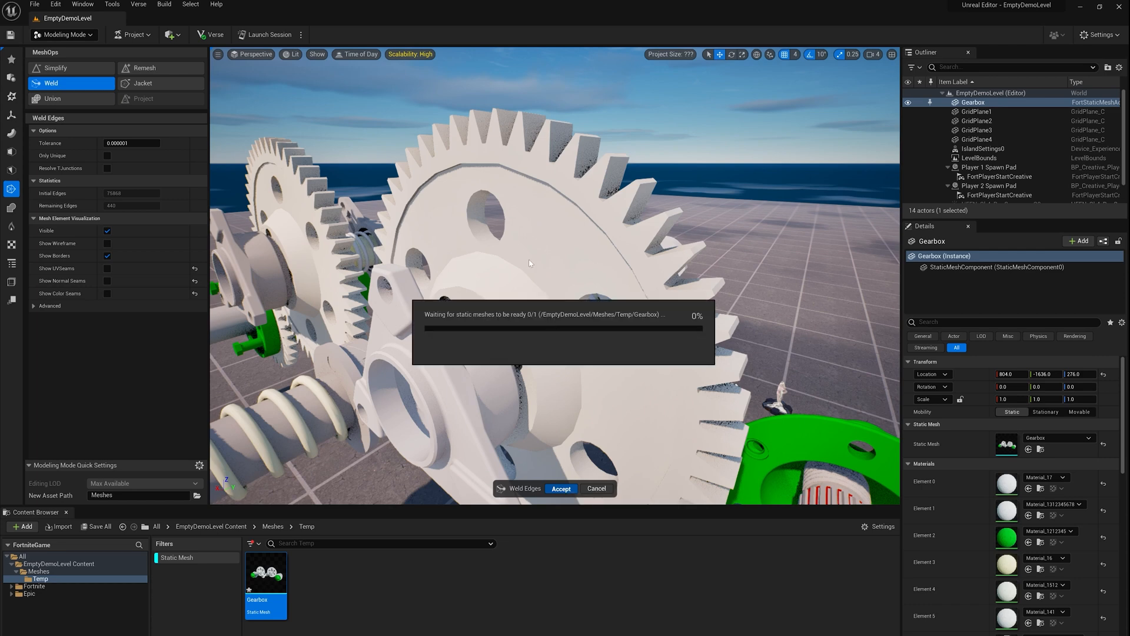
click(561, 488)
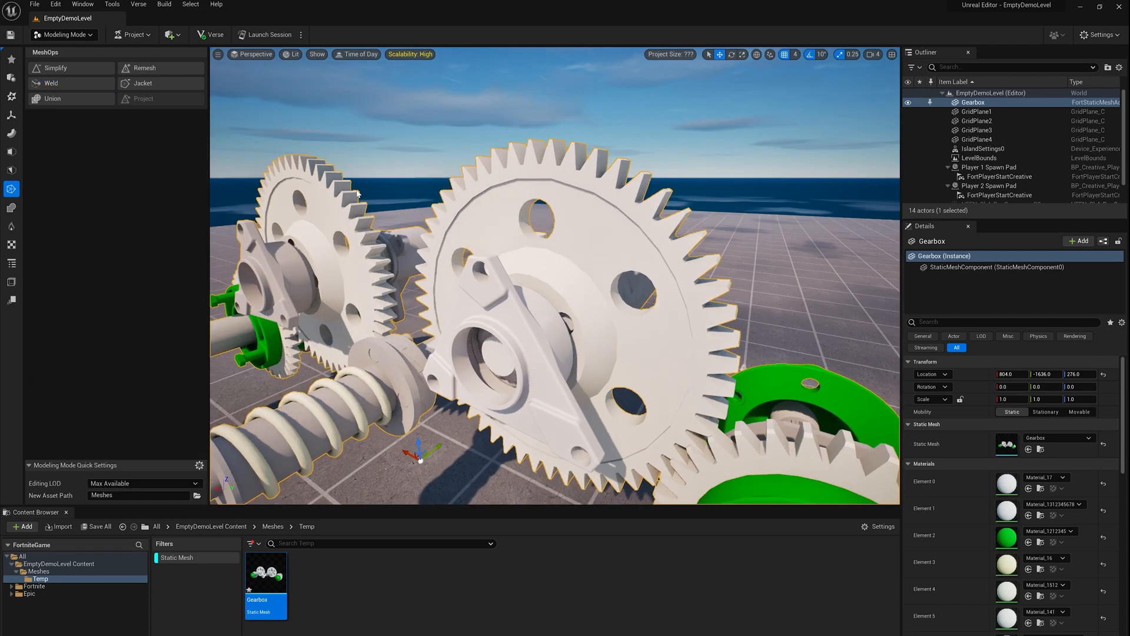
mouse_move(55, 68)
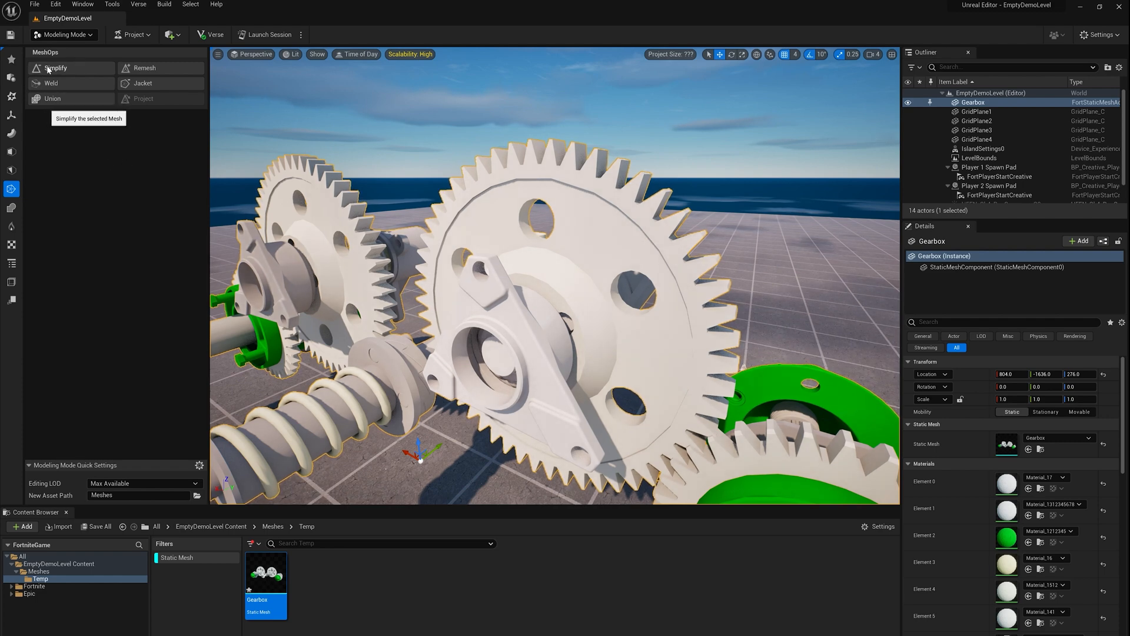
Simplify the Gearbox to 40000 triangles with the Normal Aware simplifier and accept.
click(54, 67)
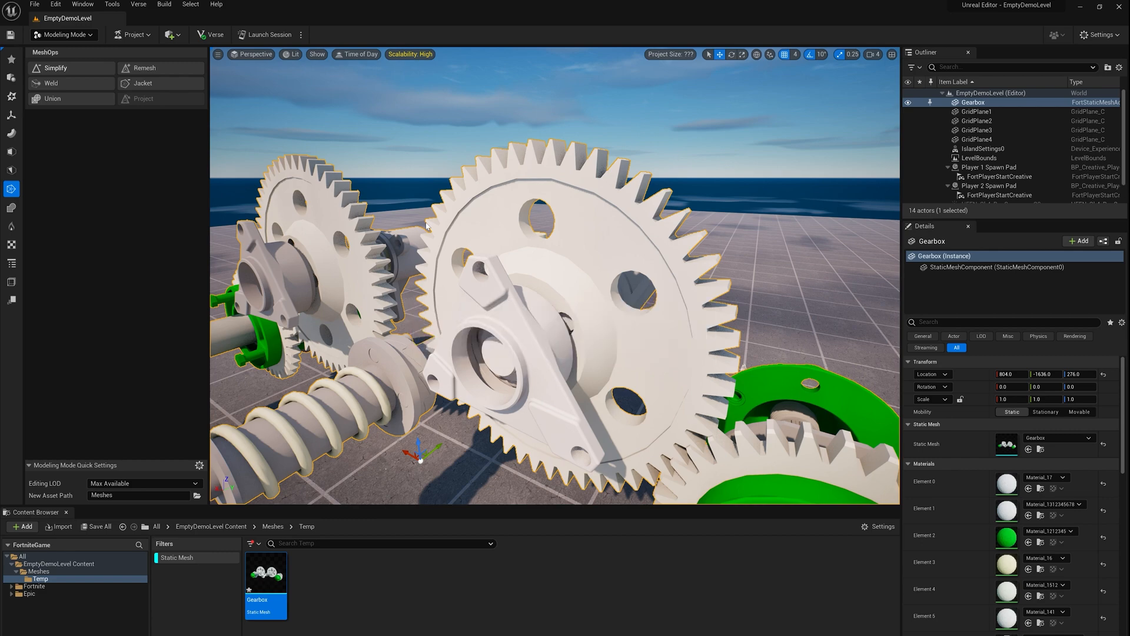
click(56, 68)
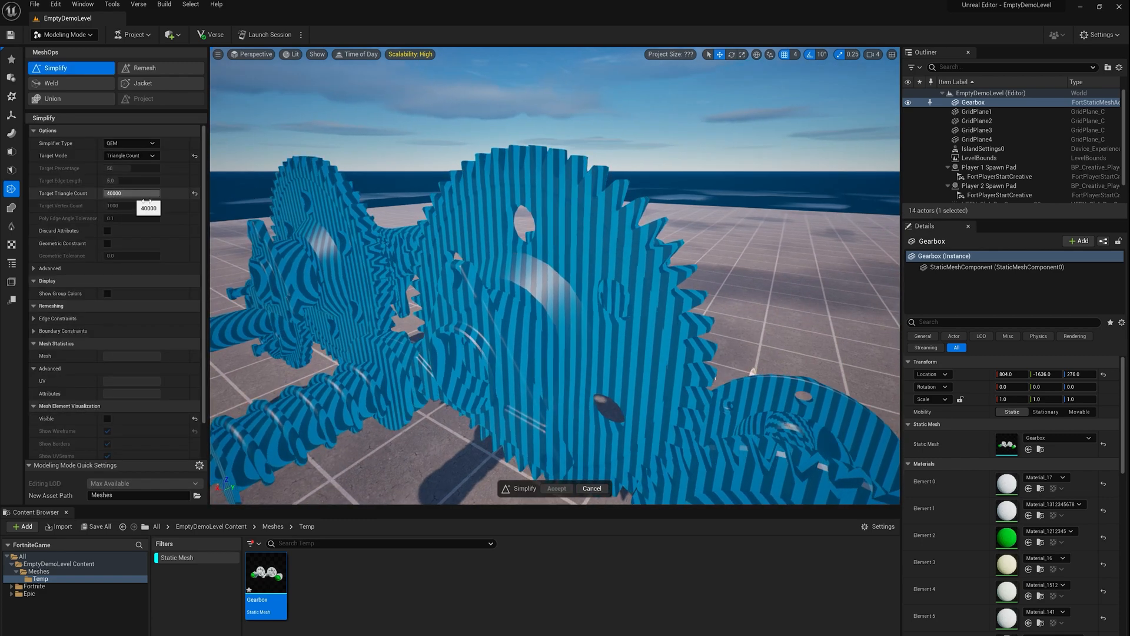
drag(541, 289, 400, 277)
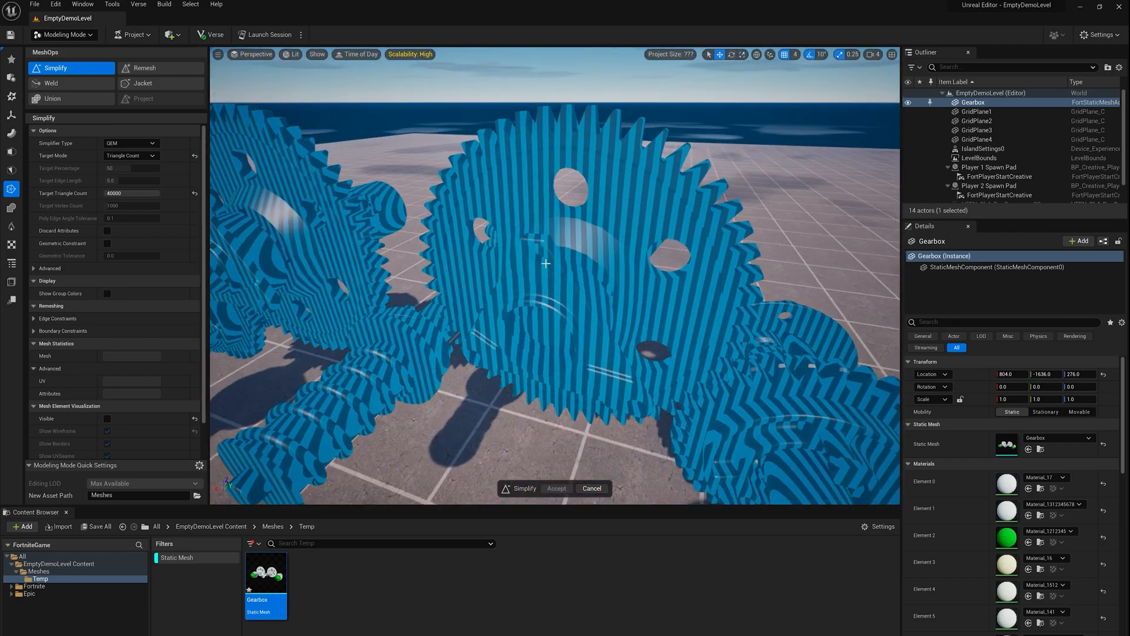
drag(546, 263, 442, 252)
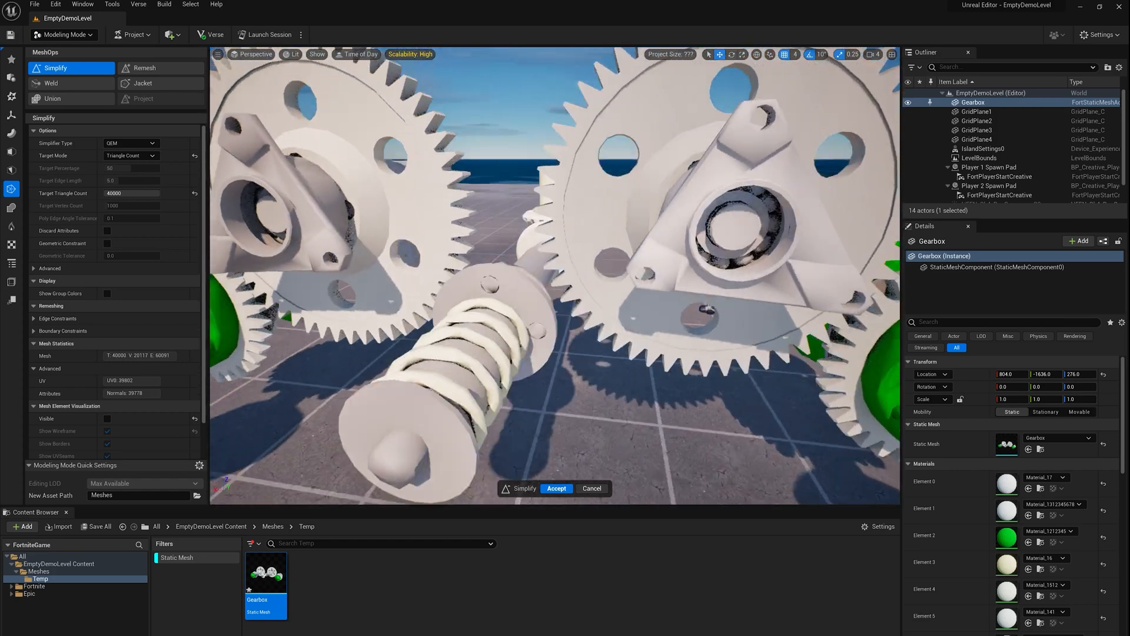
click(131, 143)
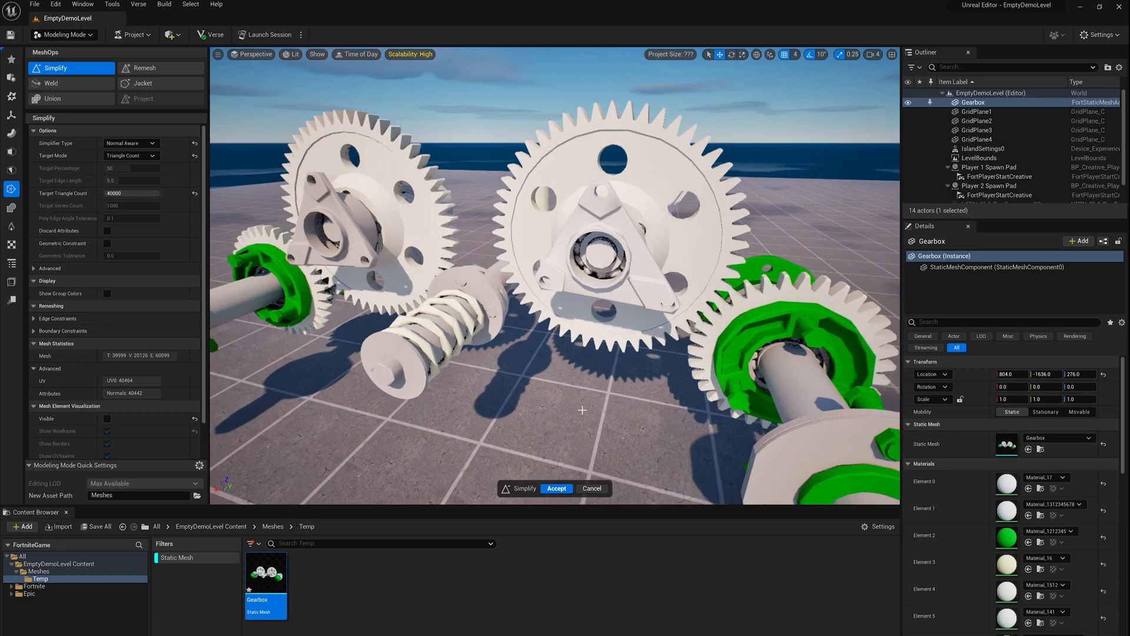
mouse_move(555, 488)
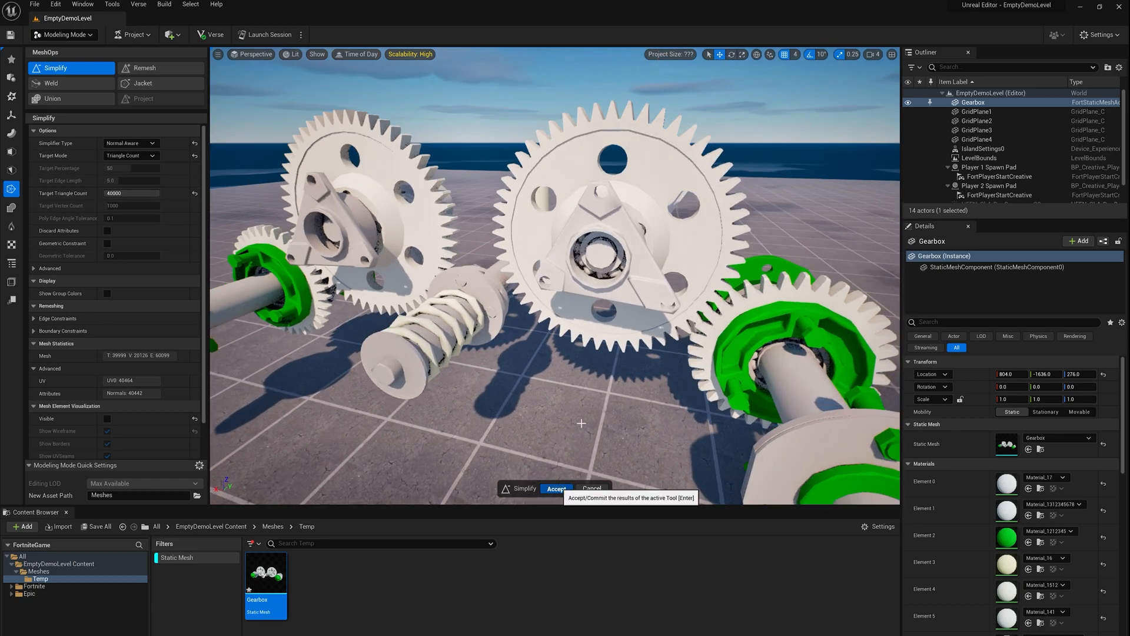
click(556, 488)
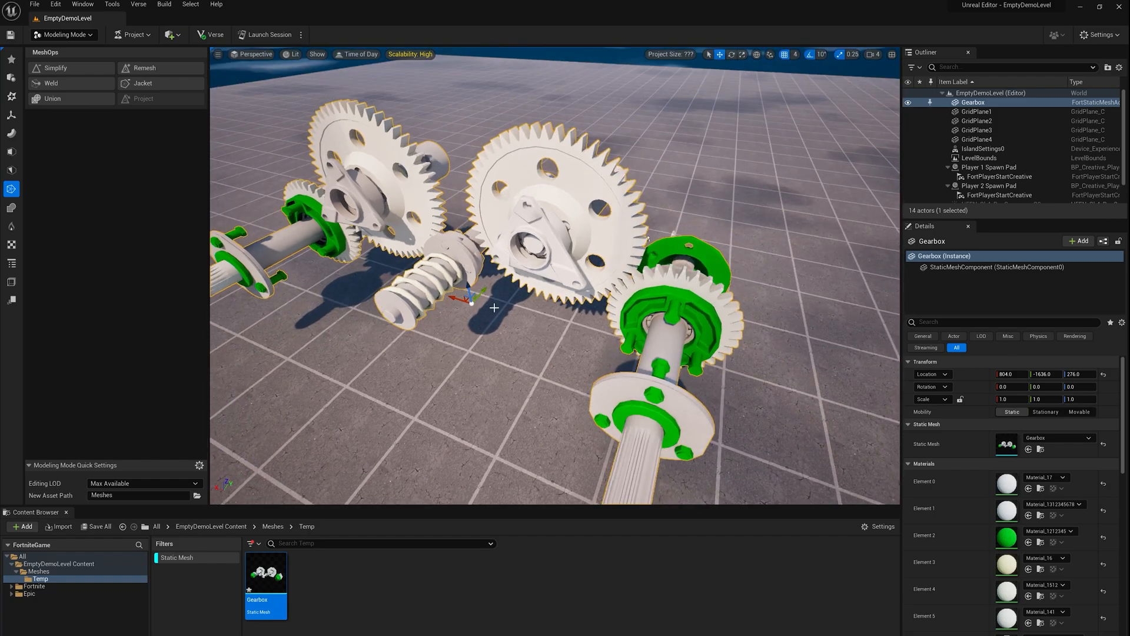
Start Tri Select on the Gearbox with a smaller brush and the wireframe overlay hidden.
drag(472, 292, 462, 296)
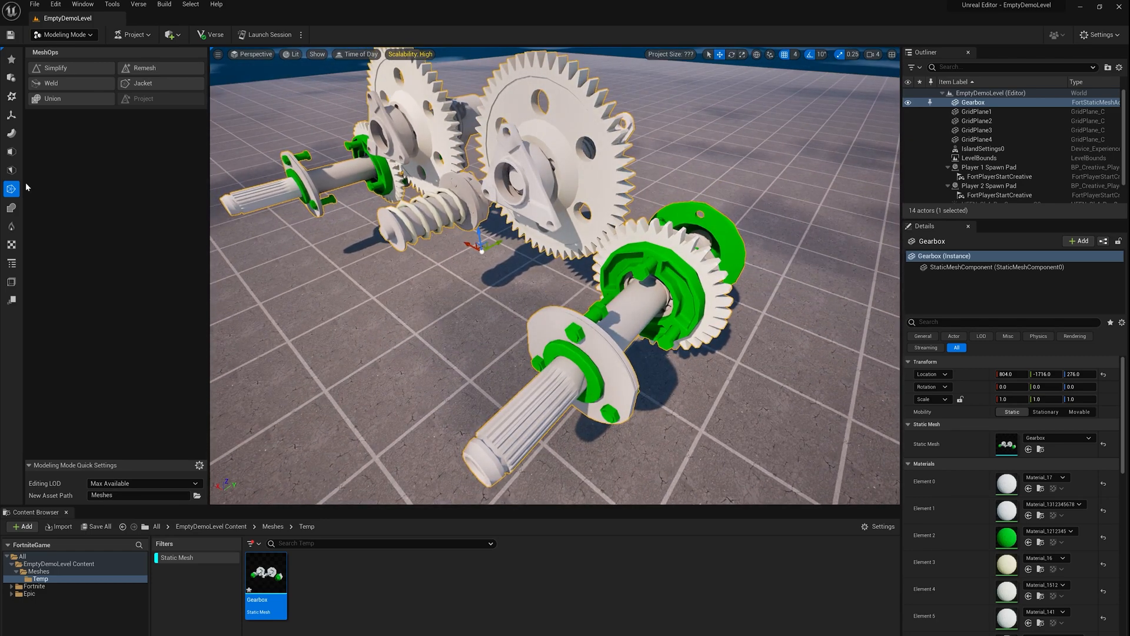
click(12, 170)
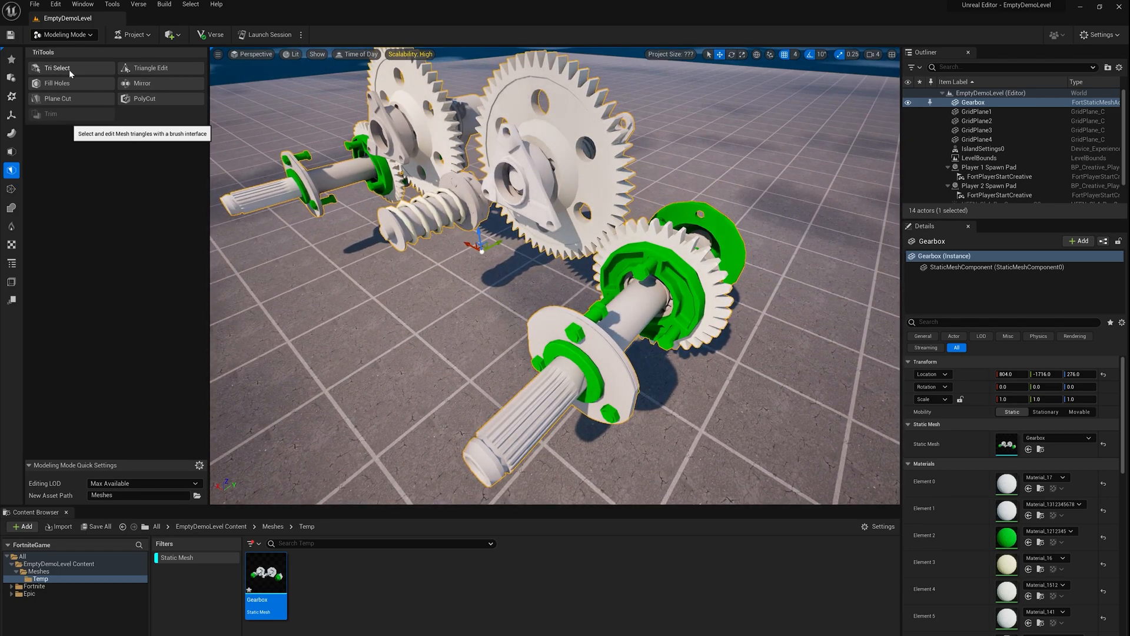
click(56, 67)
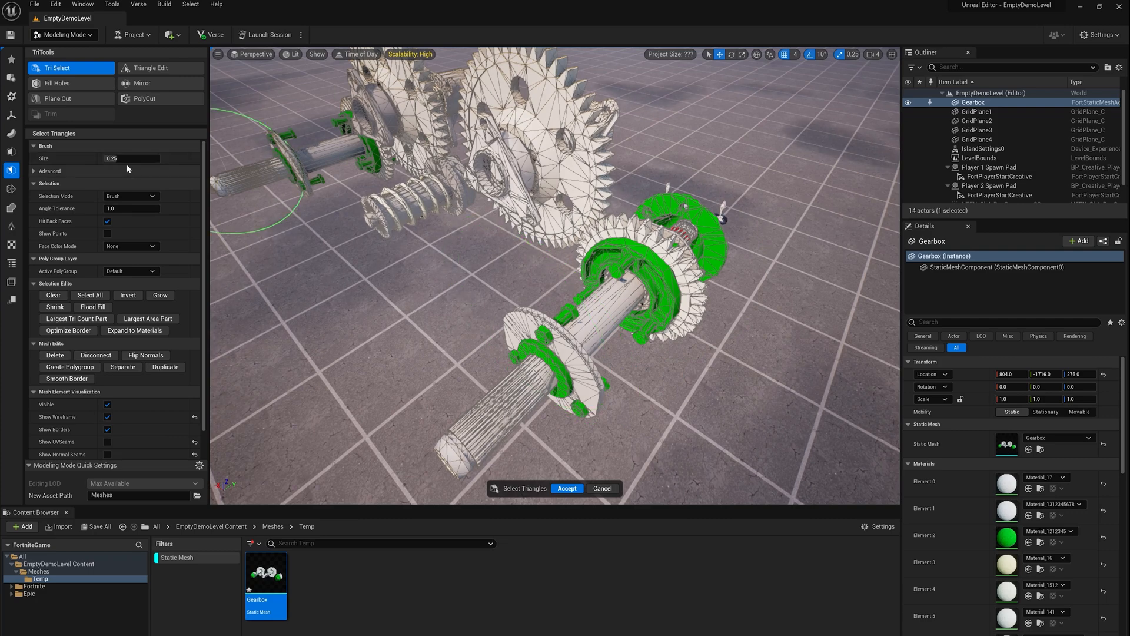
drag(134, 157, 116, 158)
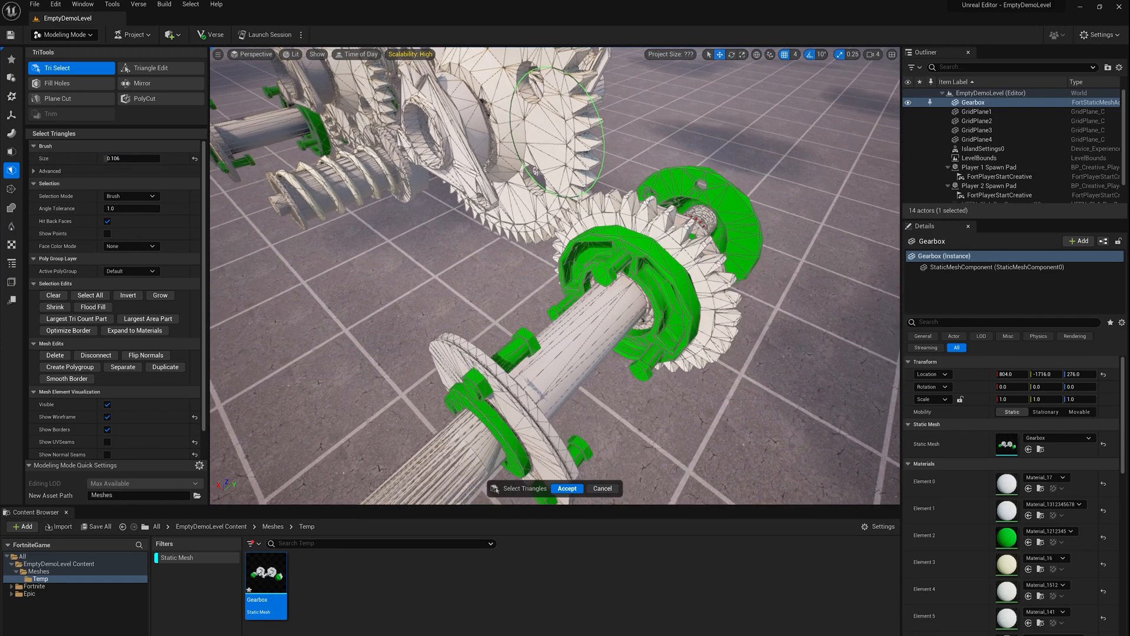
click(107, 404)
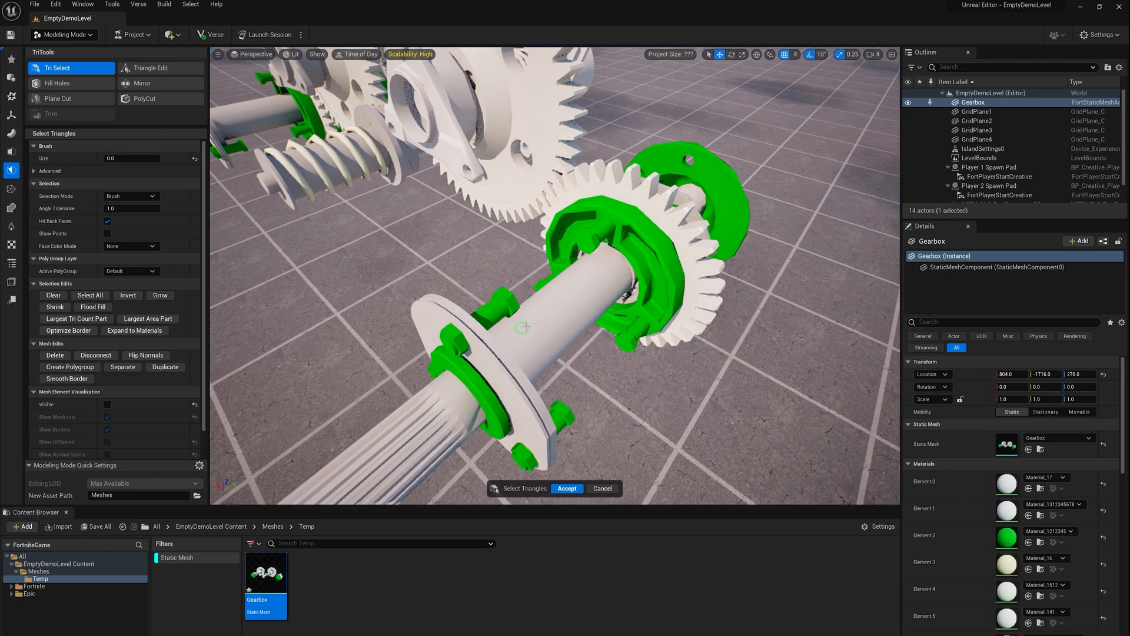
Clear the selection and set Selection Mode to All Connected to pick whole shaft-and-gear pieces.
click(548, 344)
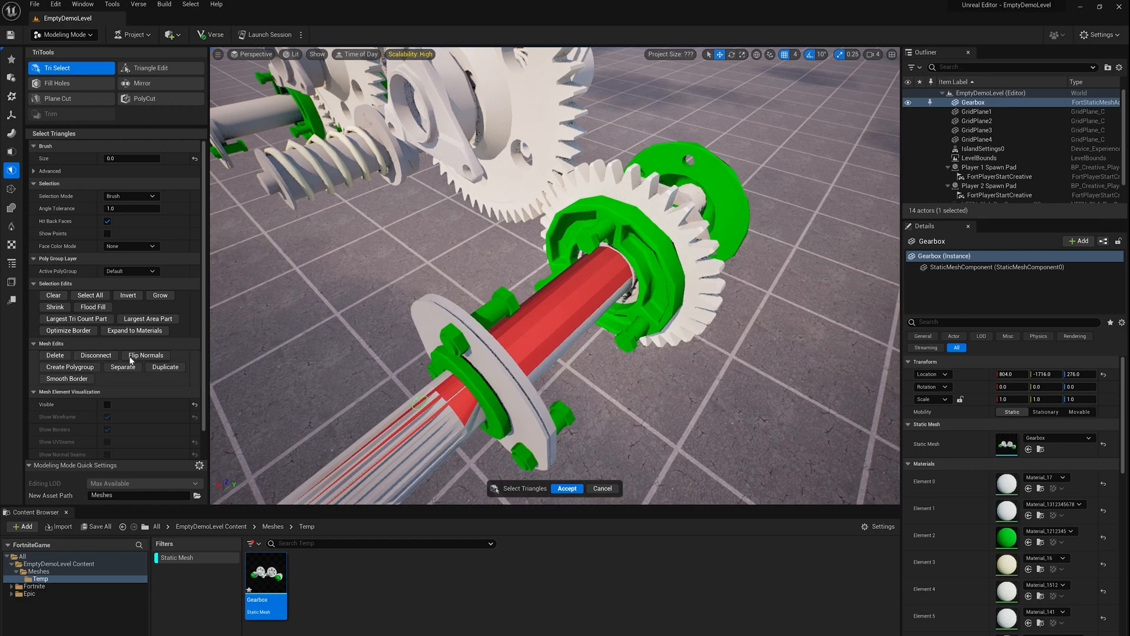
mouse_move(52, 296)
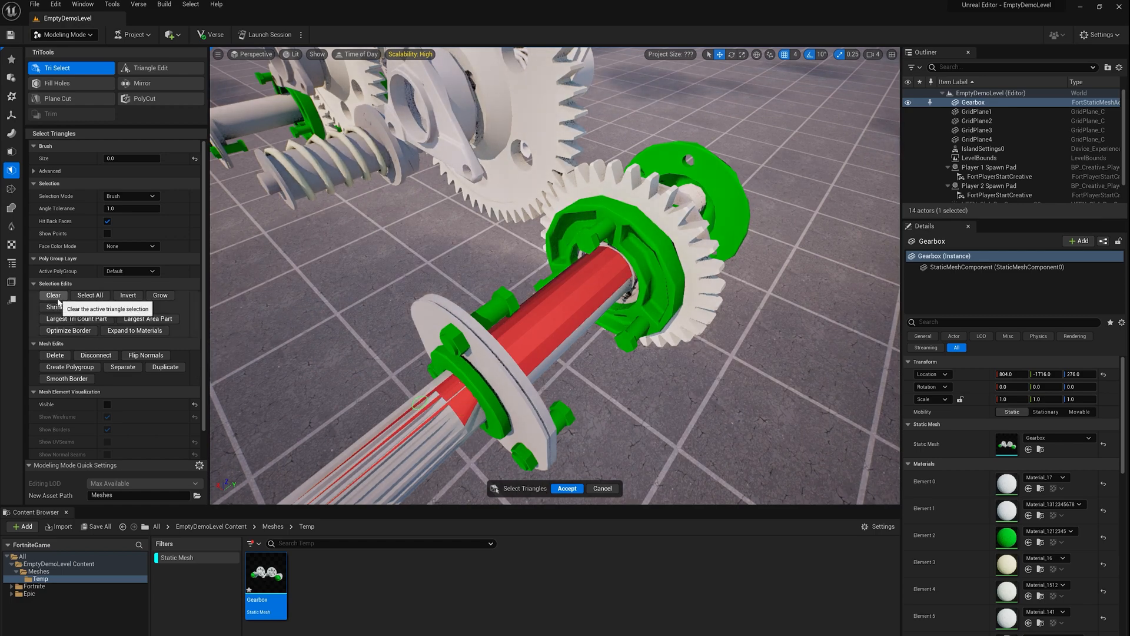
mouse_move(94, 306)
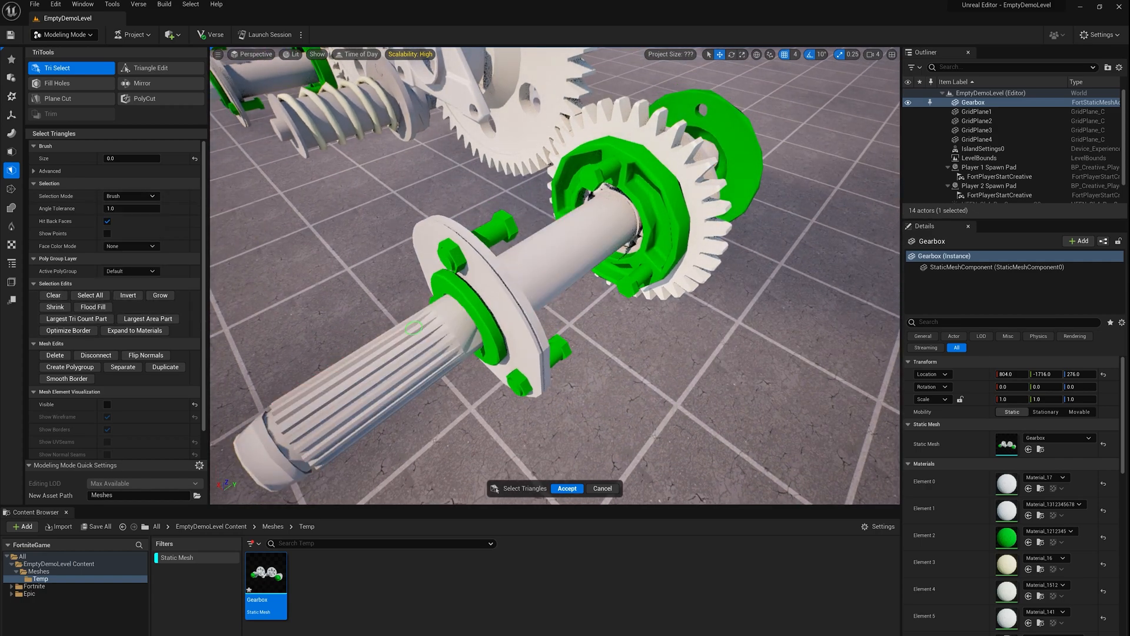
click(132, 195)
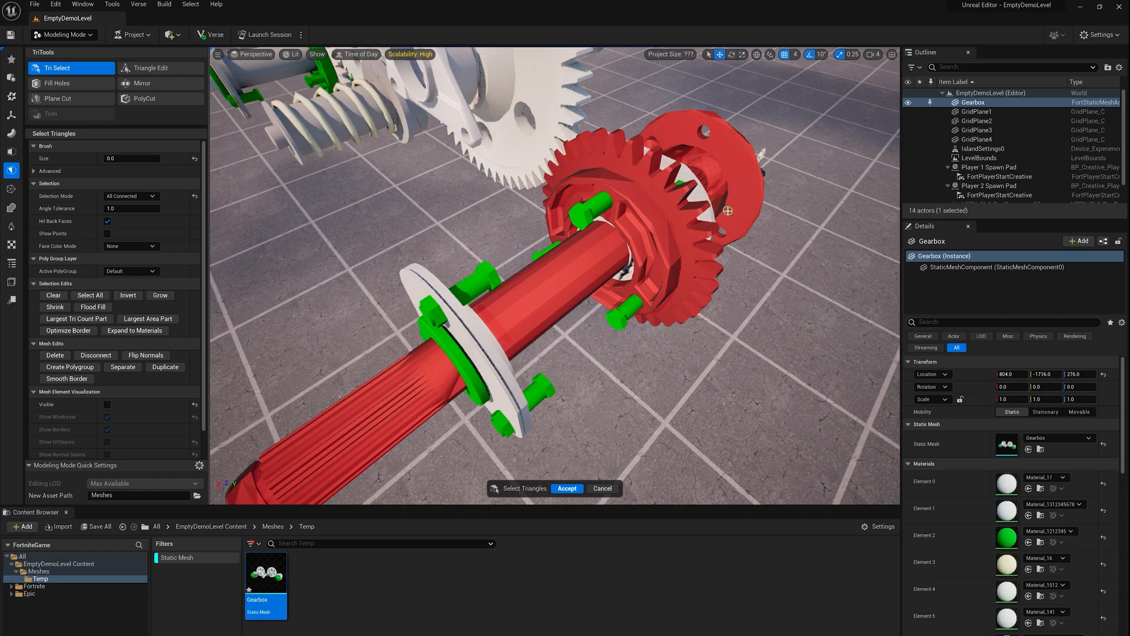
Select the outer bearing rings, then cancel Tri Select so no triangles are removed.
drag(728, 211, 417, 334)
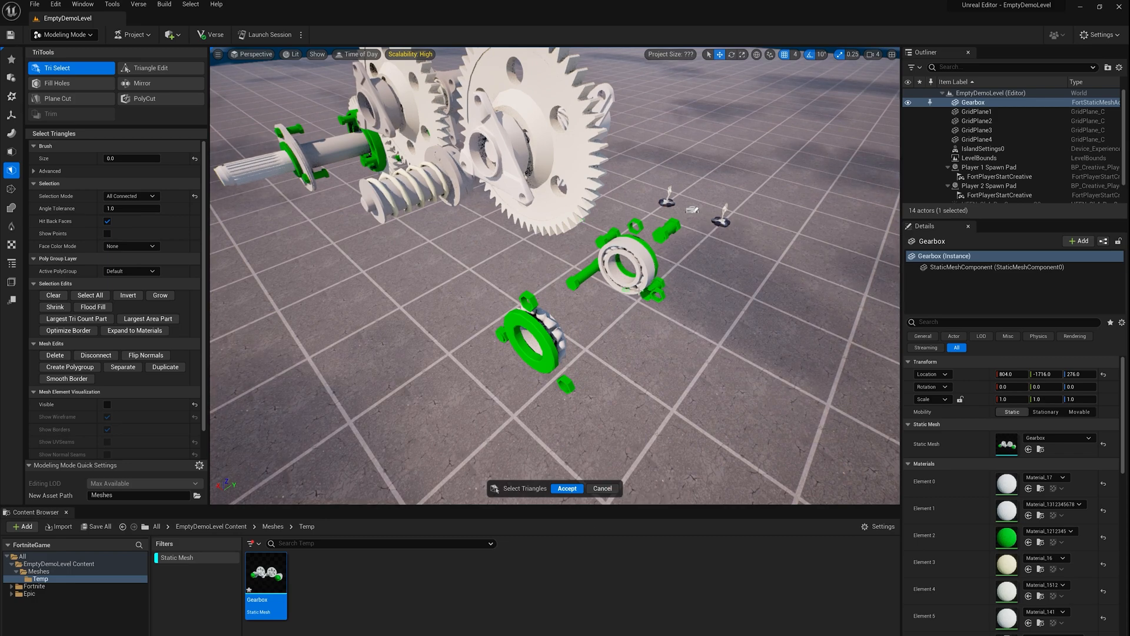
click(93, 306)
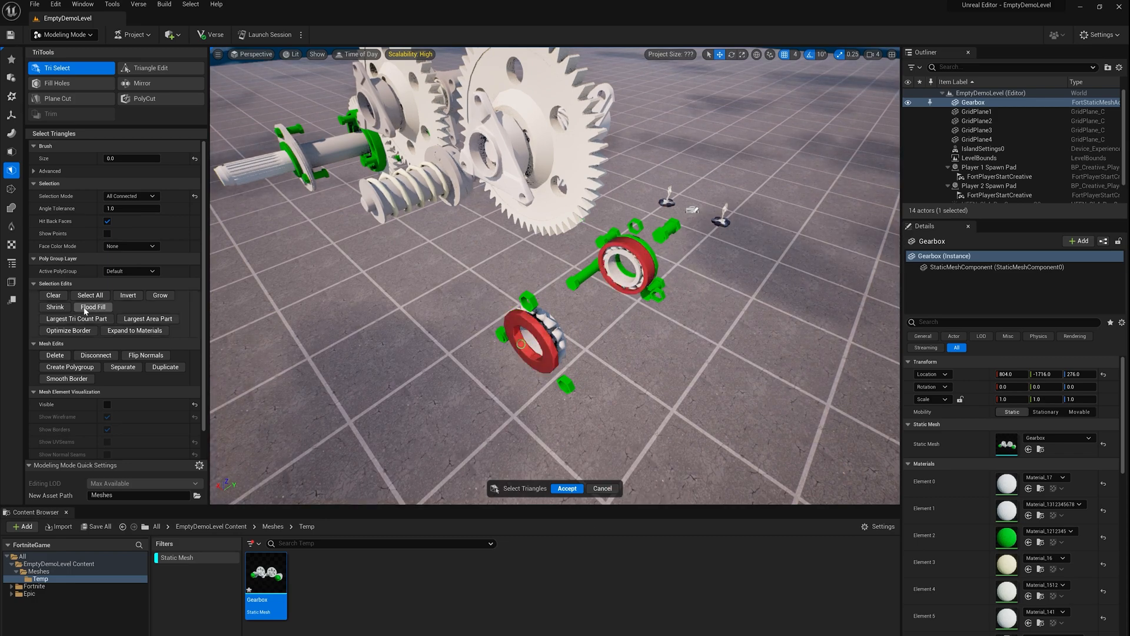
click(93, 306)
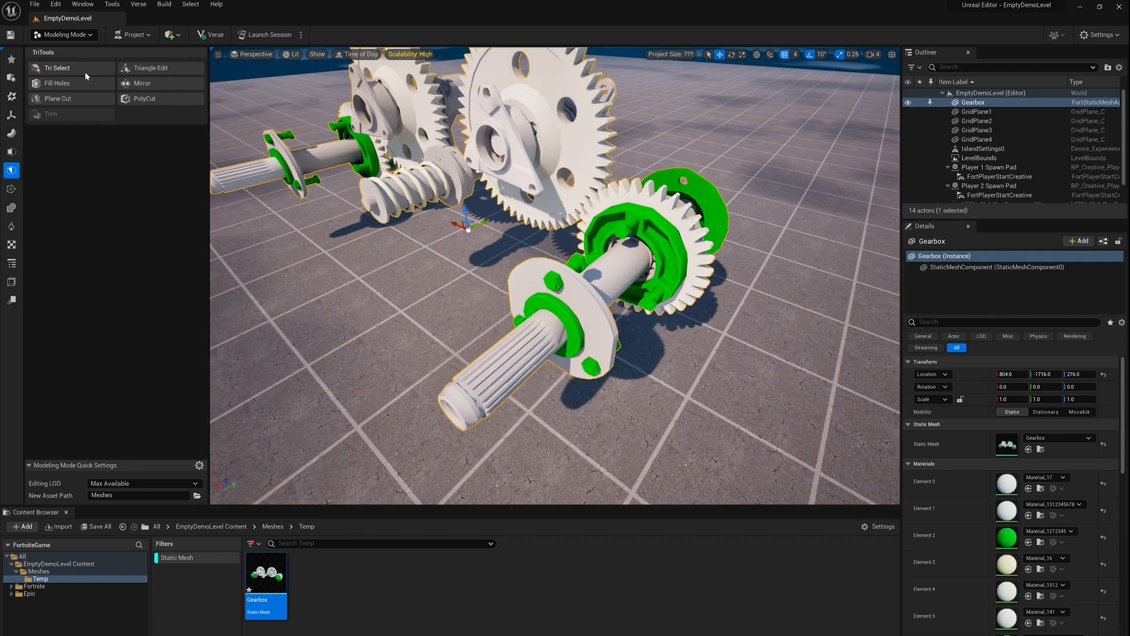
In Tri Select, delete the drive shaft, its gear and two pins, then accept the edit.
click(57, 67)
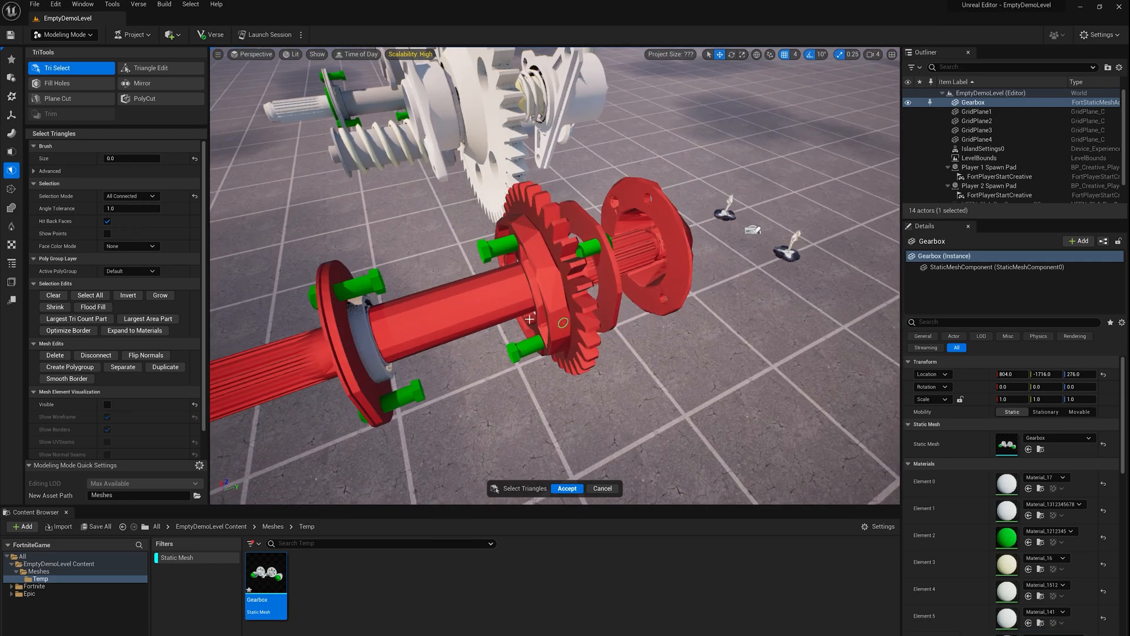
mouse_move(54, 354)
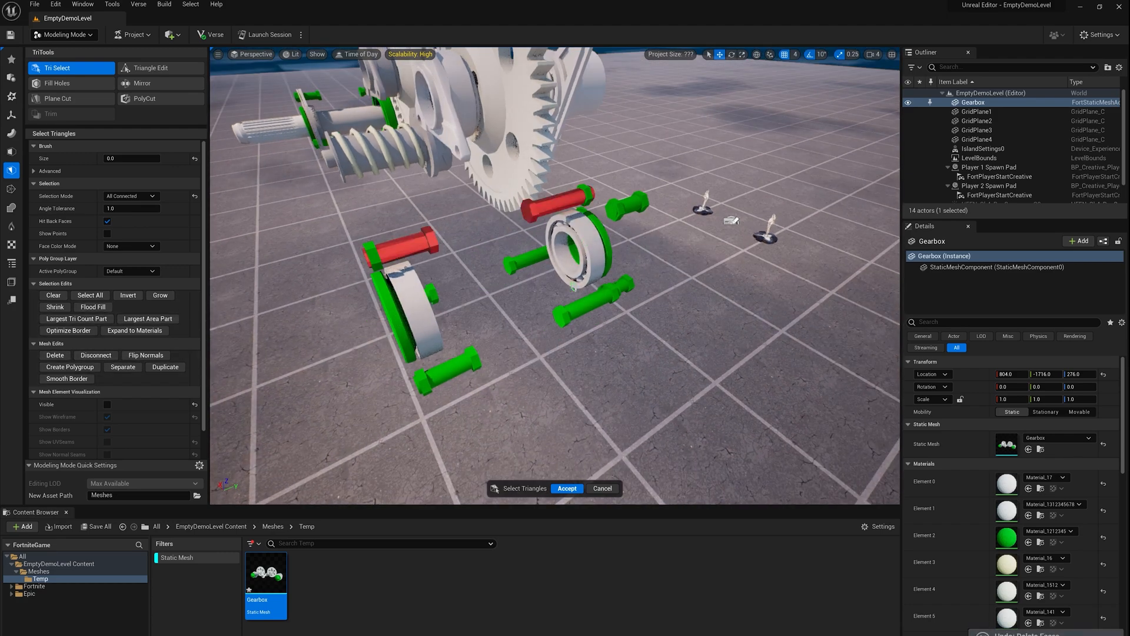
mouse_move(566, 488)
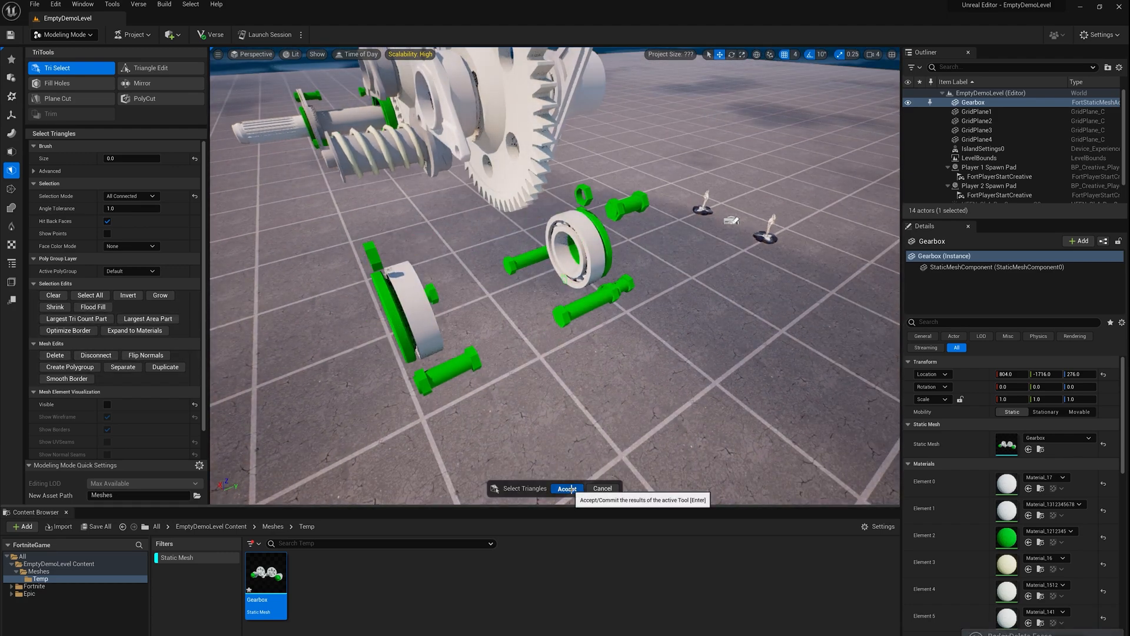
click(566, 488)
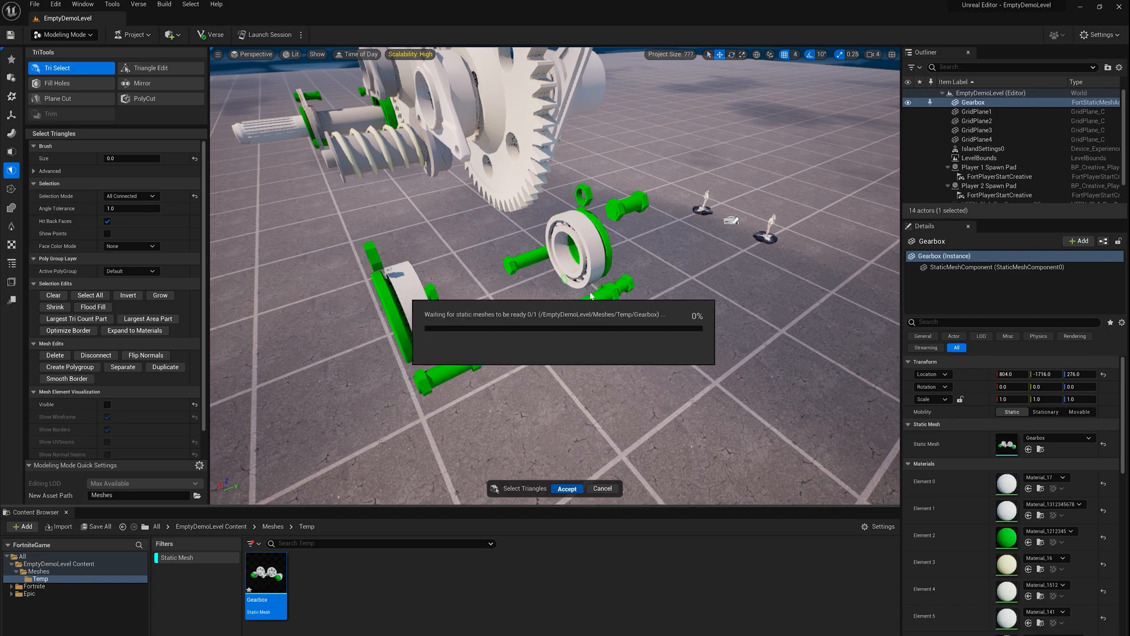
click(566, 488)
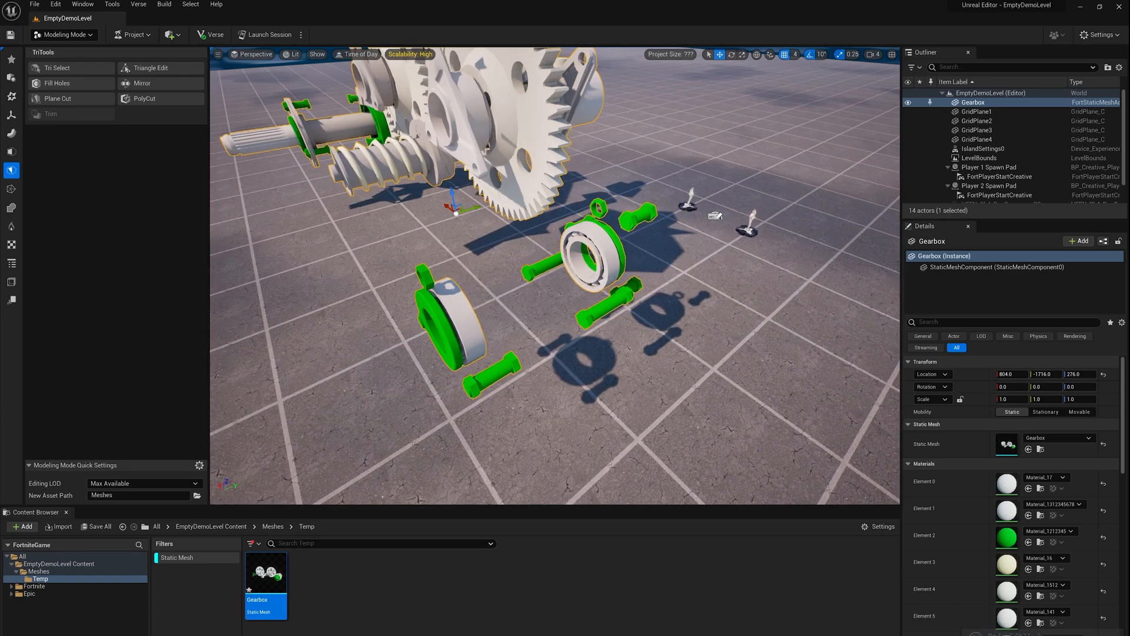
Use Volumetric Brush selection to delete hidden triangles near the worm gear hub and accept.
click(57, 68)
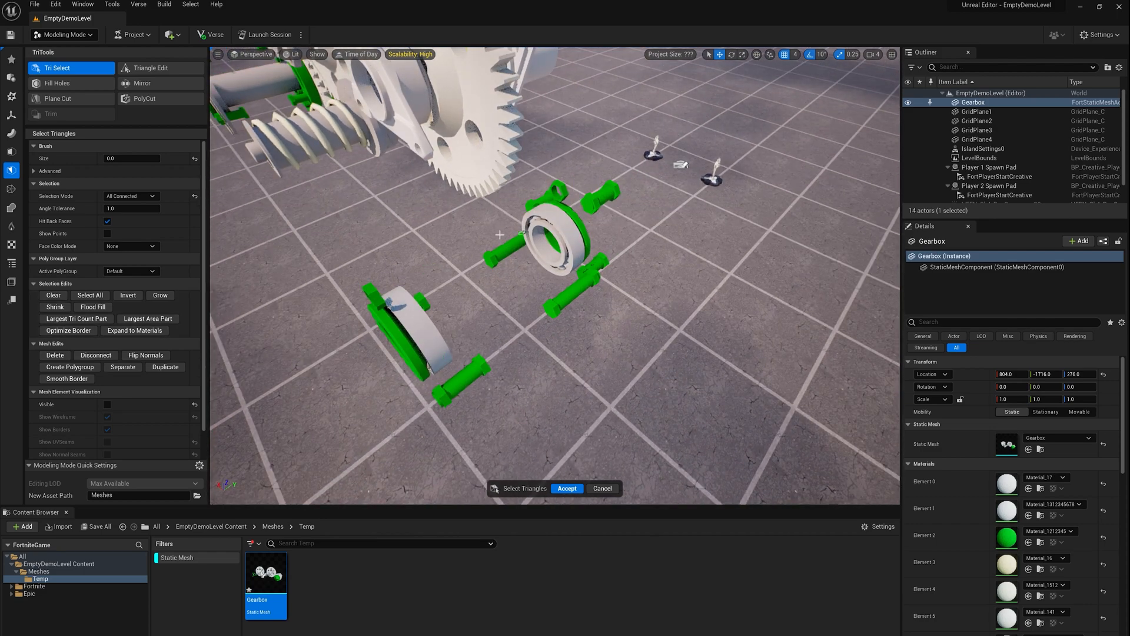
click(131, 196)
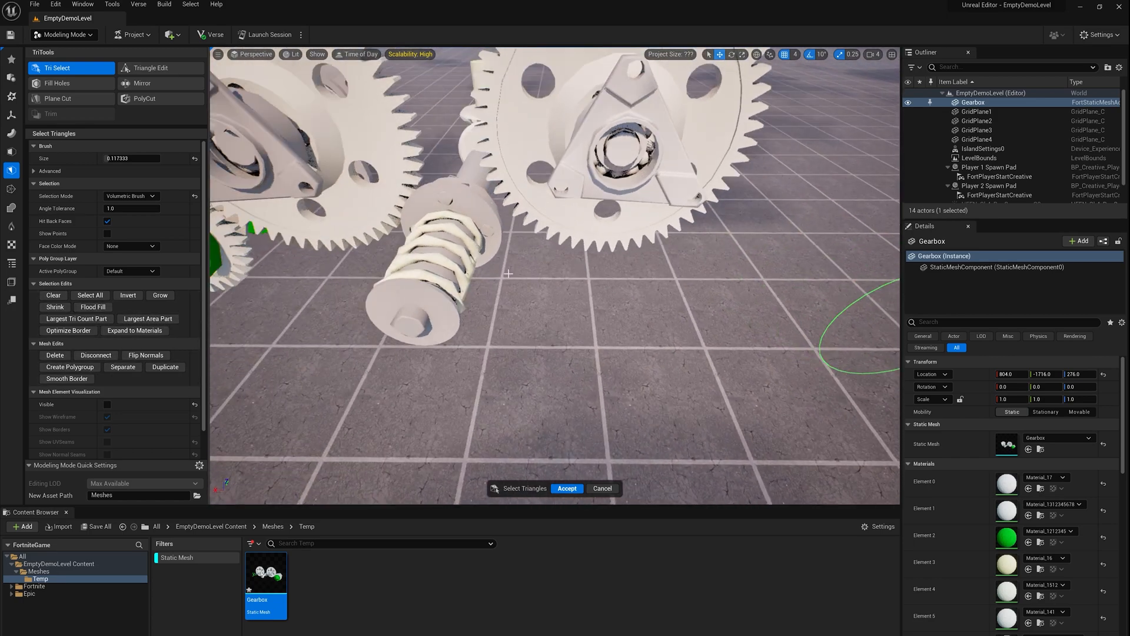
drag(541, 289, 562, 266)
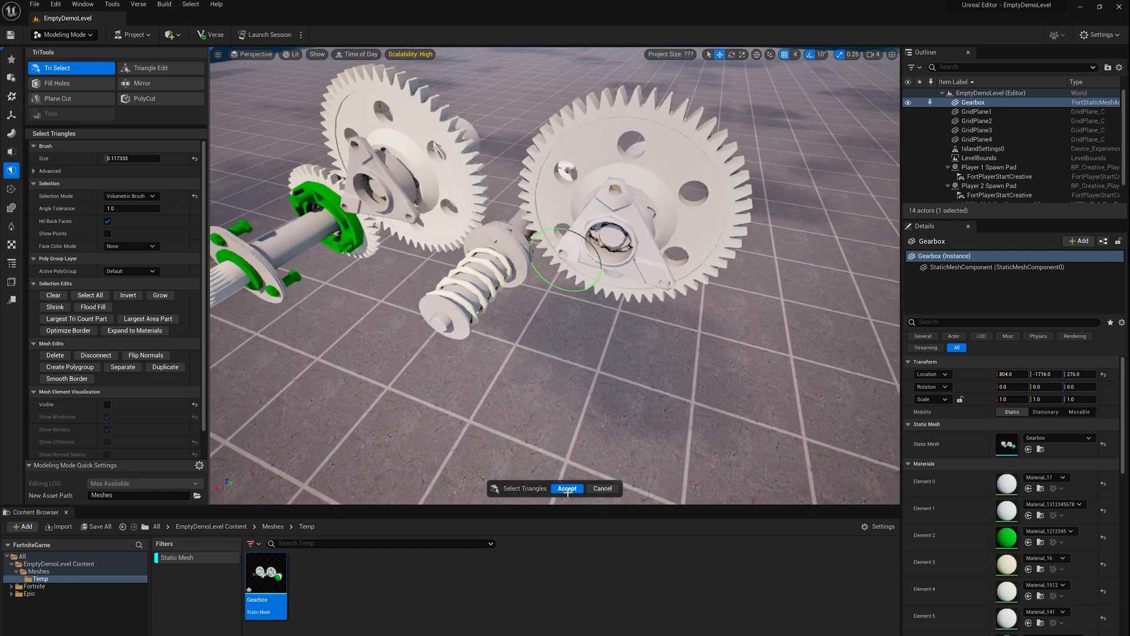
click(566, 488)
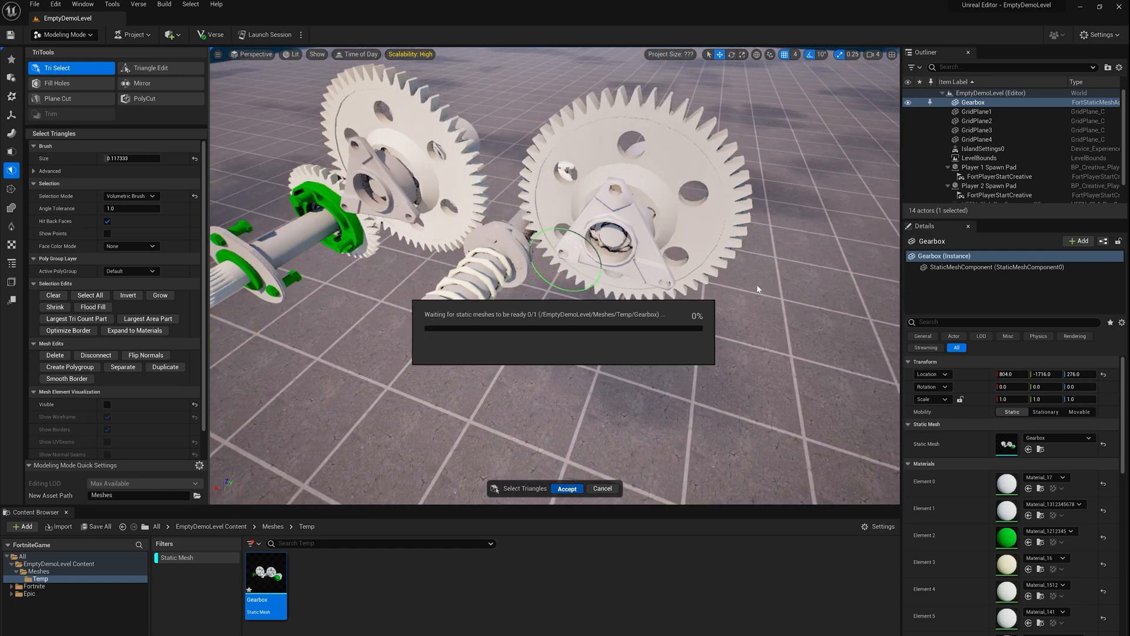
click(567, 488)
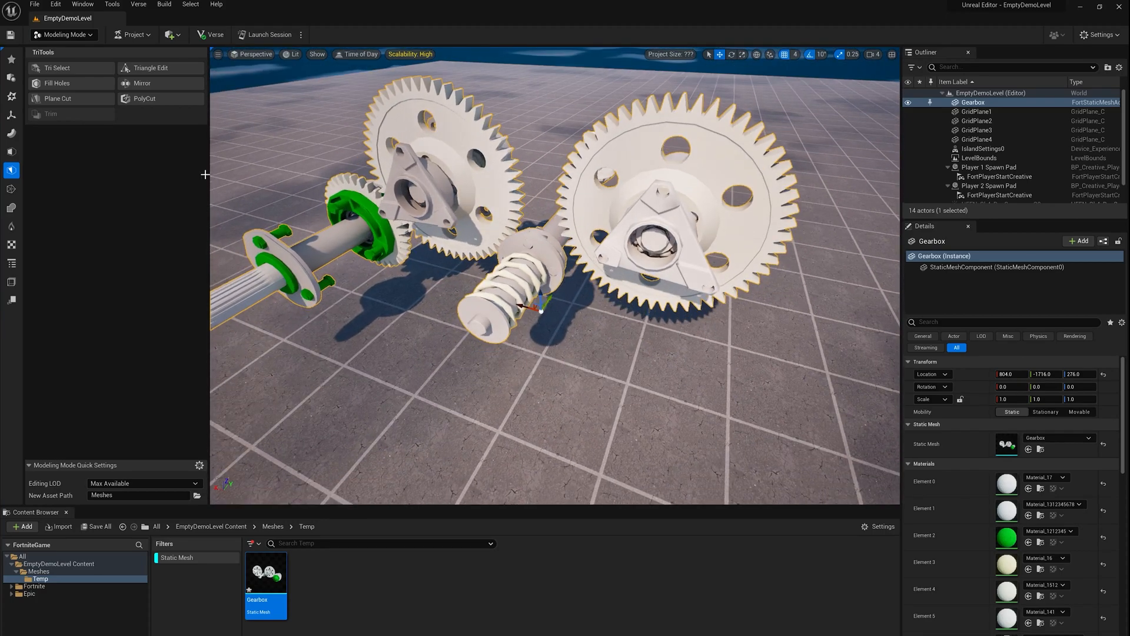
Separate the right large gear into its own mesh with New Asset Path set to Meshes/Temp.
click(56, 67)
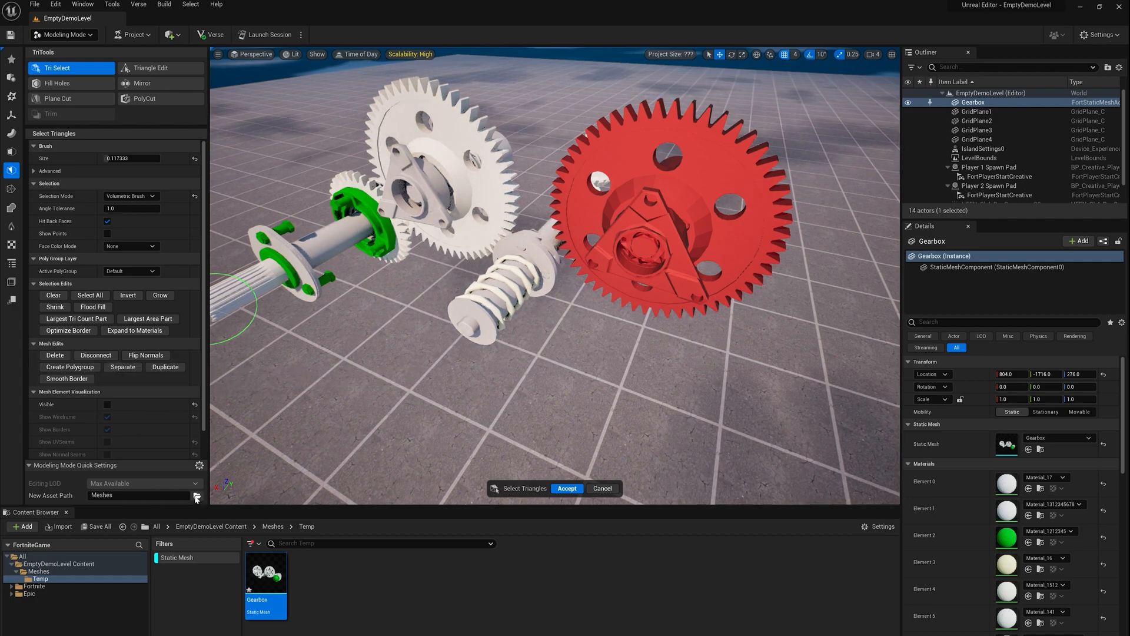
click(196, 495)
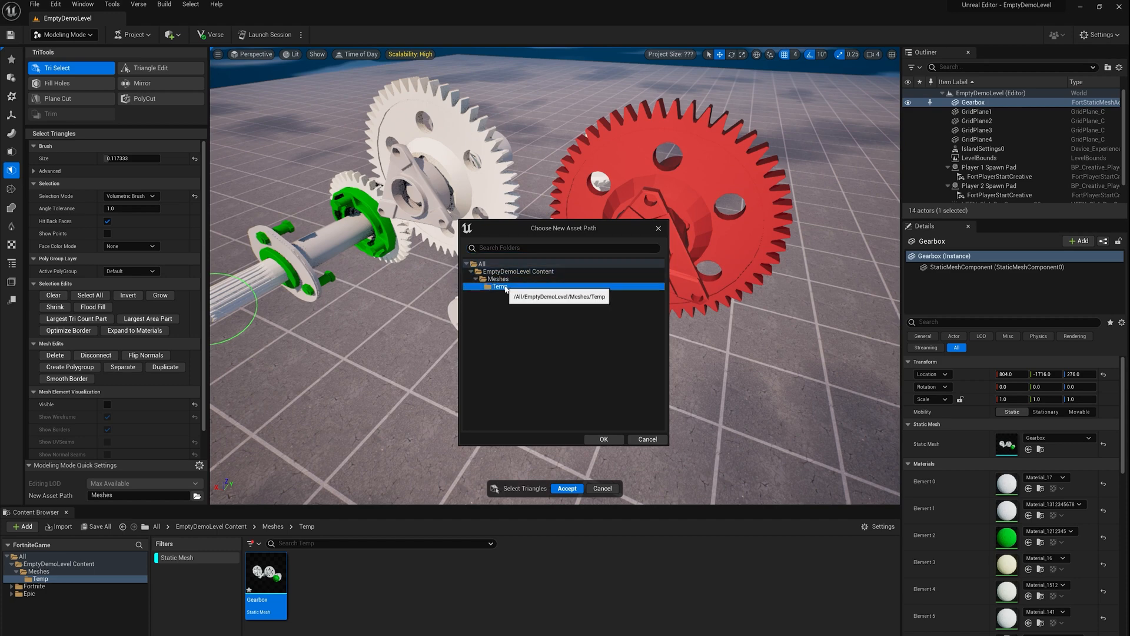
click(604, 439)
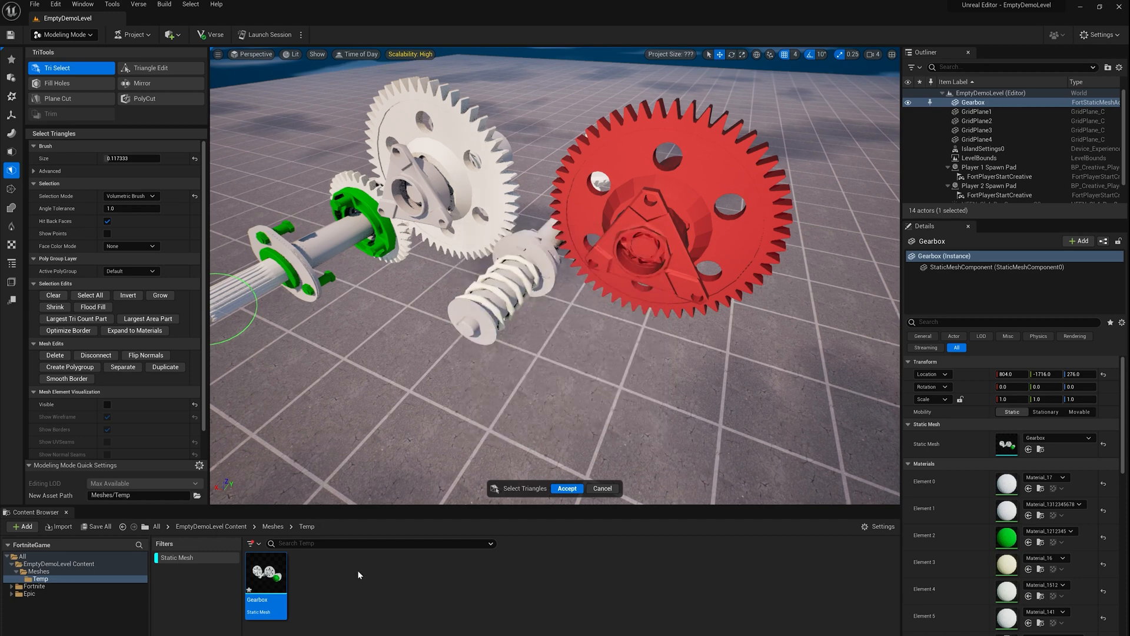
mouse_move(122, 367)
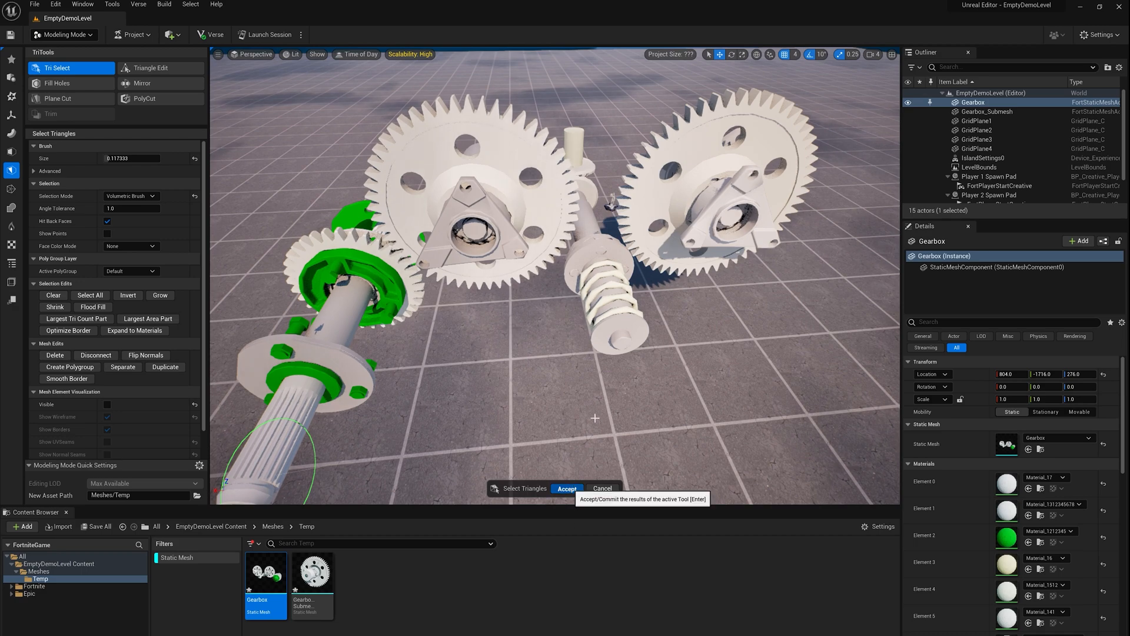
click(567, 488)
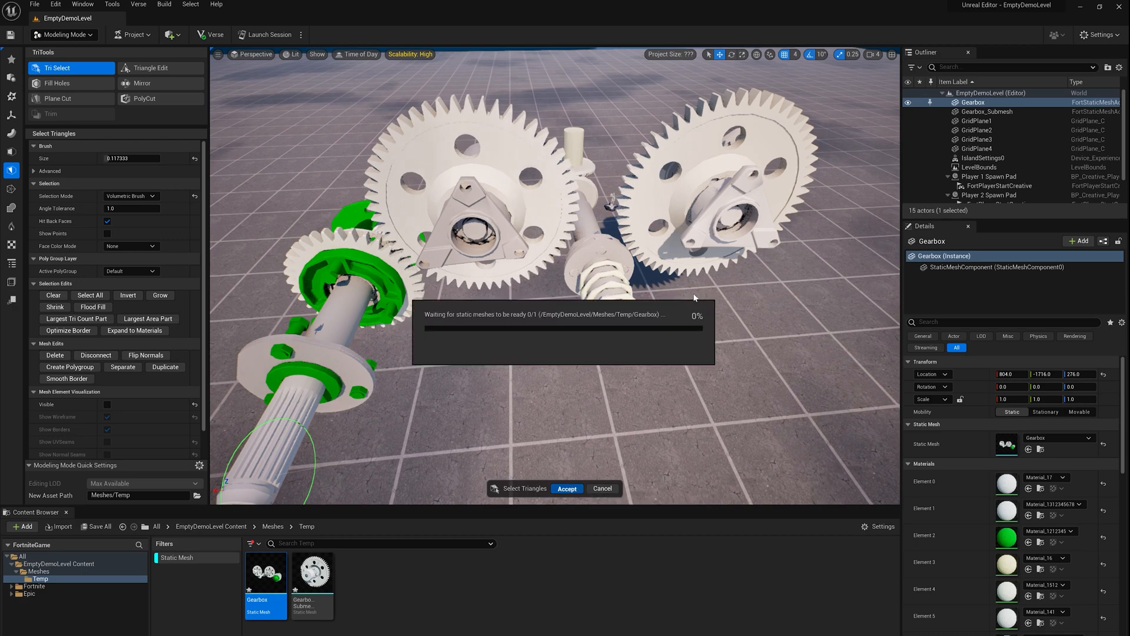
click(568, 489)
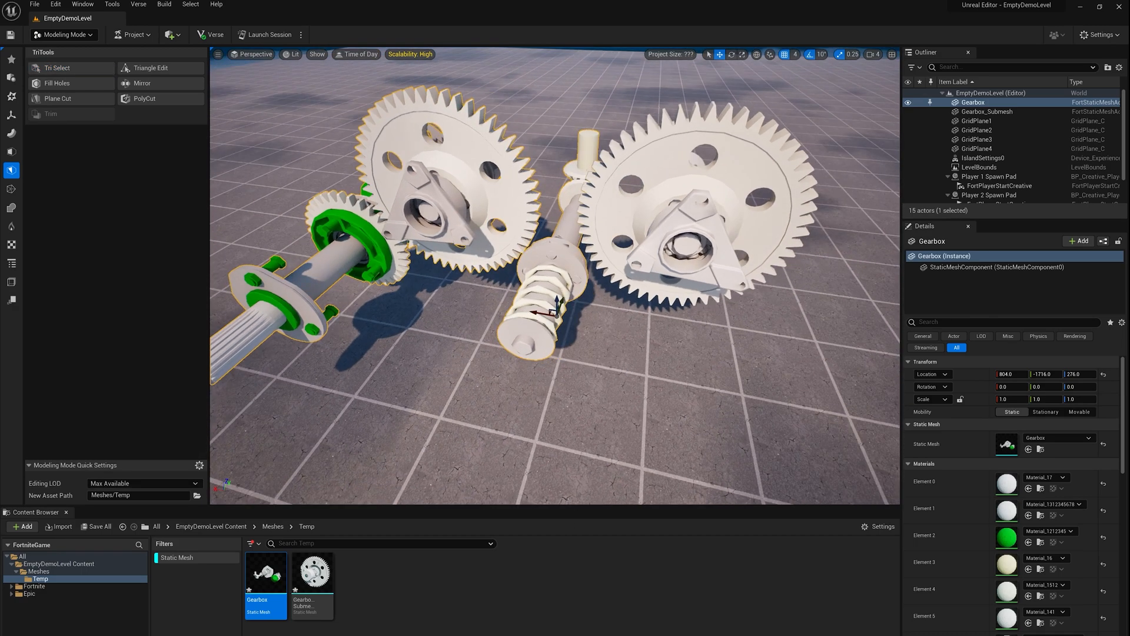
Check the new Gearbox_Submesh actor in the Outliner and reselect the Gearbox.
click(987, 112)
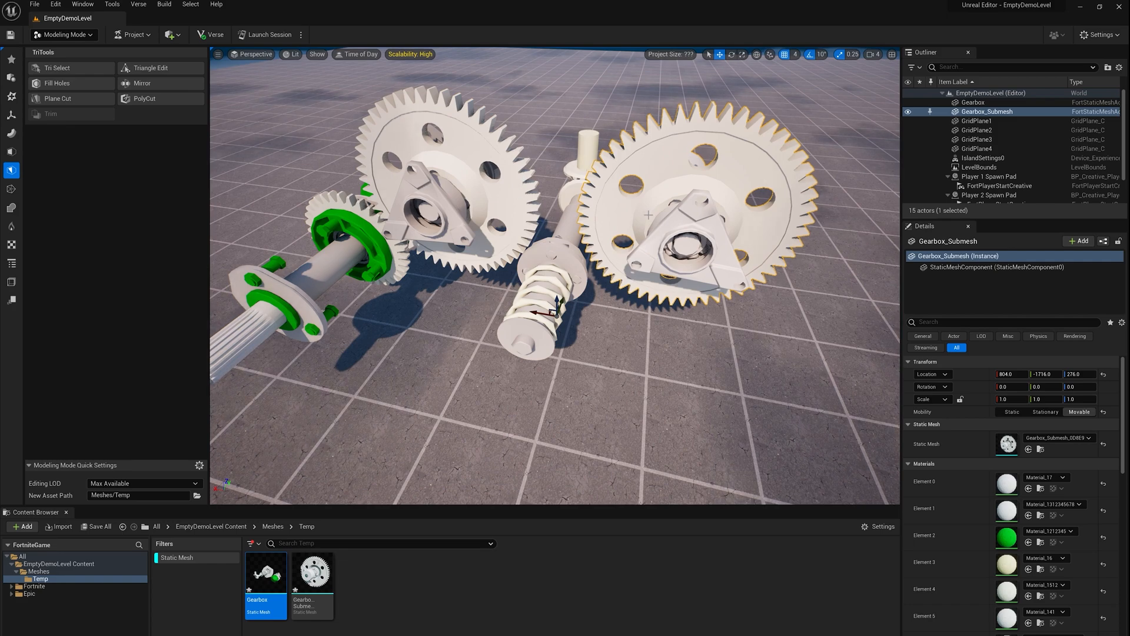
click(976, 120)
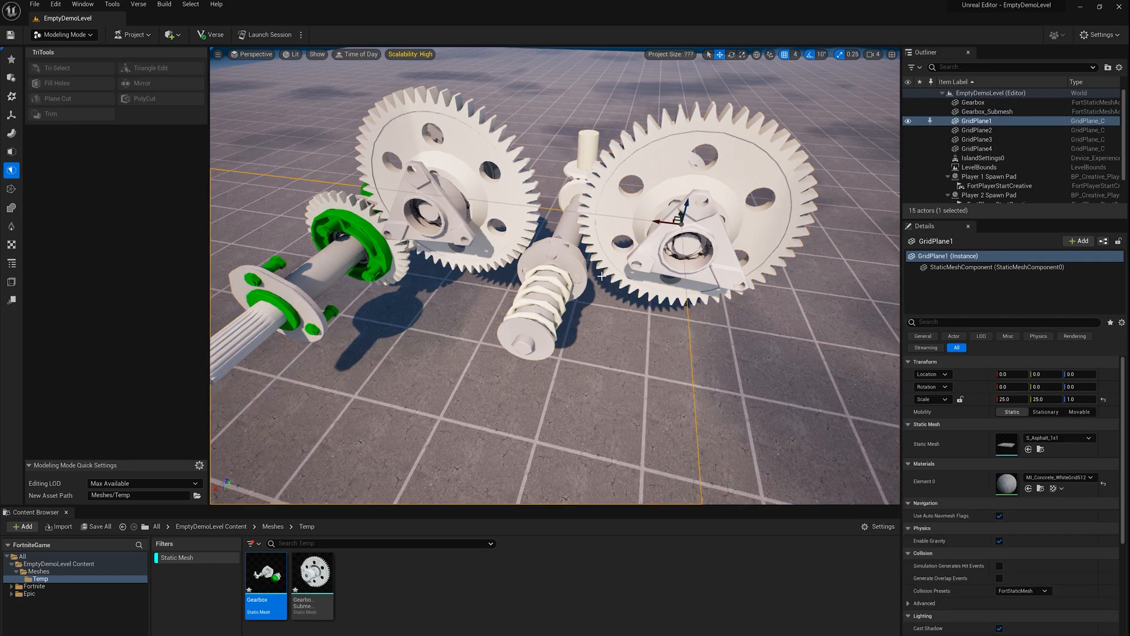
click(988, 111)
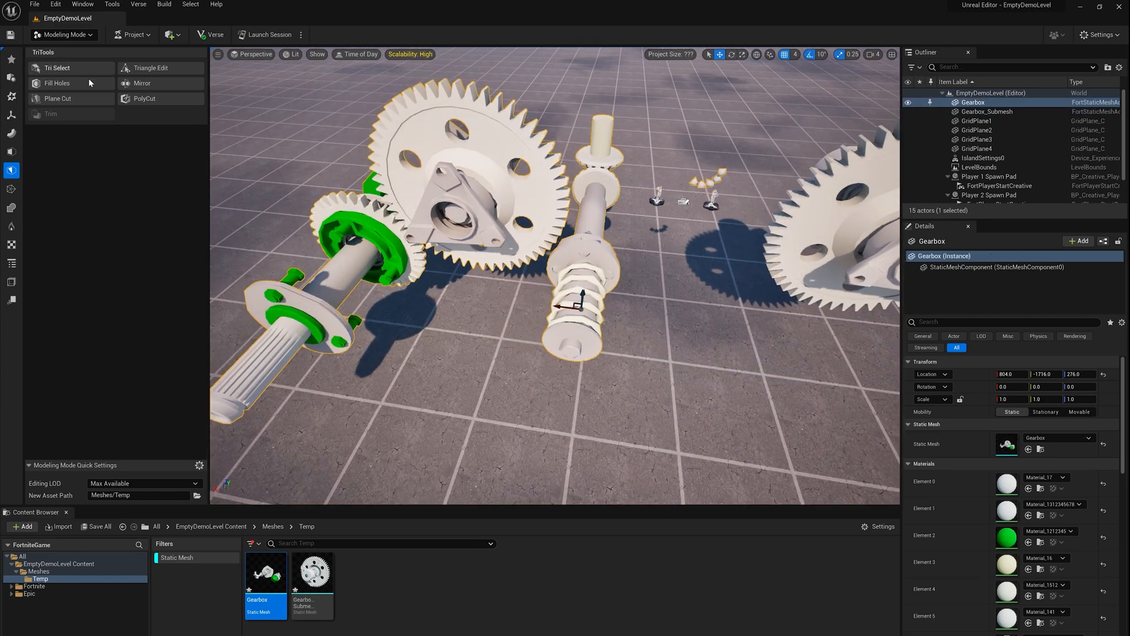
Separate the left large gear into Gearbox_Submesh2 and accept.
click(57, 68)
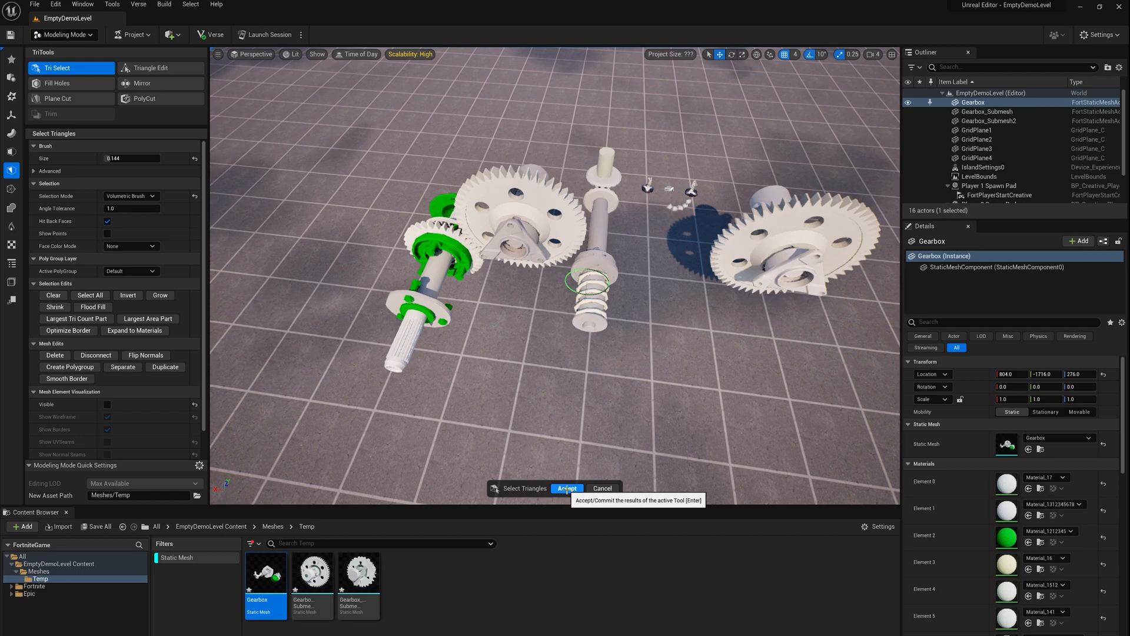
click(566, 488)
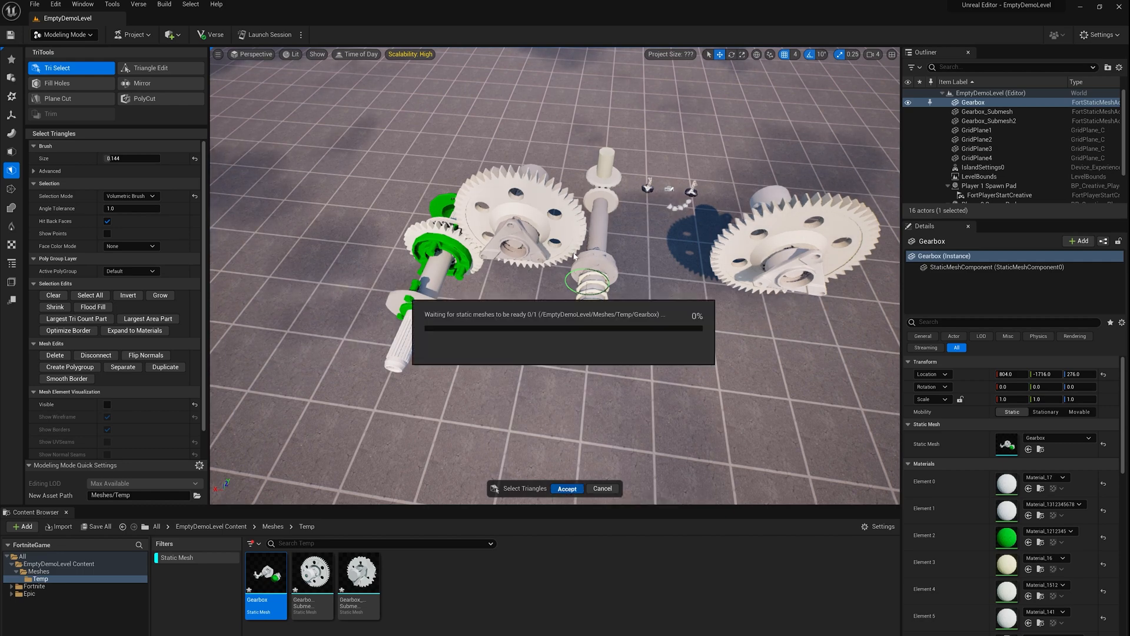
click(566, 488)
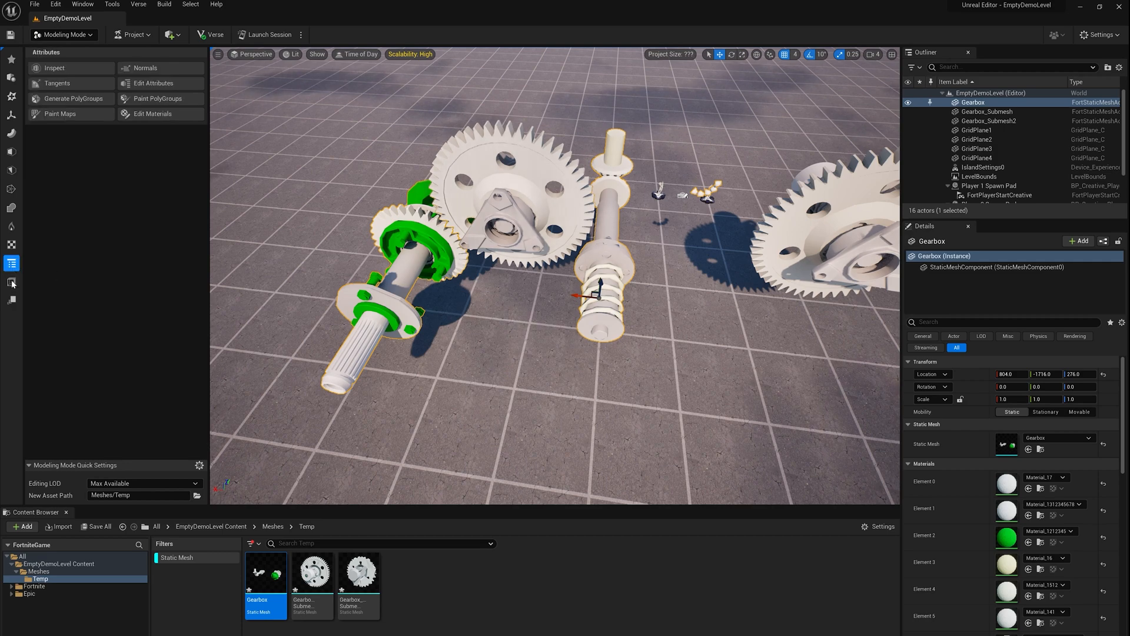
Generate PolyGroups on the Gearbox using From Connected Tris conversion and accept.
click(73, 98)
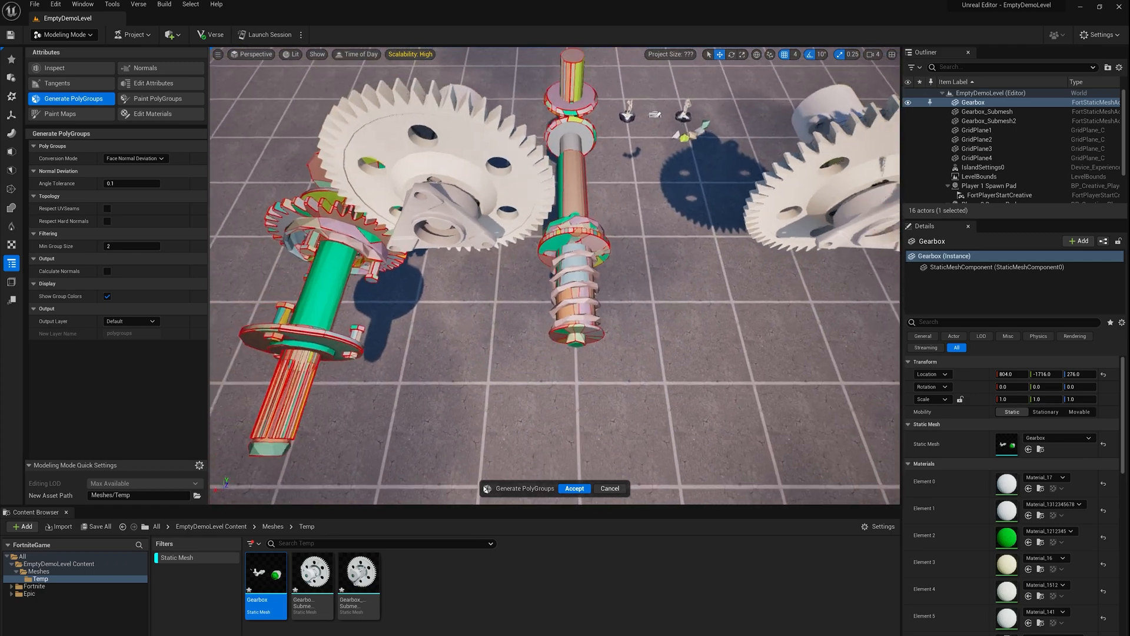
click(135, 158)
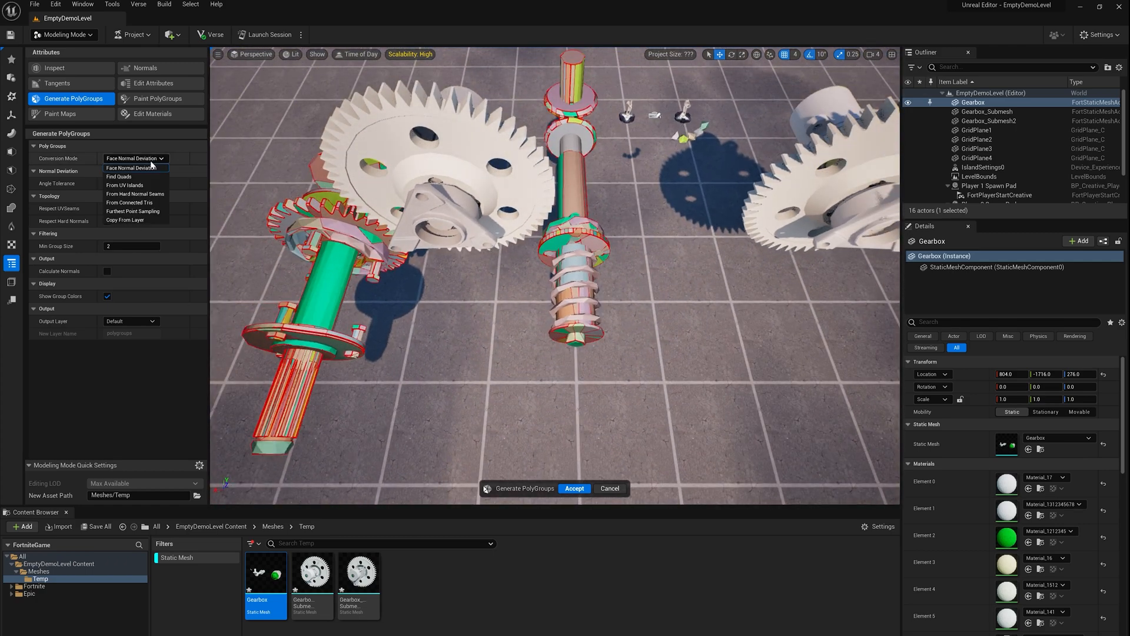
mouse_move(134, 167)
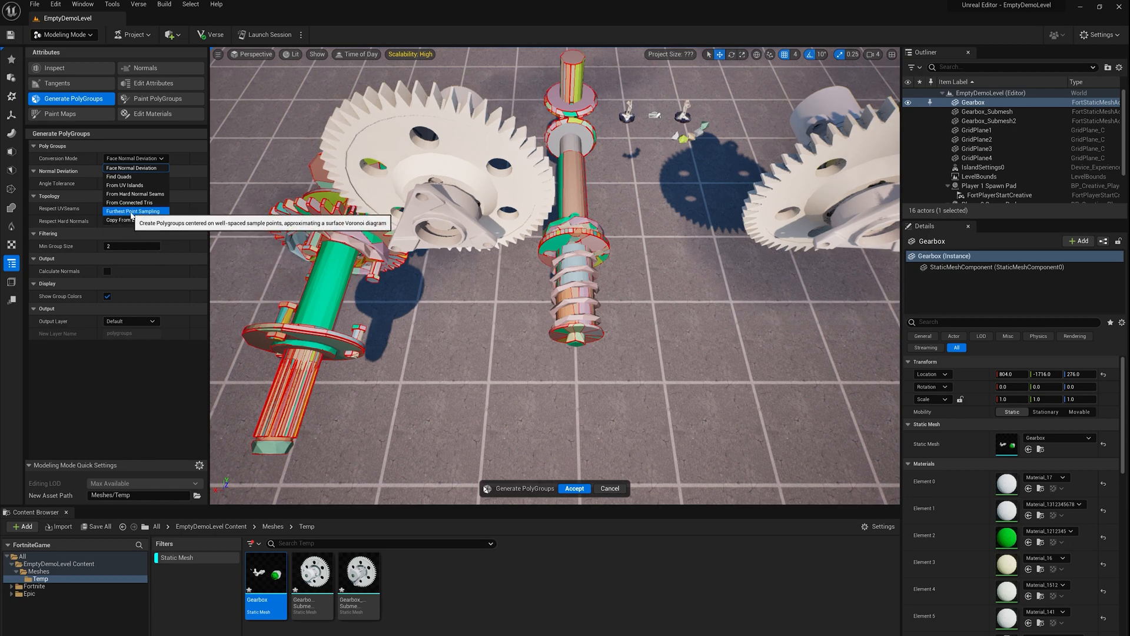
mouse_move(132, 202)
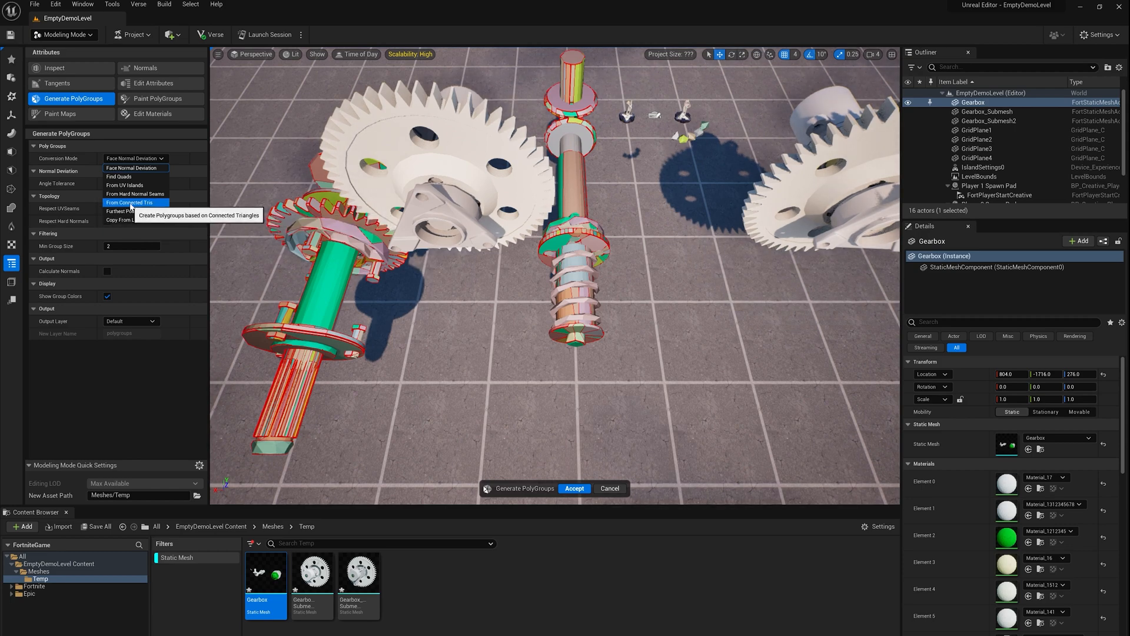
click(131, 203)
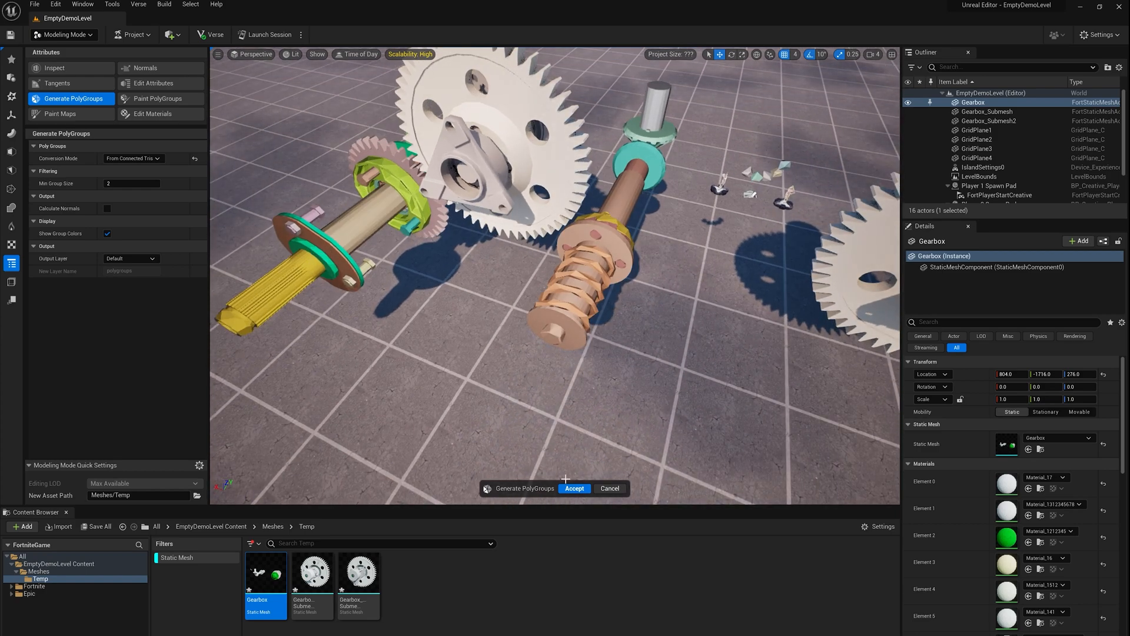
click(574, 488)
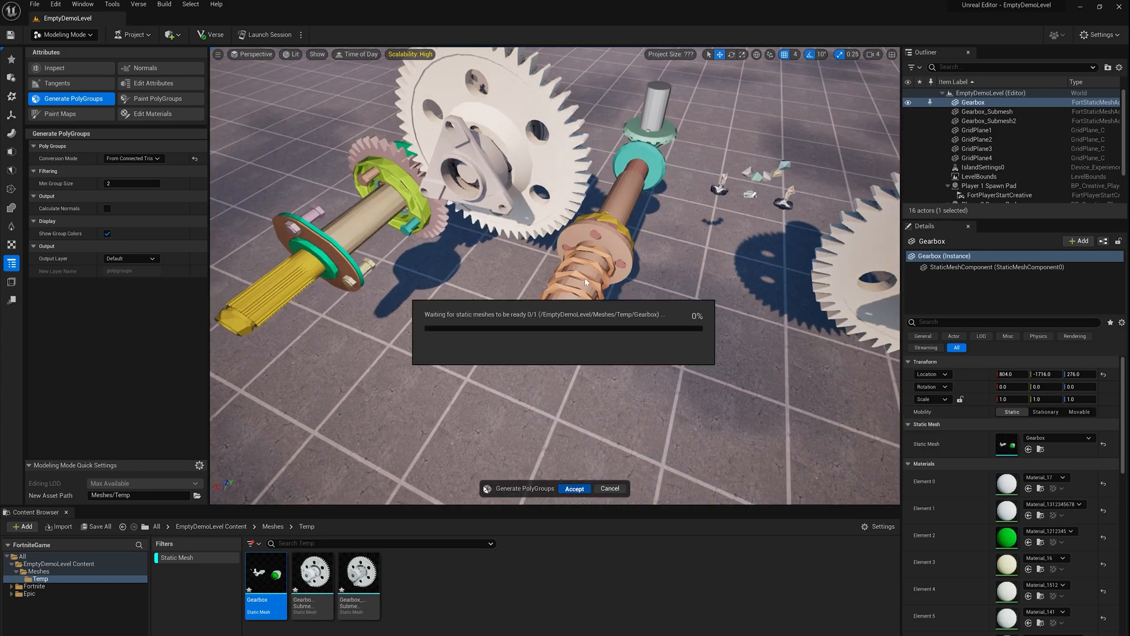
click(573, 488)
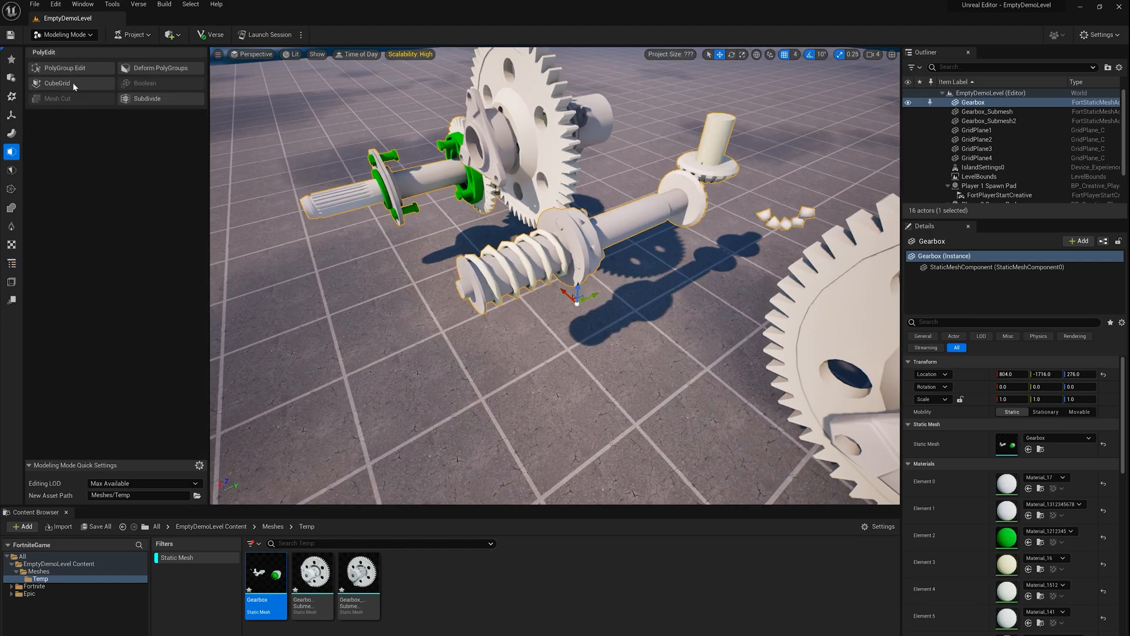
click(64, 67)
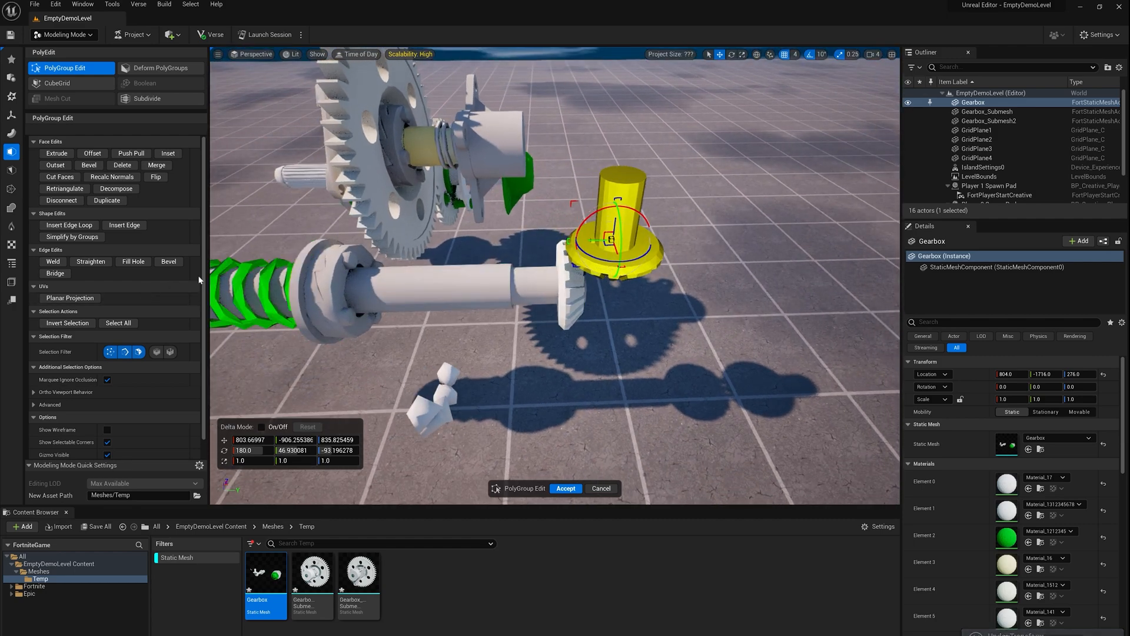
click(565, 488)
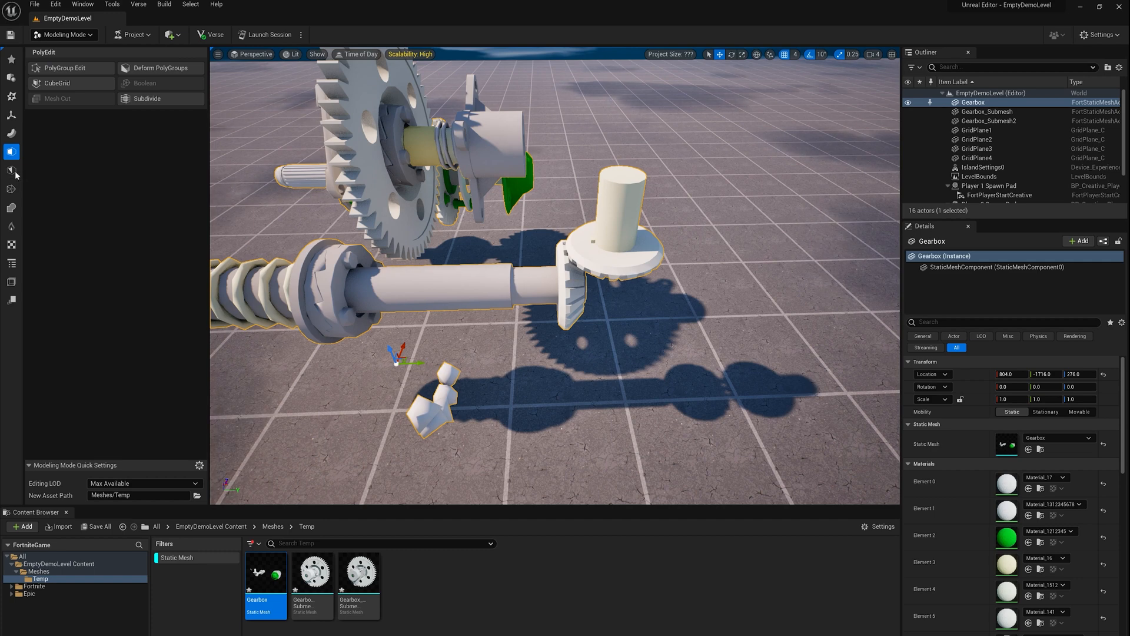
mouse_move(12, 173)
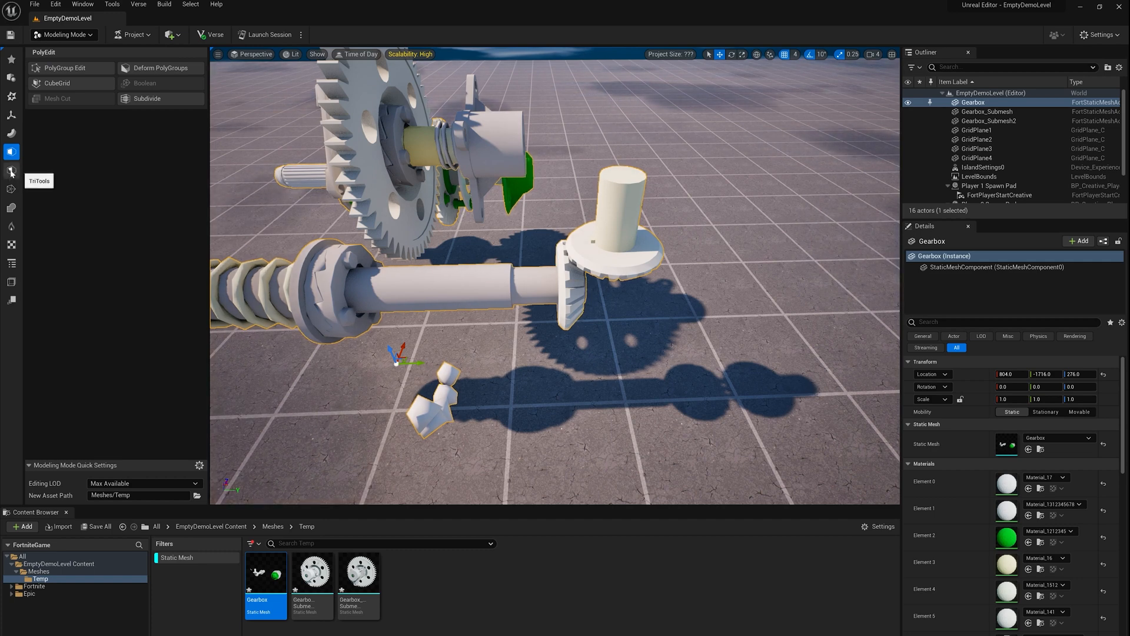
Delete the shaft assembly groups using All in Group selection in Tri Select and accept.
click(12, 173)
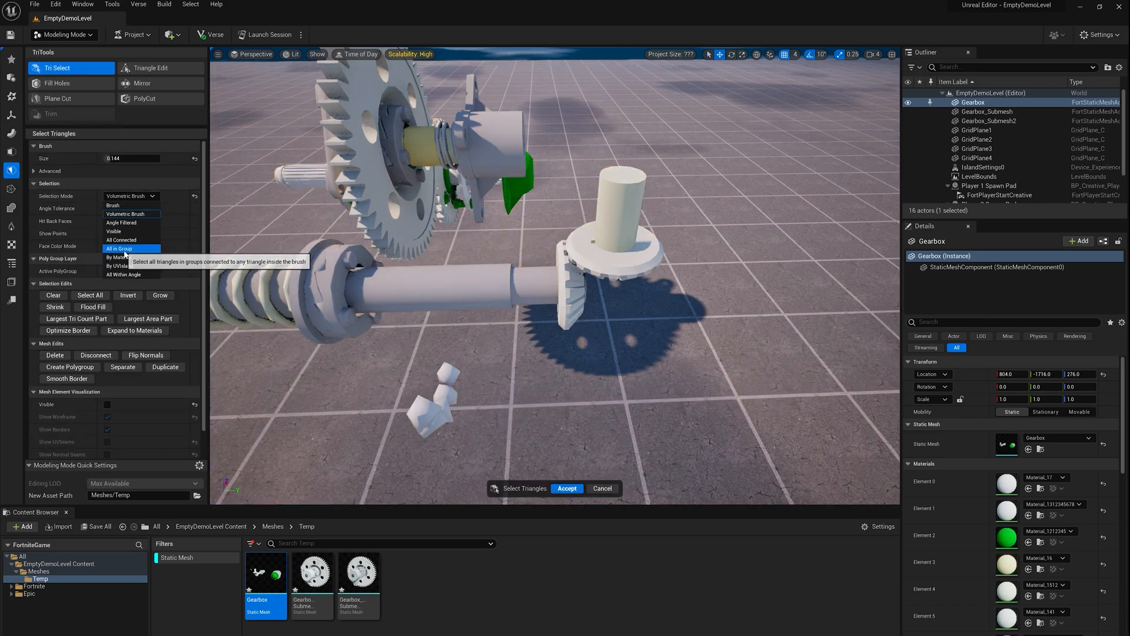
click(119, 247)
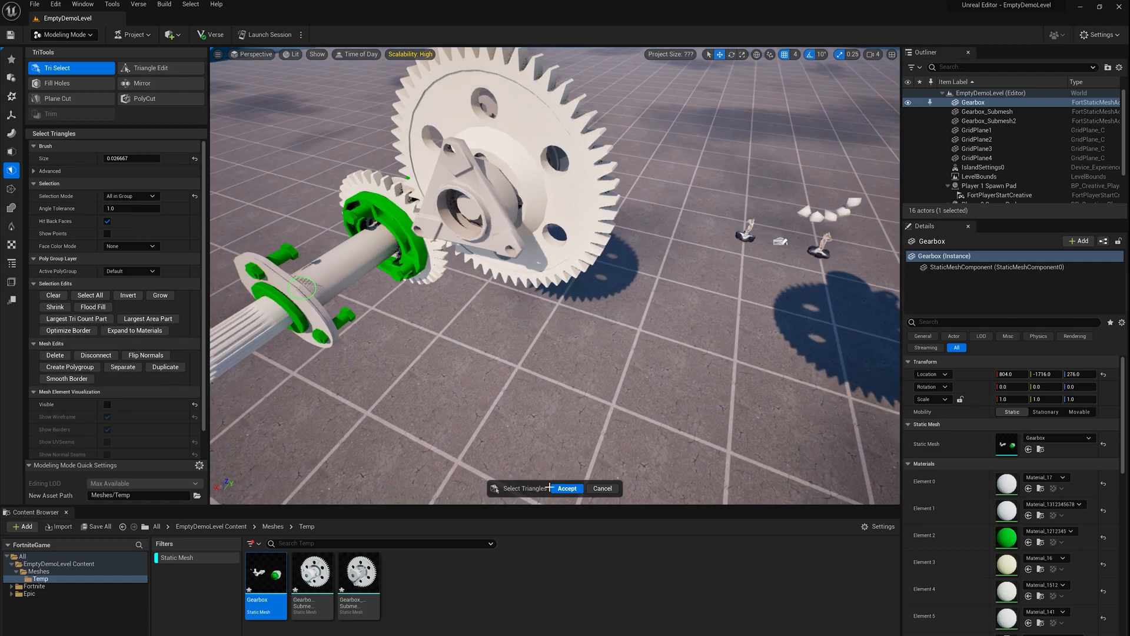
click(566, 488)
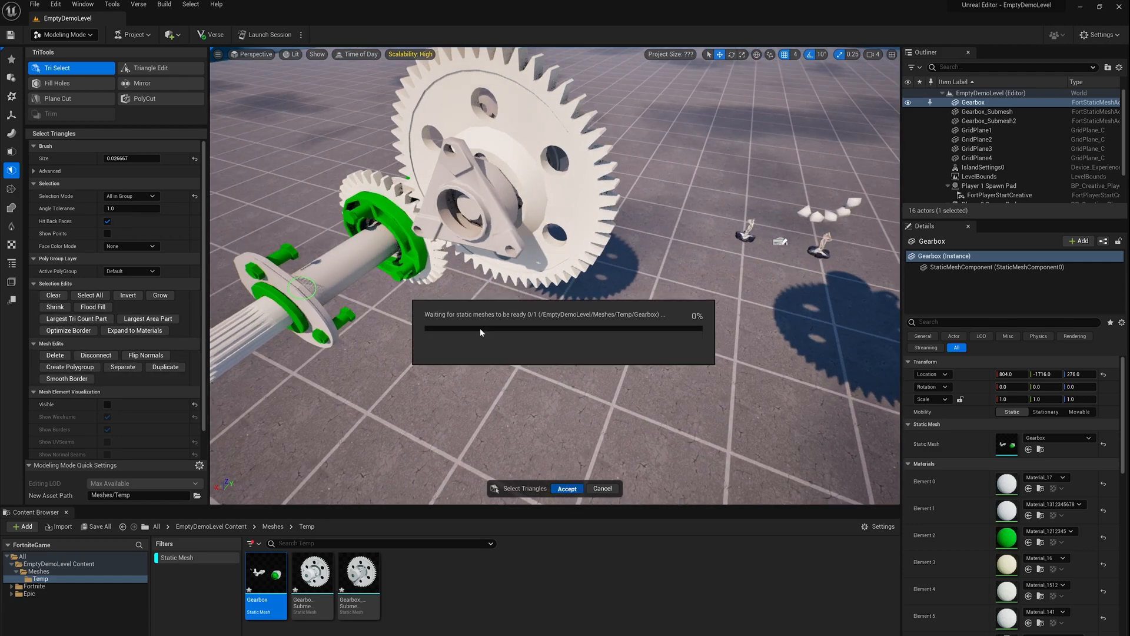
click(566, 488)
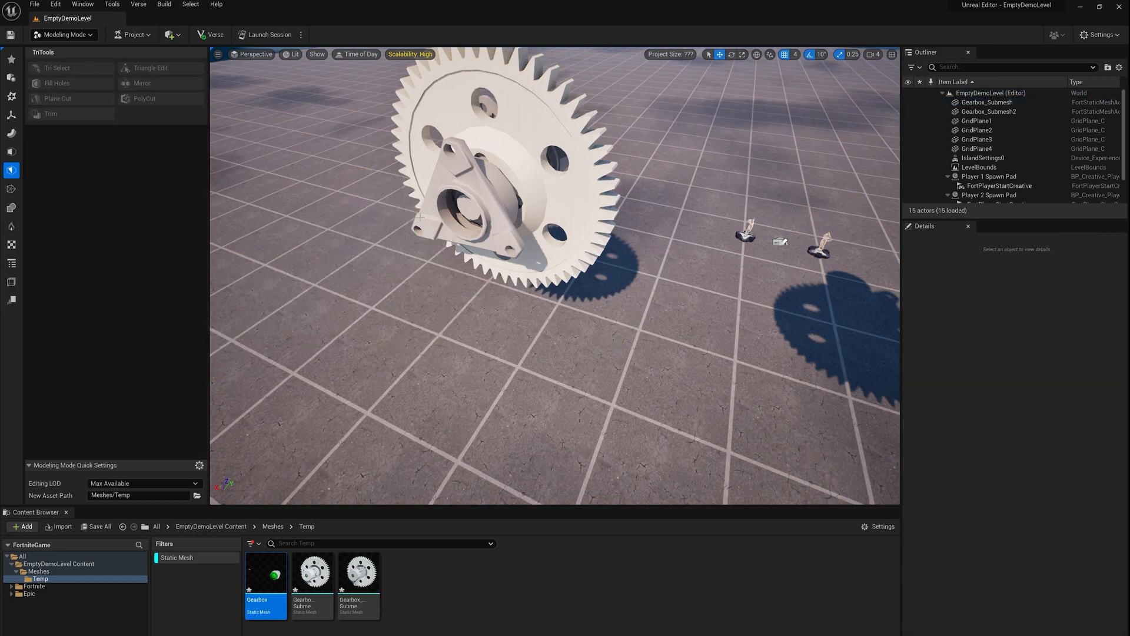
Select Gearbox_Submesh2 and orbit to face the gear head-on.
click(505, 180)
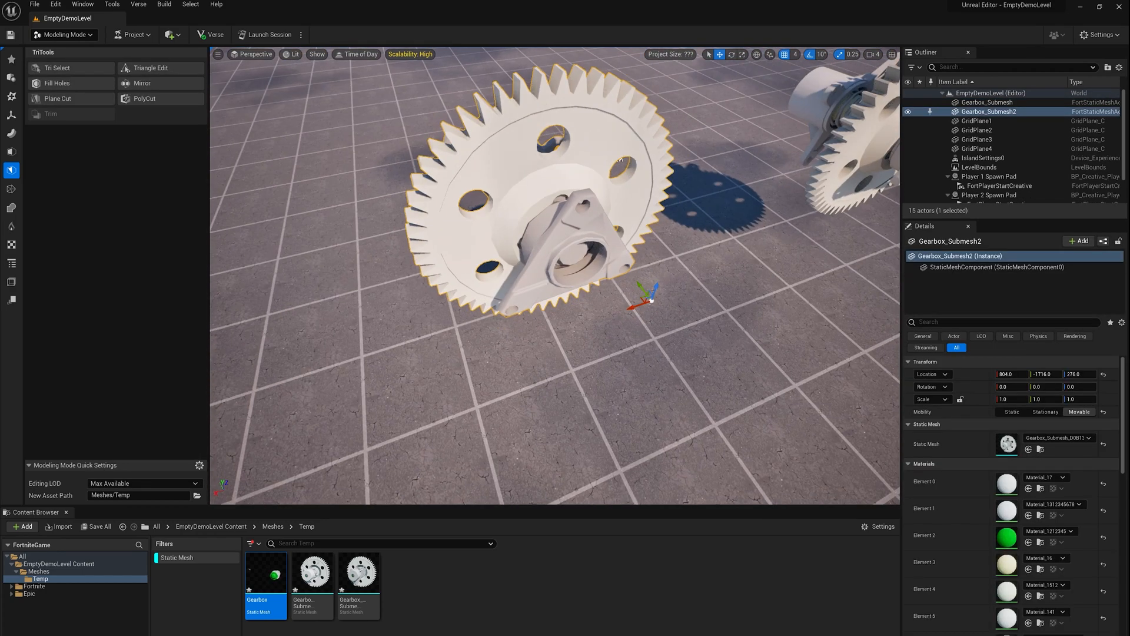
drag(641, 292, 598, 310)
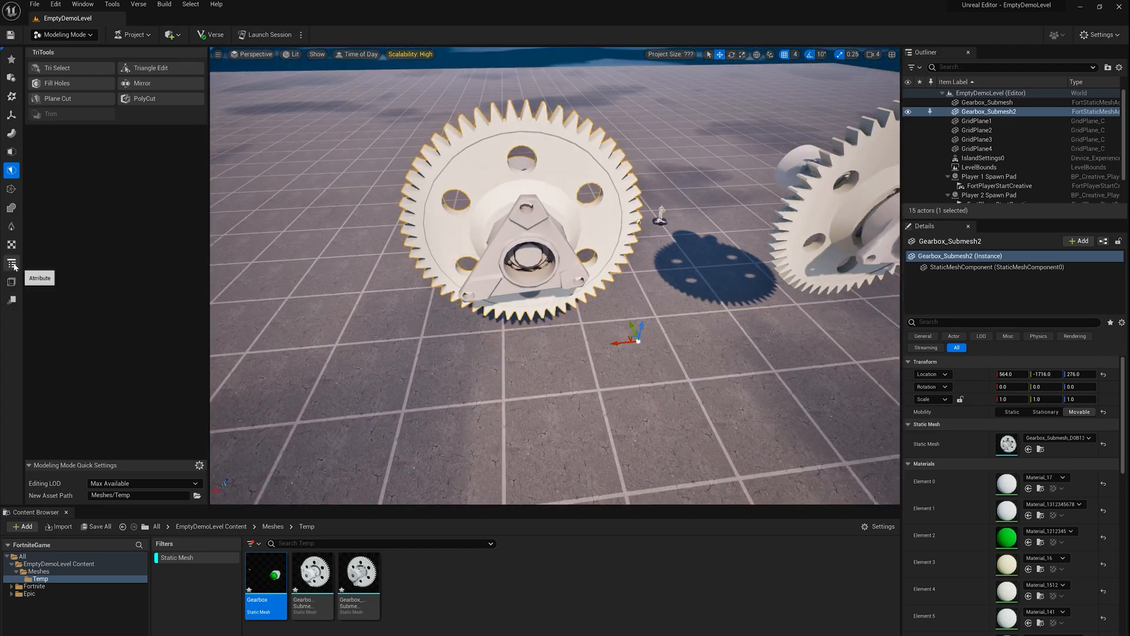
Inspect Gearbox_Submesh2's mesh statistics, complete, and return the viewport to Lit shading.
click(11, 264)
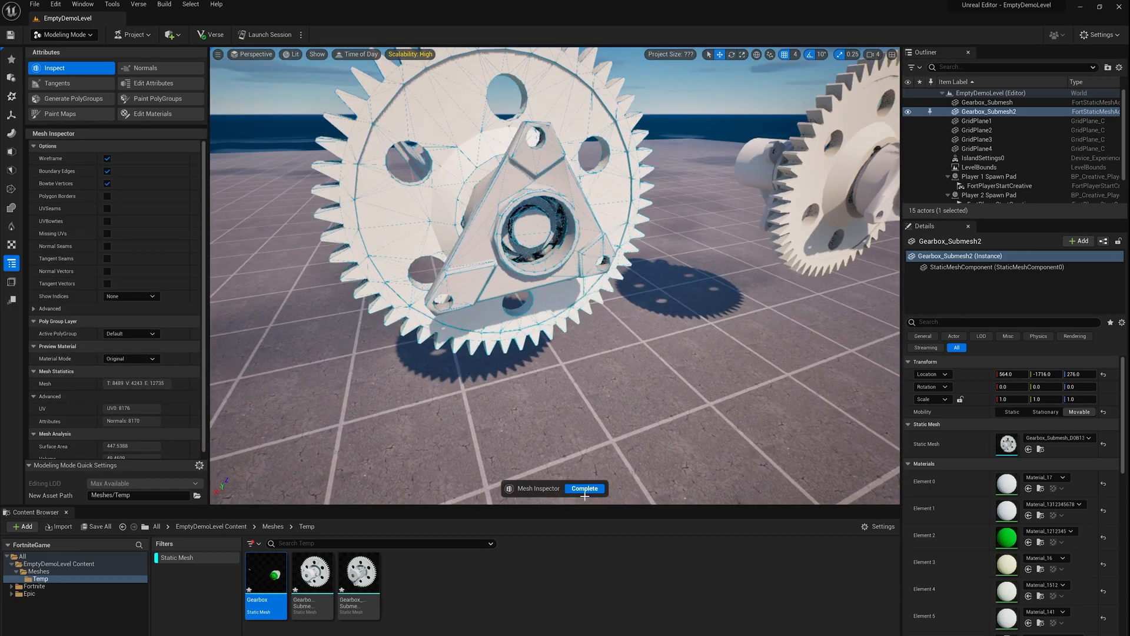
click(584, 488)
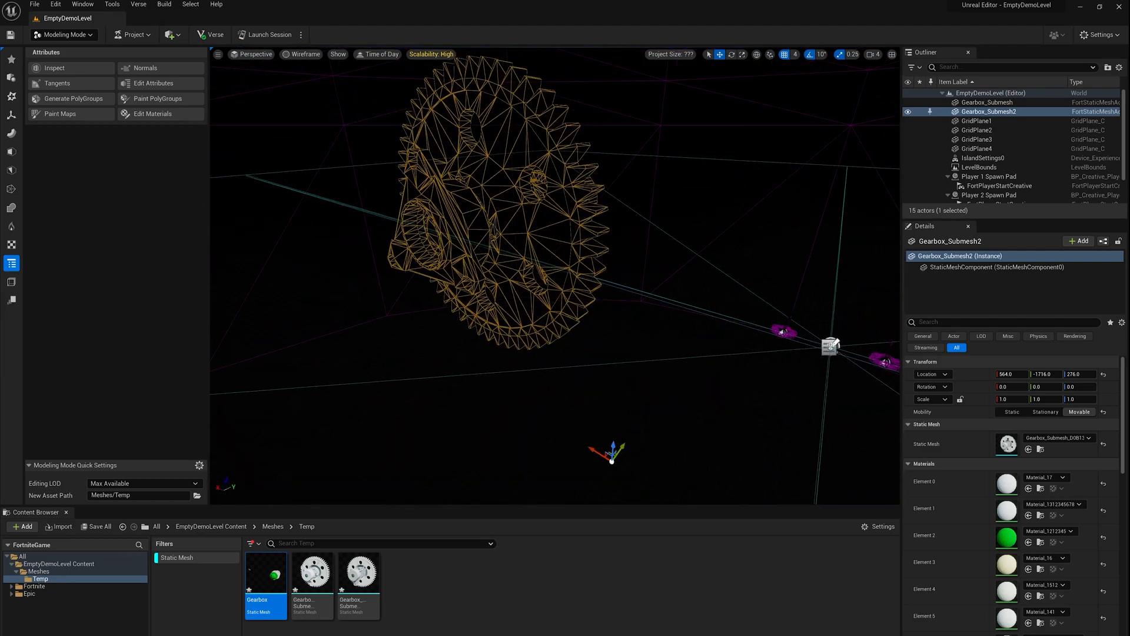
click(292, 54)
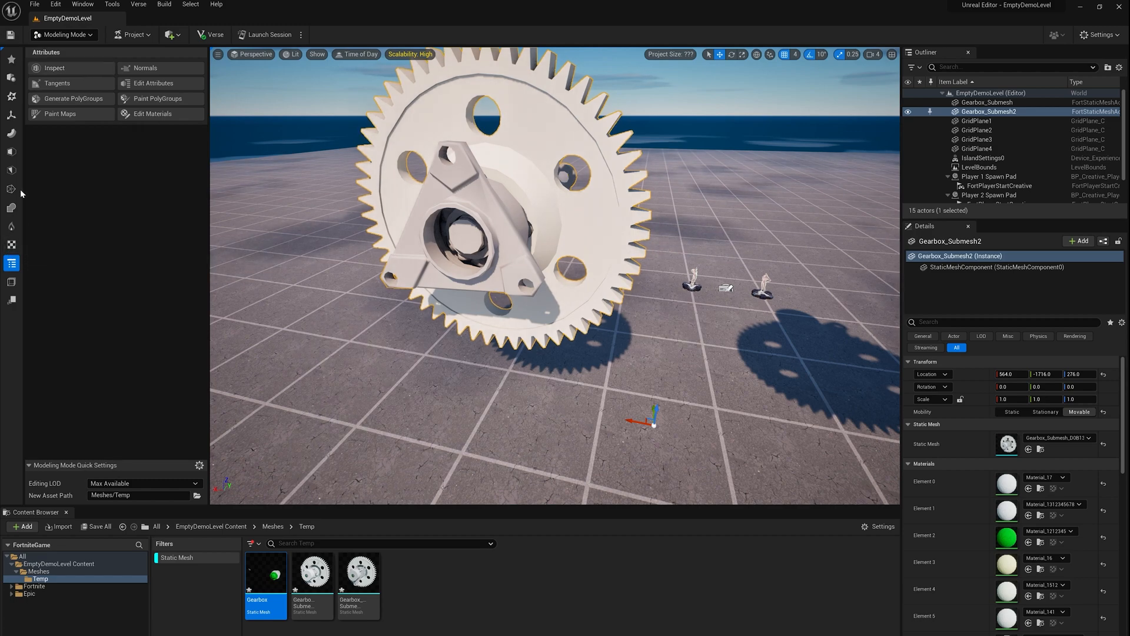
click(12, 188)
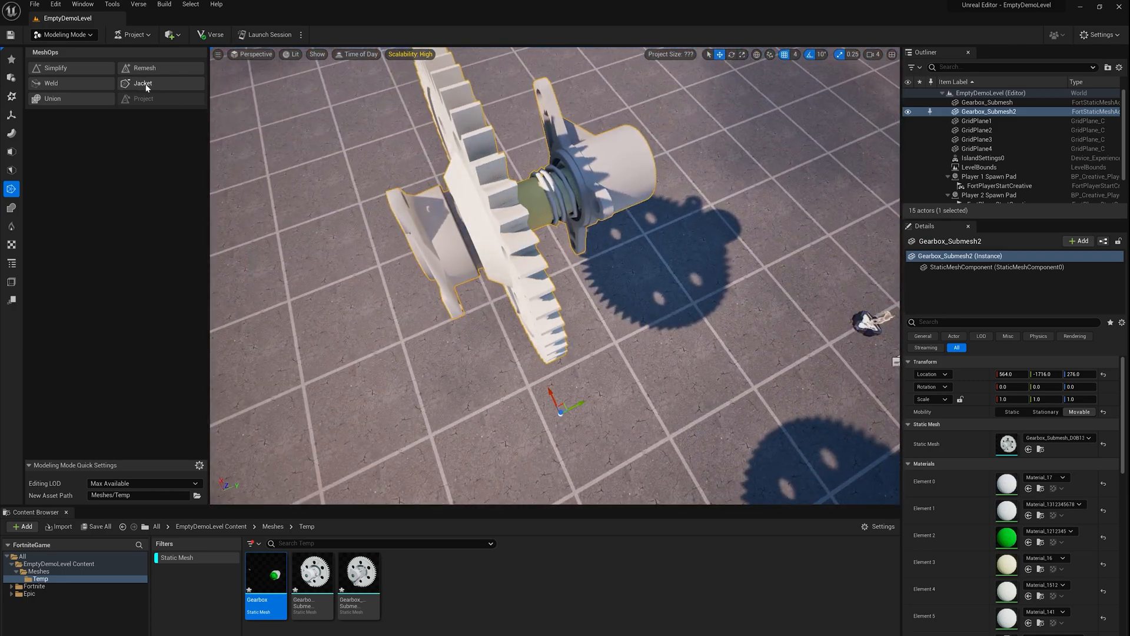
Jacket Gearbox_Submesh2 with Generalized Winding Number occlusion, removing hidden triangles to about 8,305.
click(143, 83)
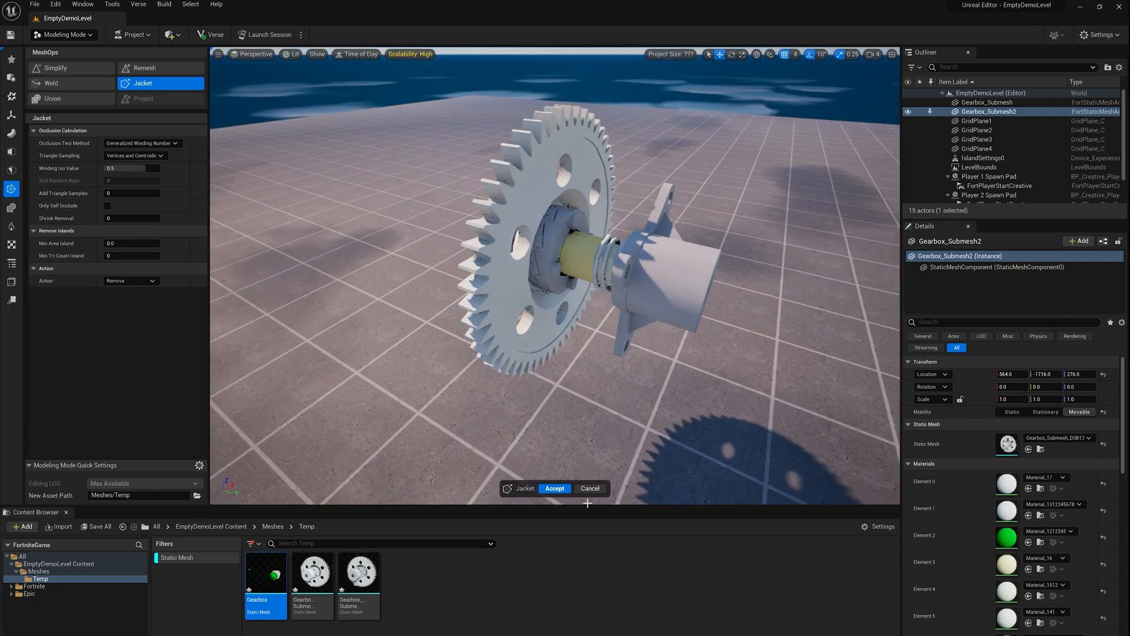
click(554, 487)
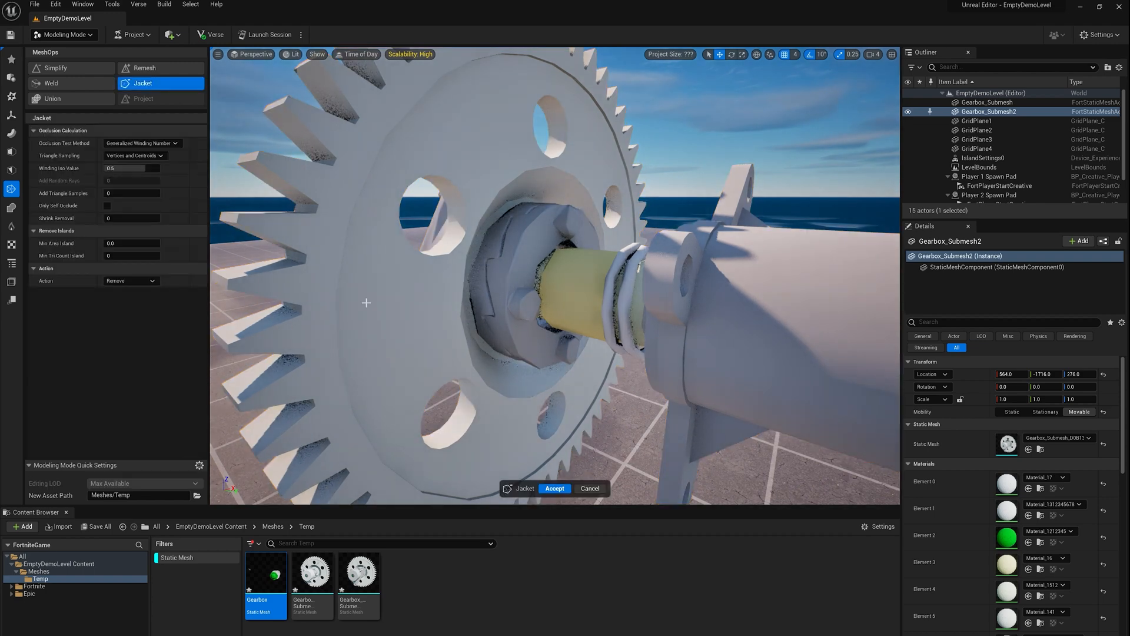
click(554, 488)
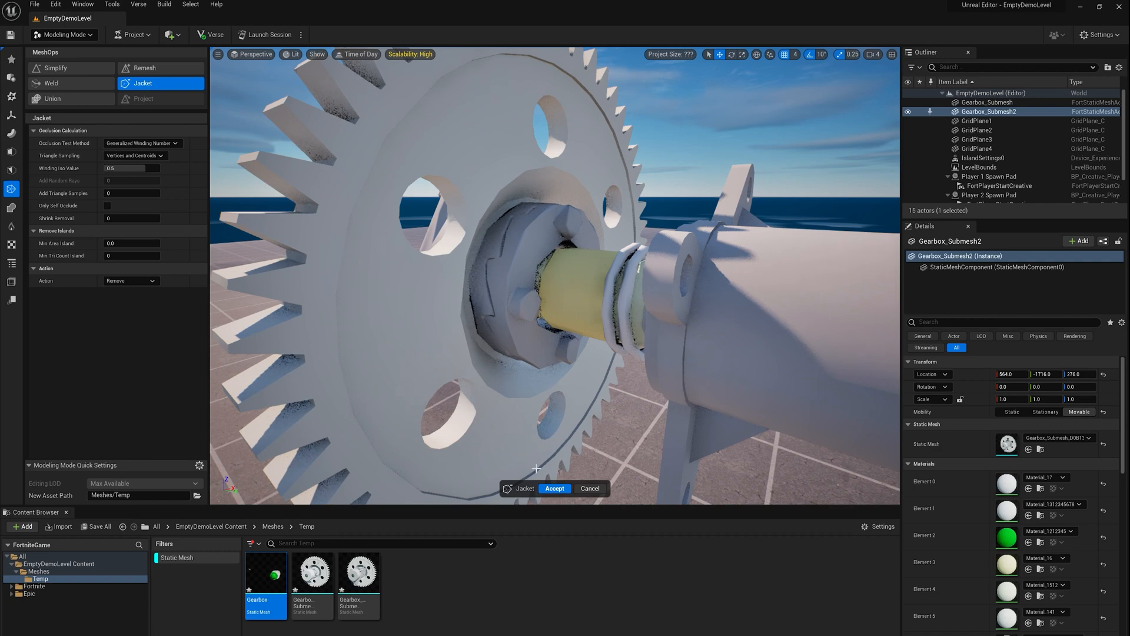
click(555, 488)
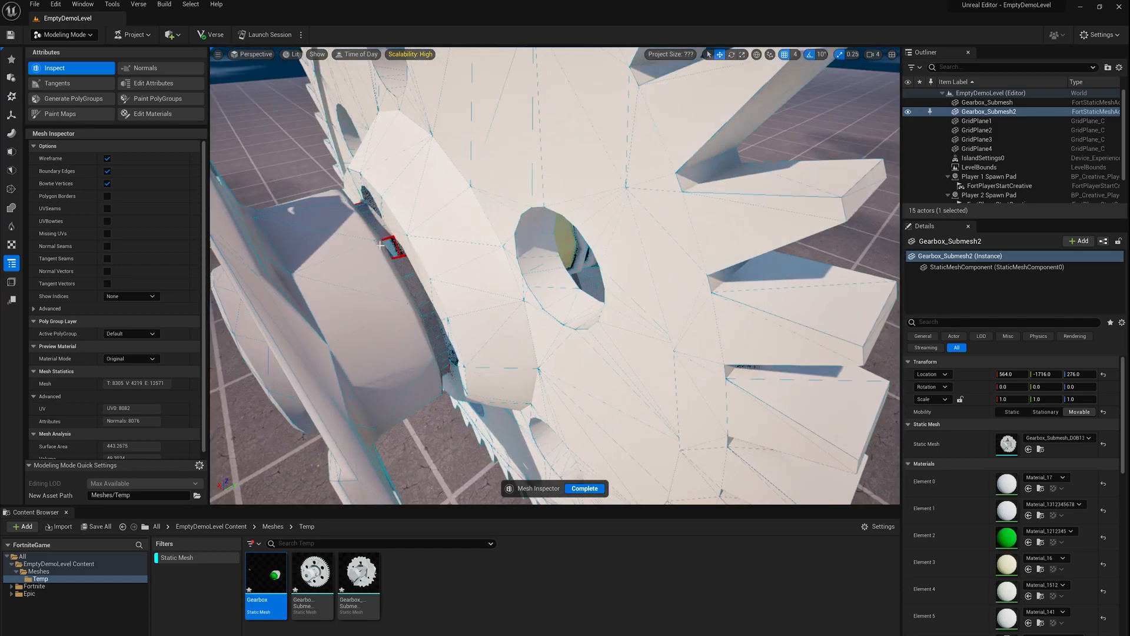
click(587, 488)
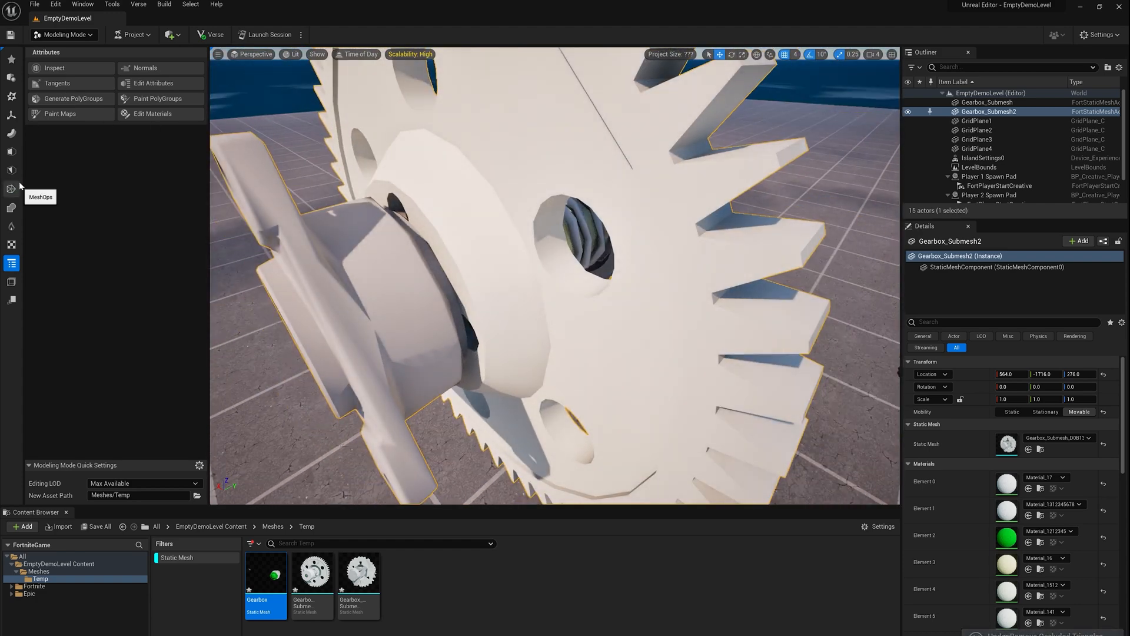
Reopen Jacket with Raycast Occlusion Samples, 200 random rays and 50 triangle samples.
click(12, 189)
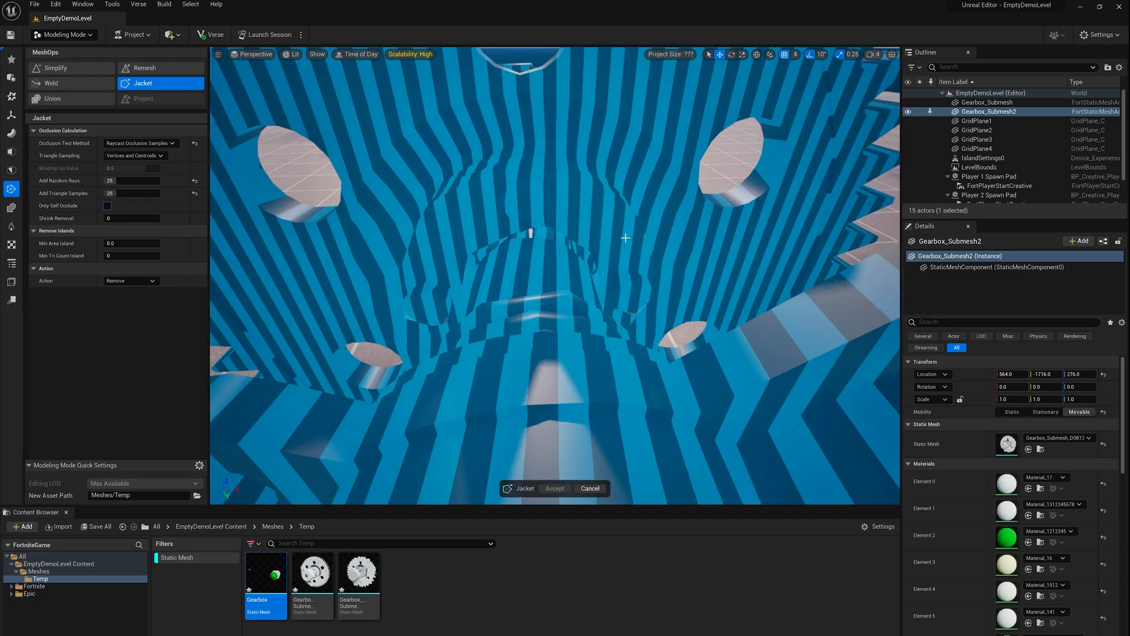
click(554, 487)
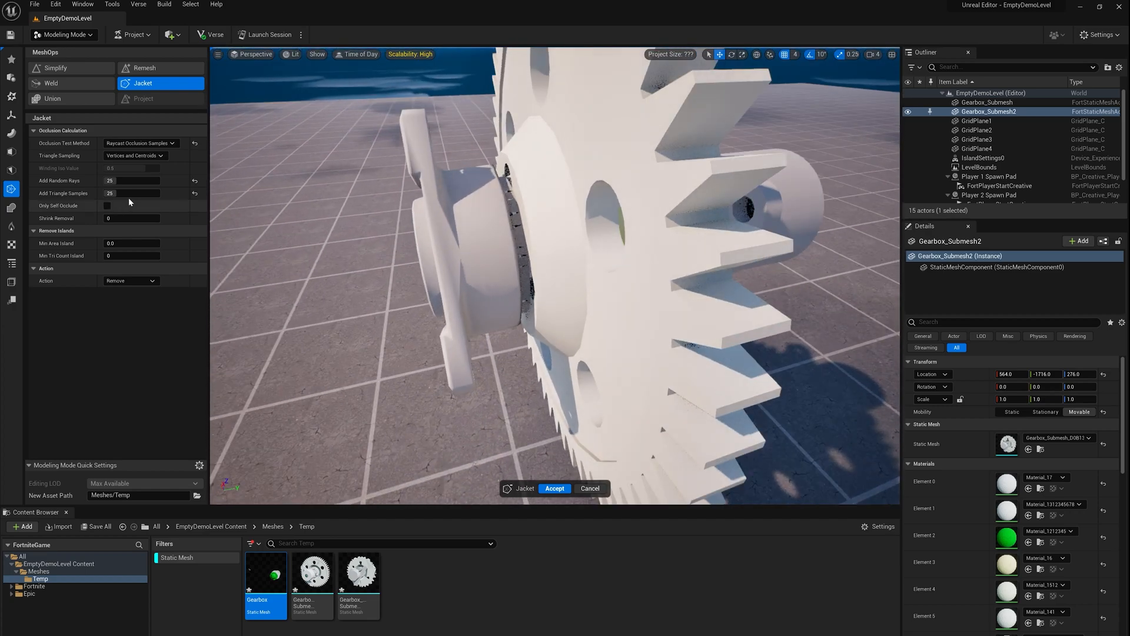
text(50)
text(200)
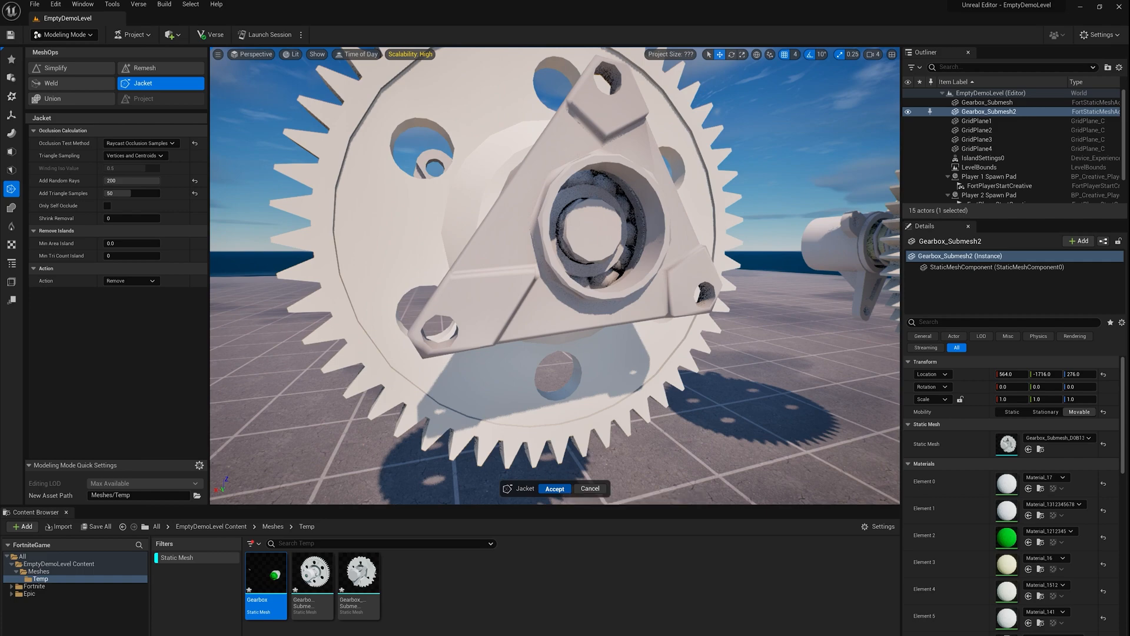
Accept the Jacket raycast hidden-triangle removal on Gearbox_Submesh2 and review its Materials elements.
click(554, 488)
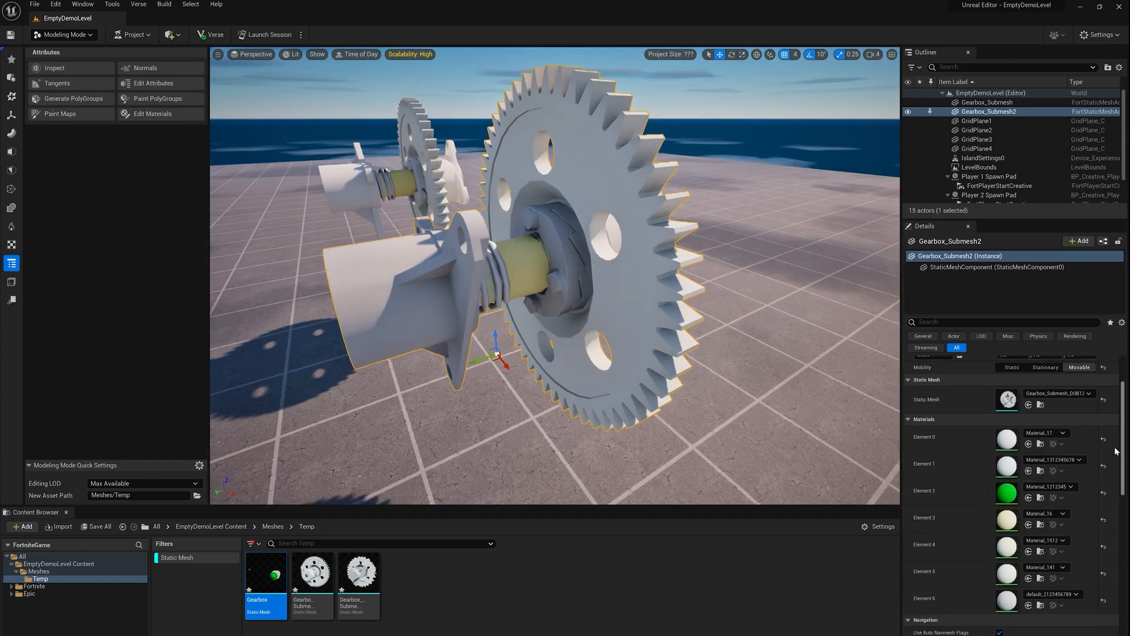
scroll(down, 3)
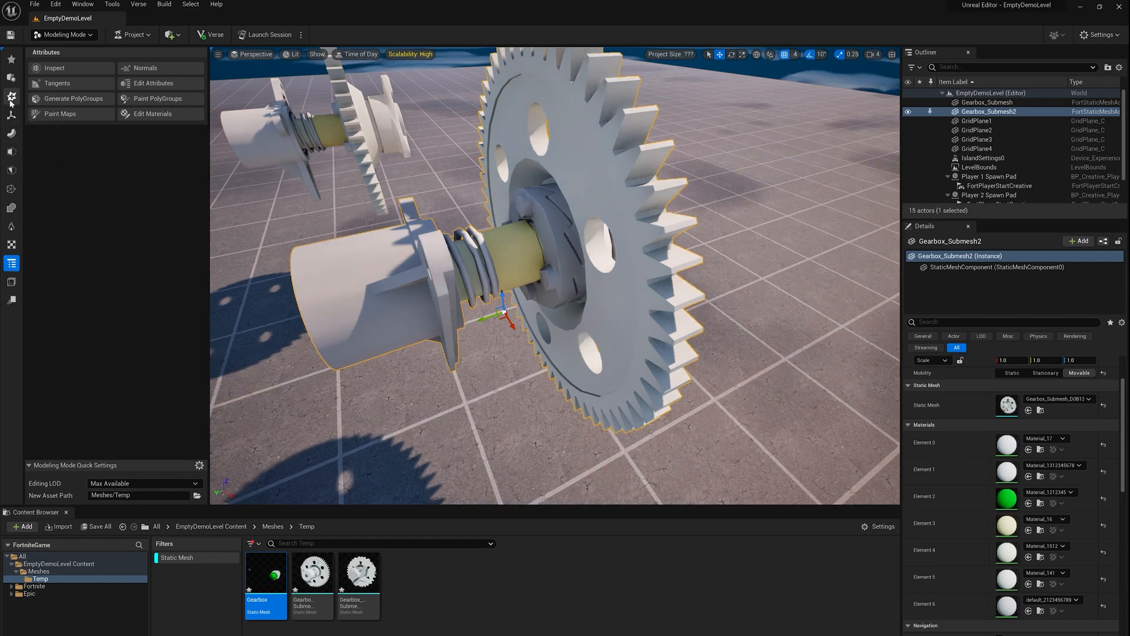
Convert the selected gear submesh with Output Type set to Dynamic Mesh.
click(12, 96)
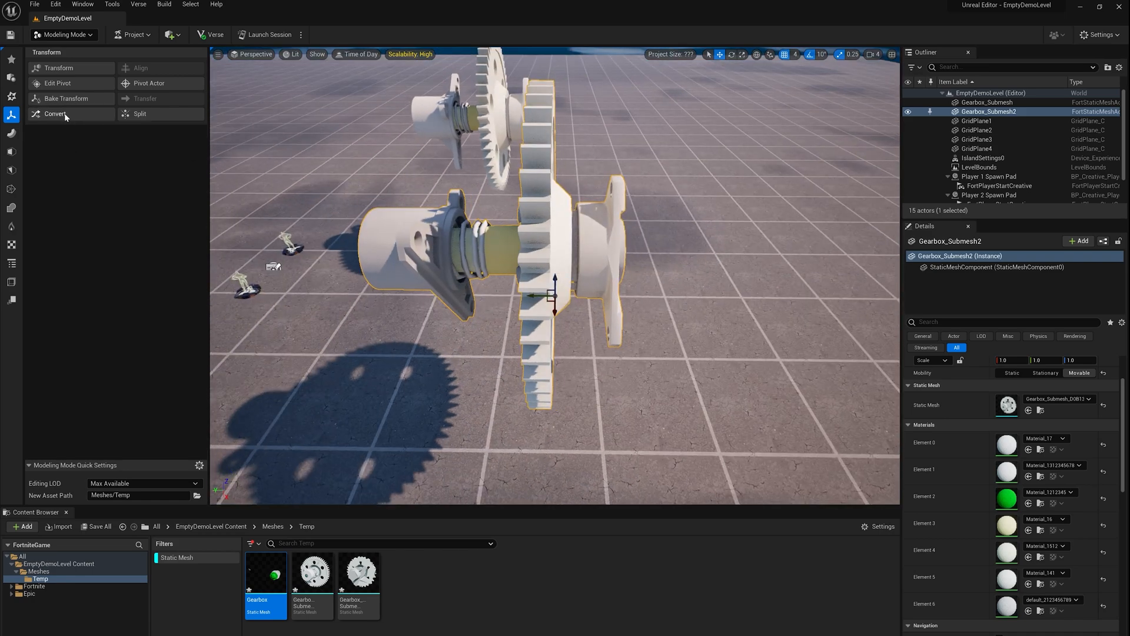
click(54, 114)
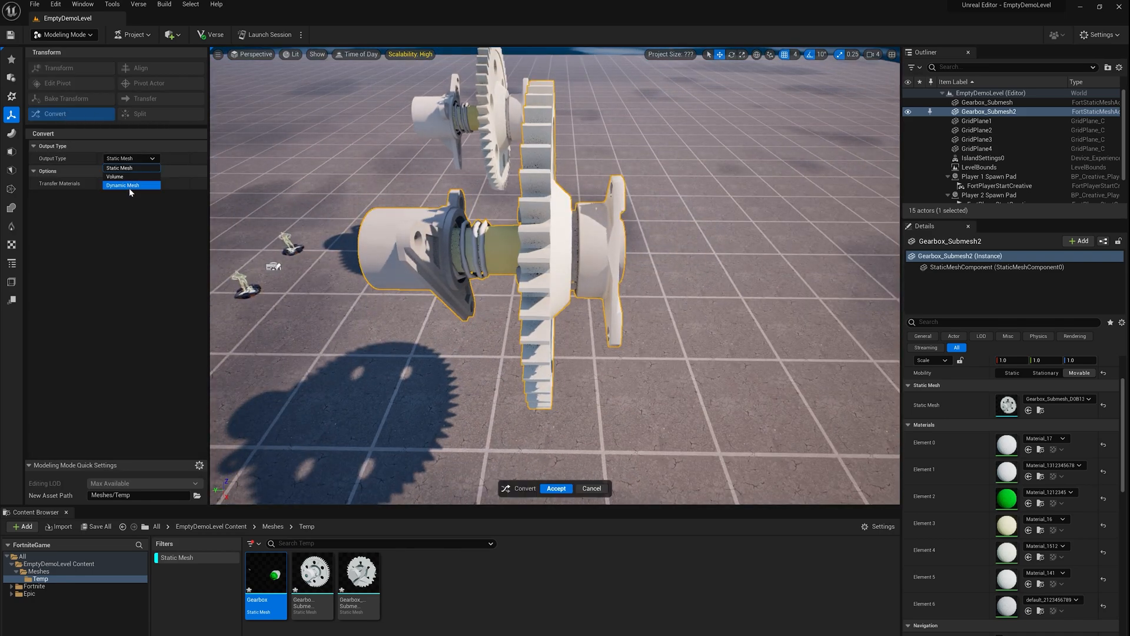
click(122, 186)
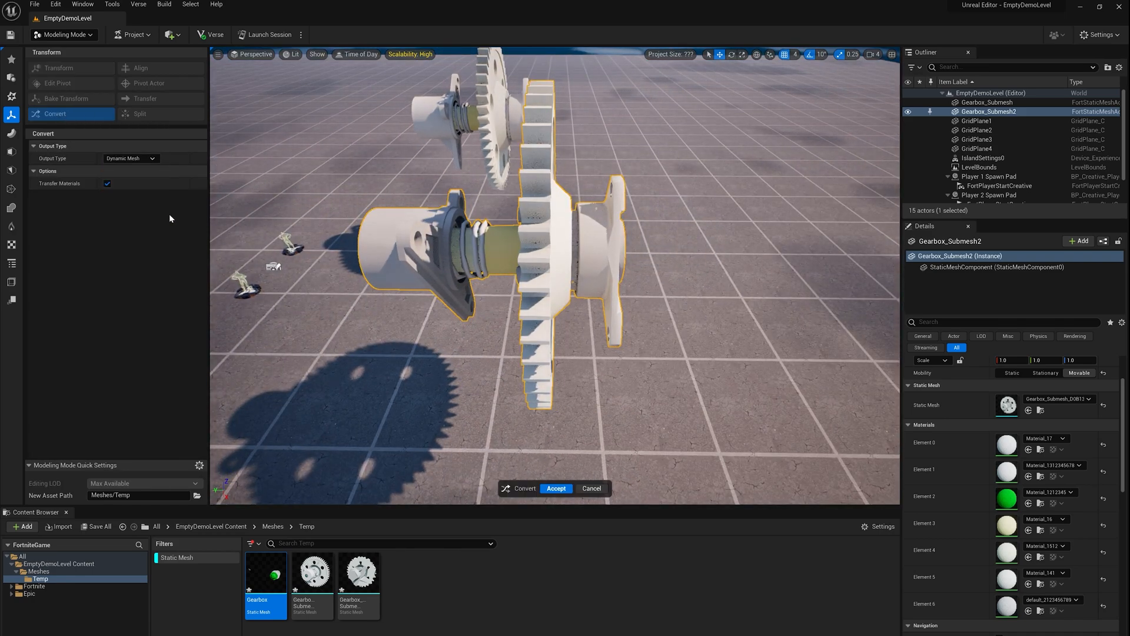
click(556, 488)
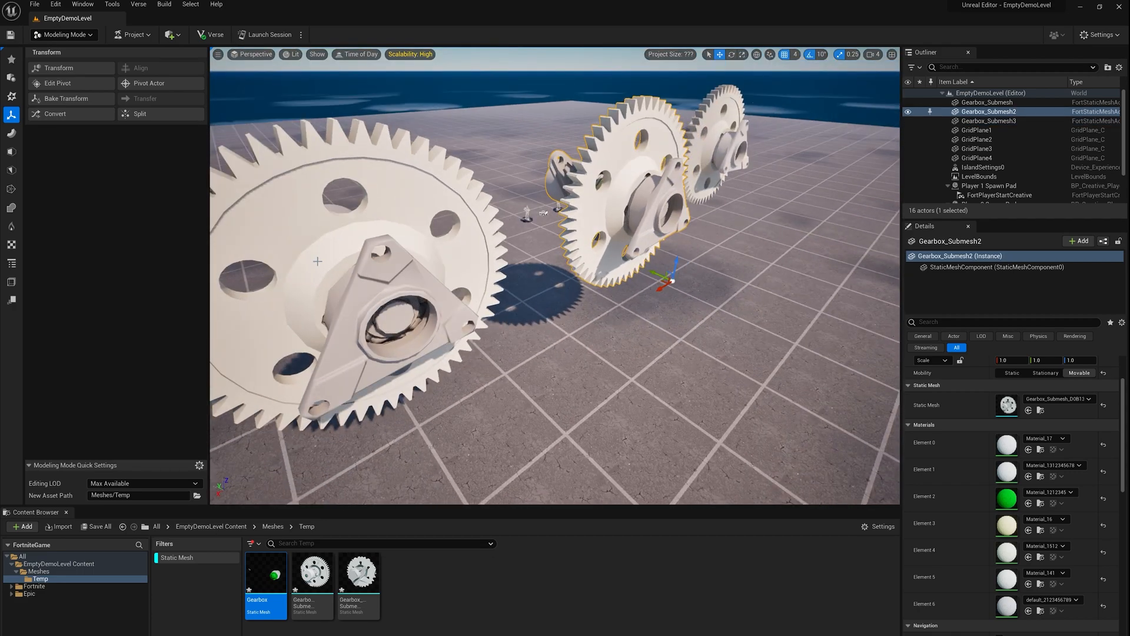
Convert Gearbox_Submesh3 to a dynamic mesh actor as well.
click(988, 120)
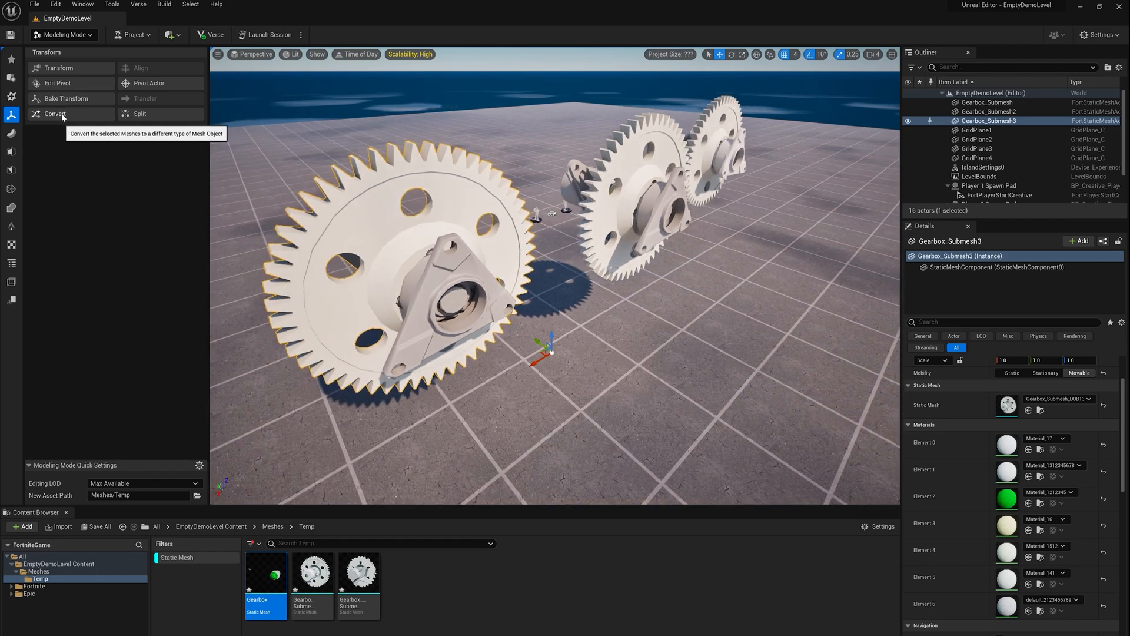
click(55, 113)
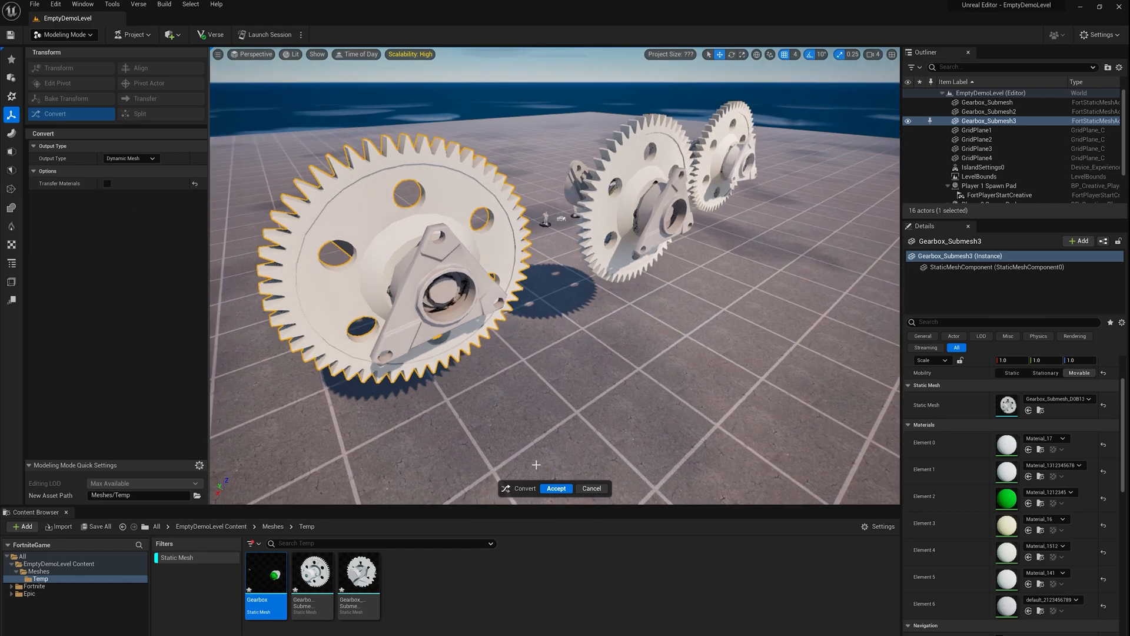
click(556, 488)
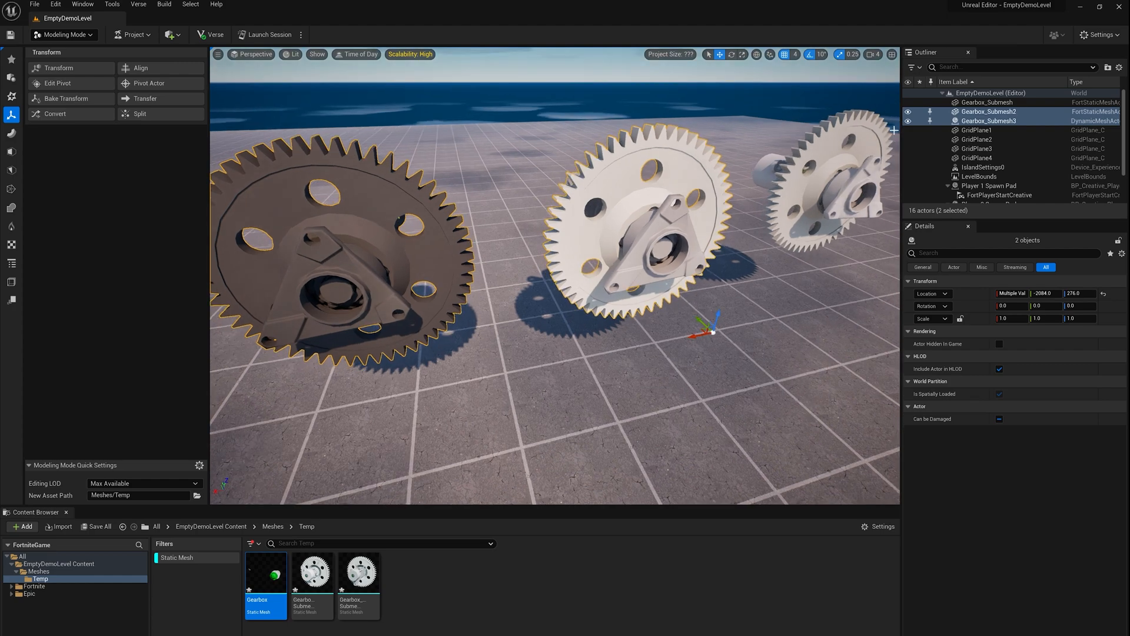
Transfer the cleaned gear mesh onto Gearbox_Submesh2 with Transfer Materials enabled.
click(145, 99)
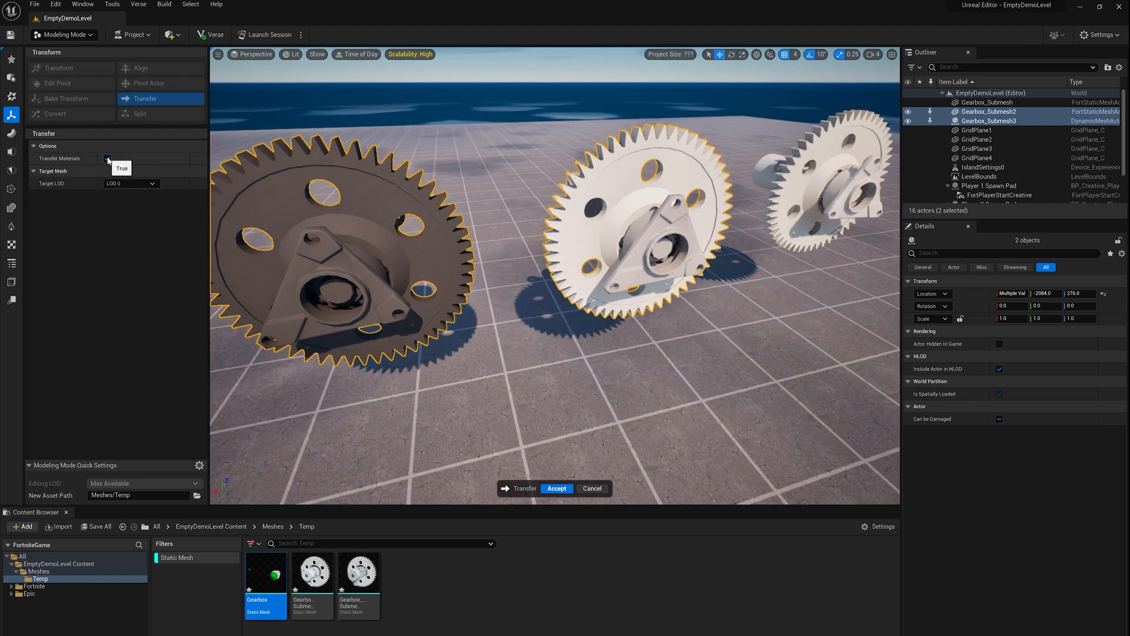
click(107, 158)
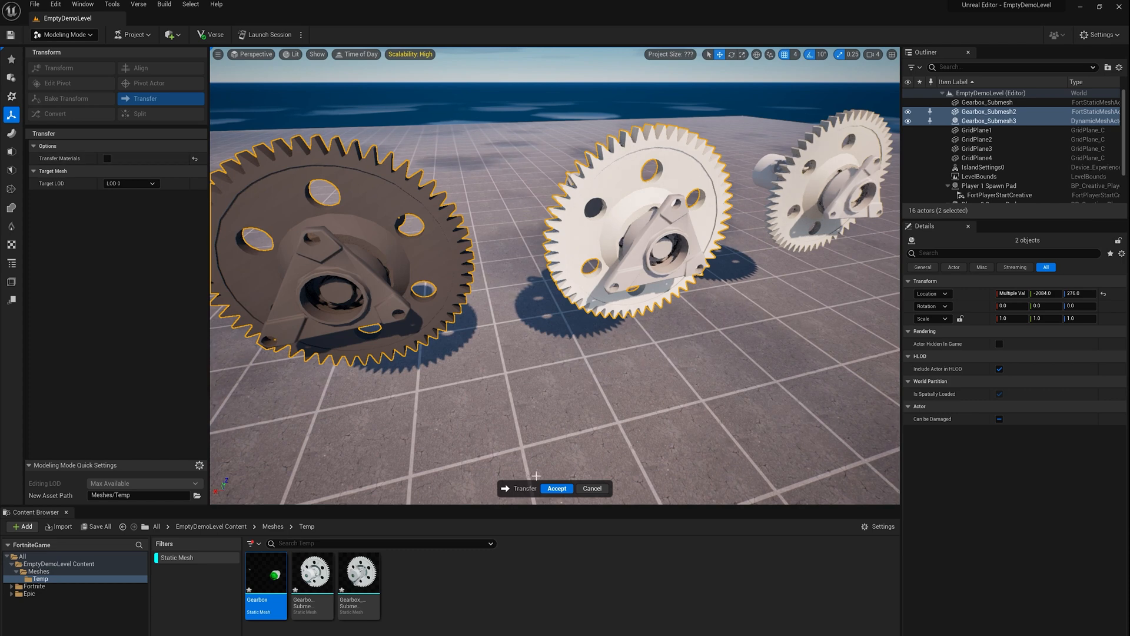
click(107, 158)
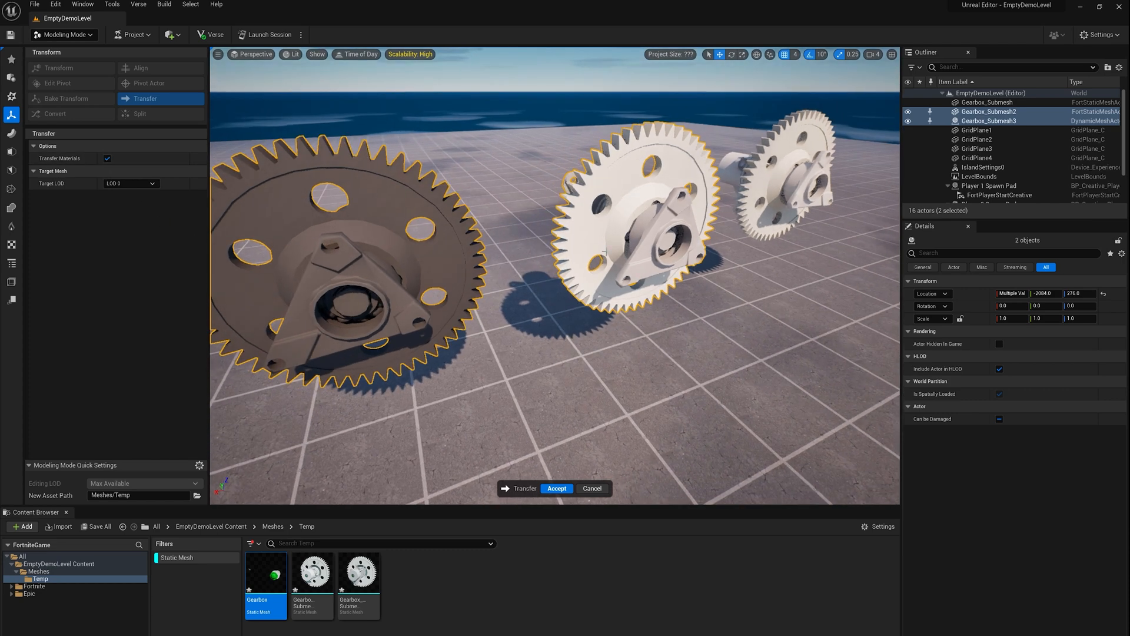
mouse_move(557, 488)
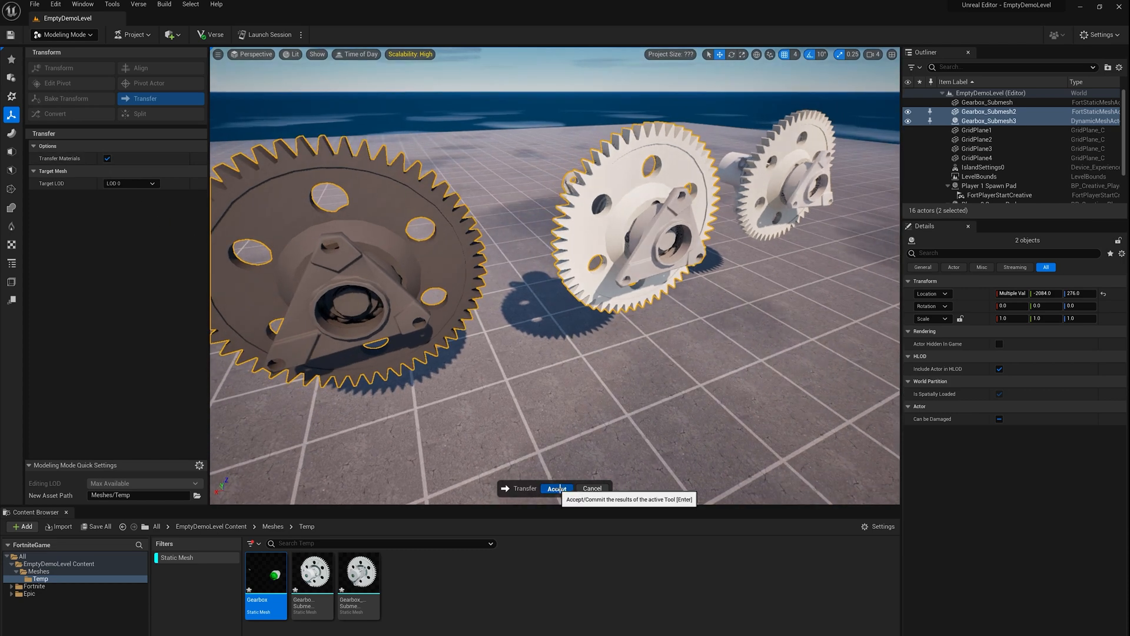
click(556, 488)
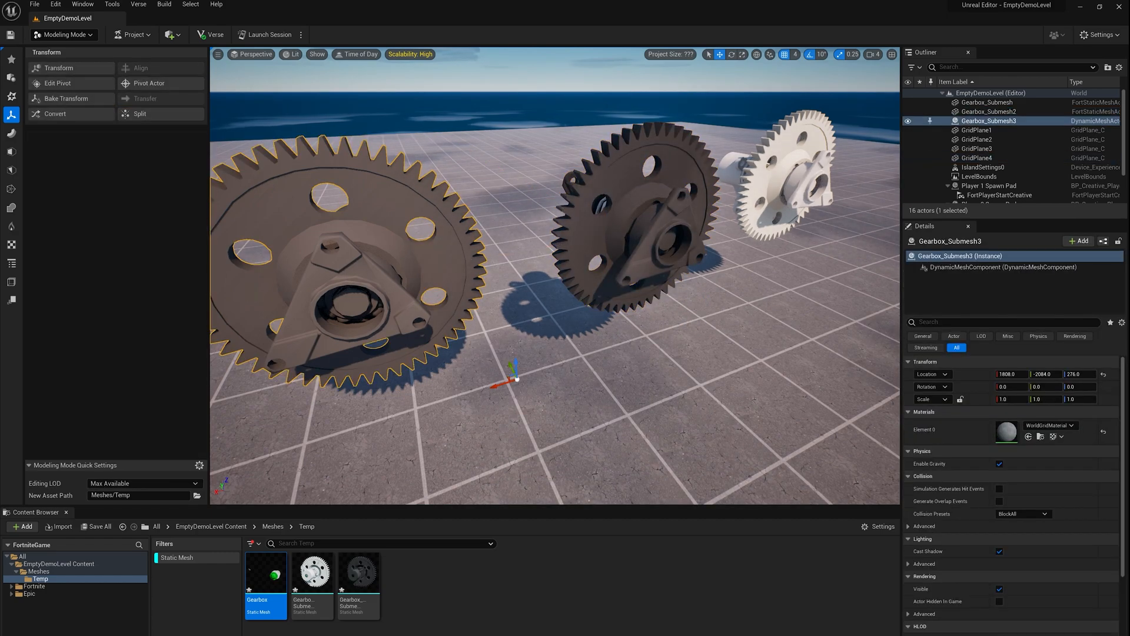
Select Gearbox_Submesh2, then Gearbox_Submesh3 for deletion from the level.
click(988, 111)
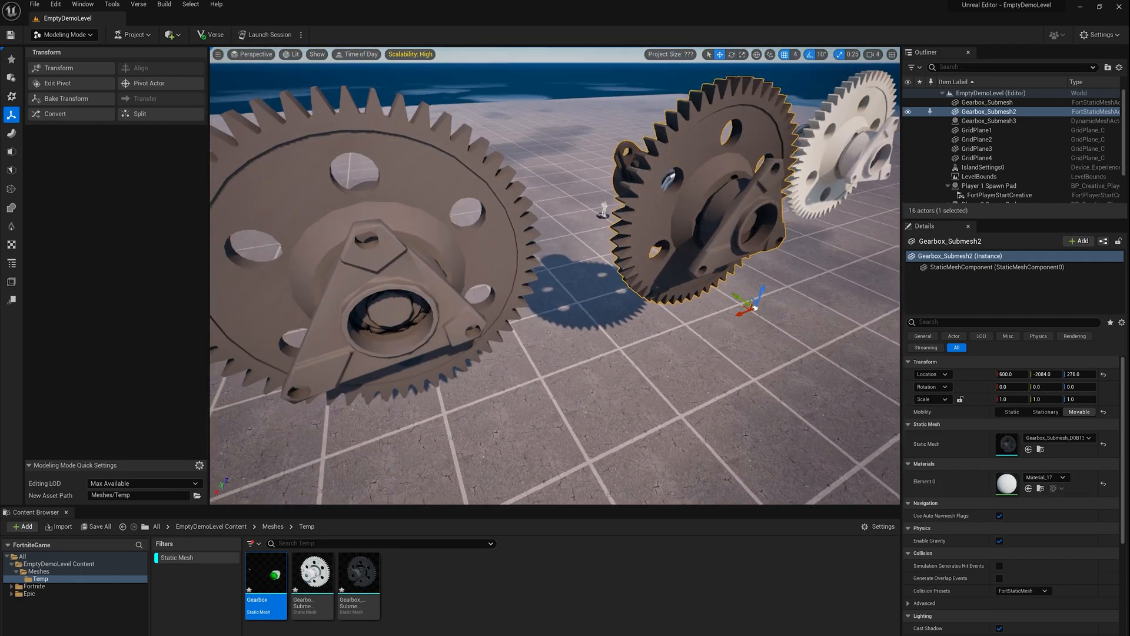
click(989, 120)
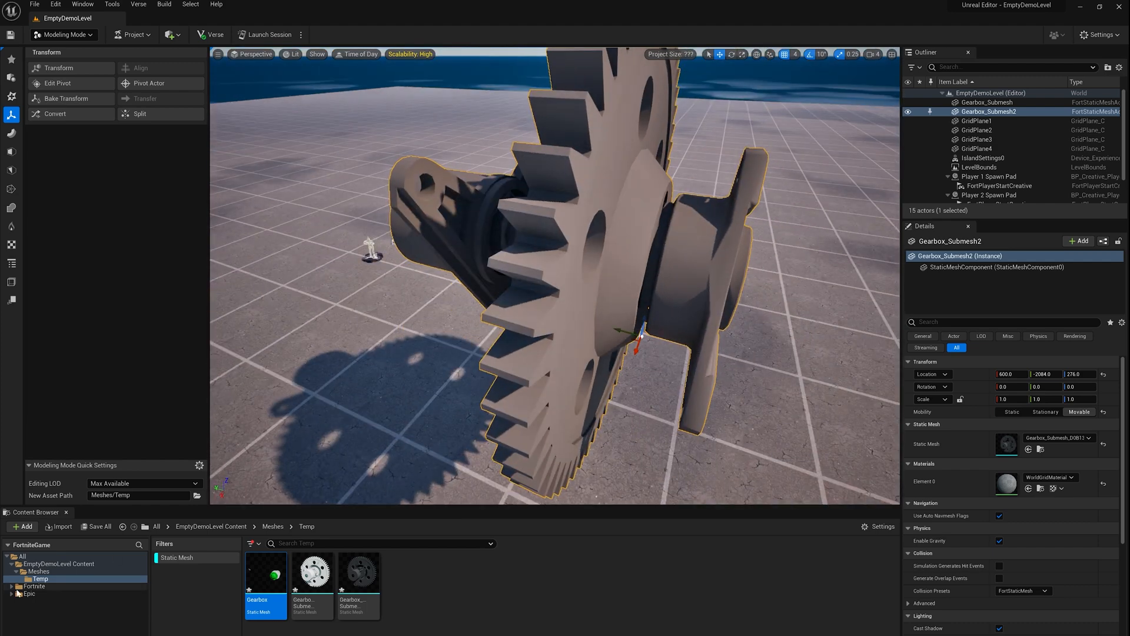
Expand the Epic content folder toward the EpicBase metal materials.
click(12, 593)
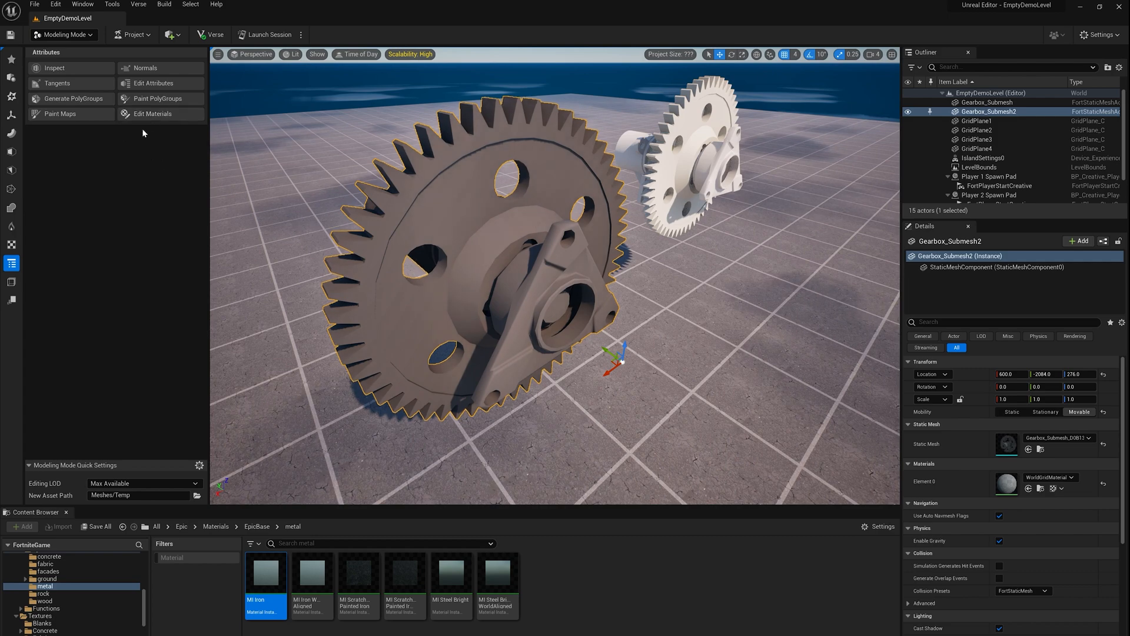
Run Edit Materials on the gear and accept, readying Element 0 for MI_Iron.
click(153, 113)
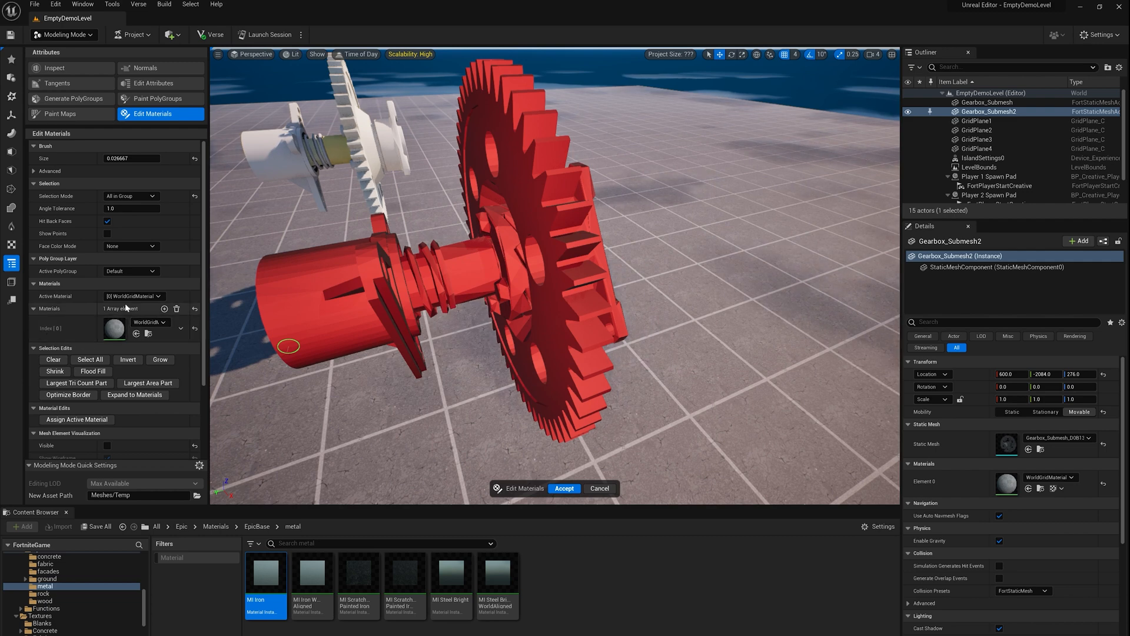
mouse_move(76, 419)
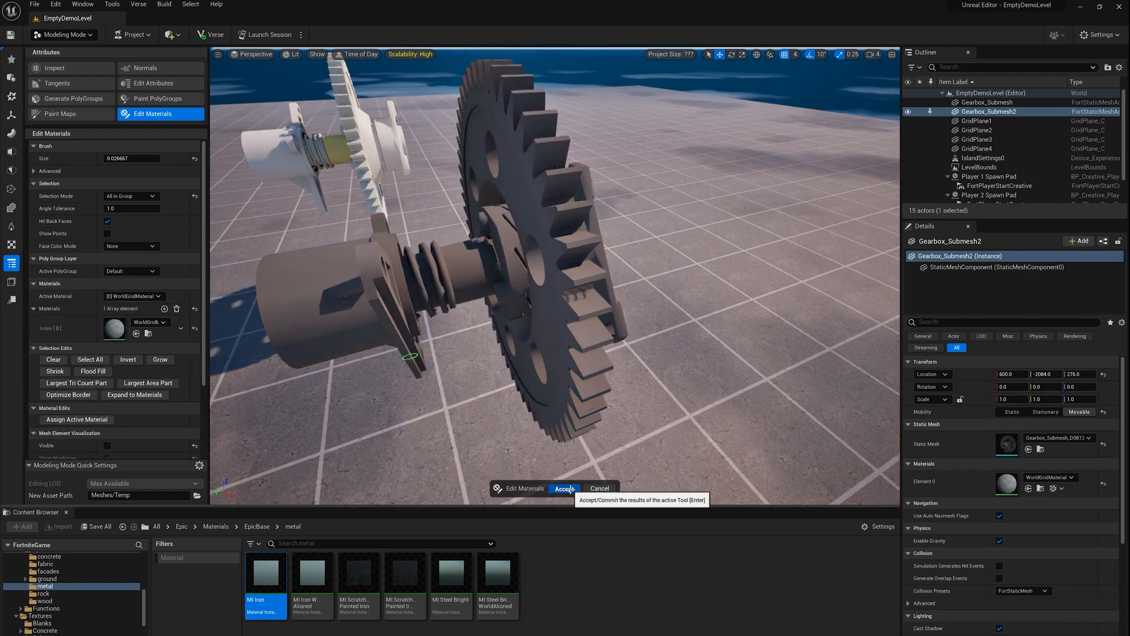
click(564, 488)
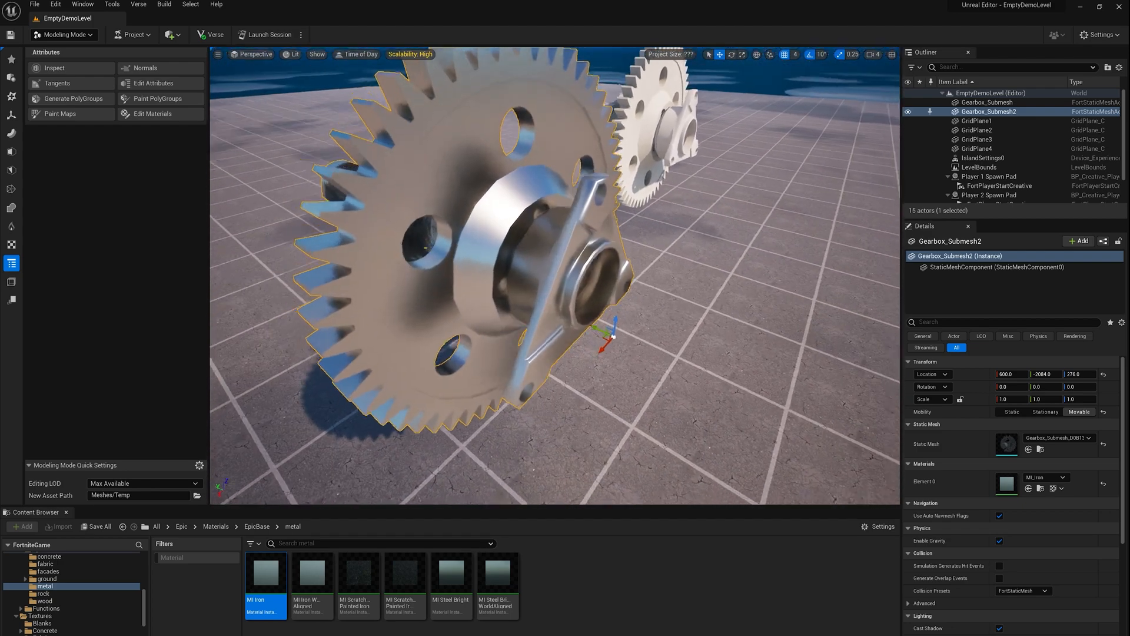
Add a second material slot set to MI_Scratched_Painted_Iron_WorldAligned in Edit Materials.
click(152, 113)
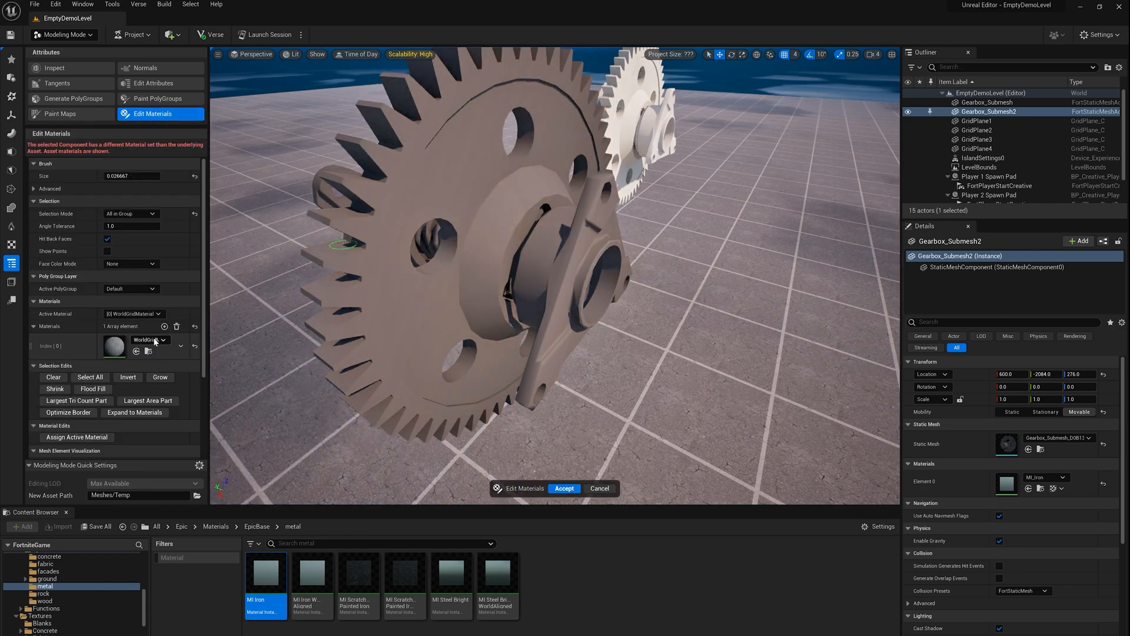
mouse_move(164, 327)
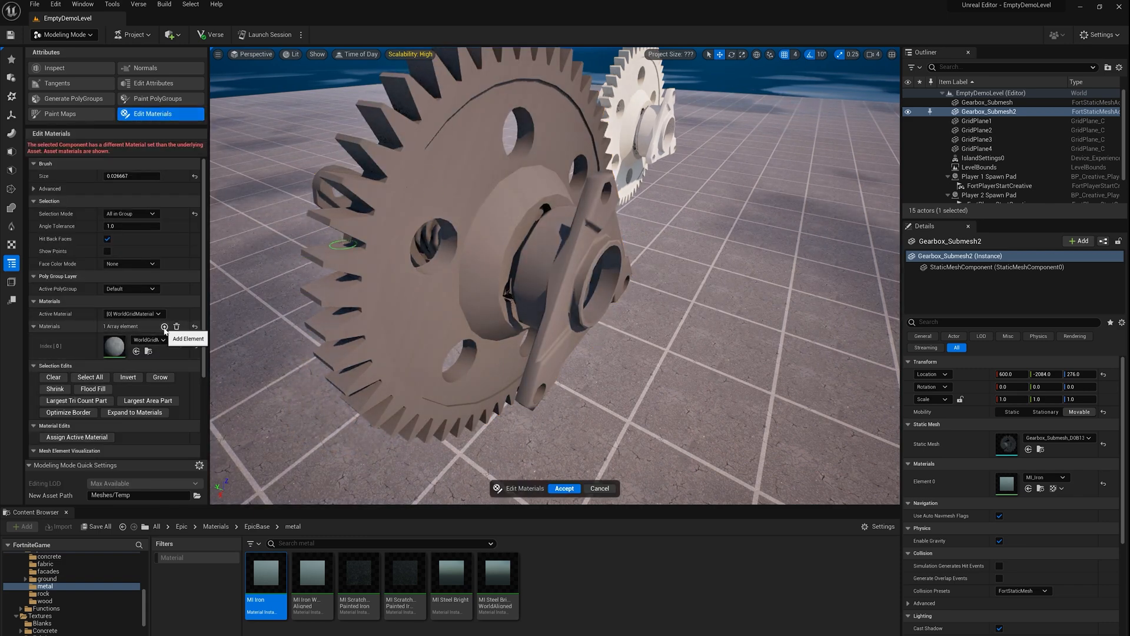
click(164, 327)
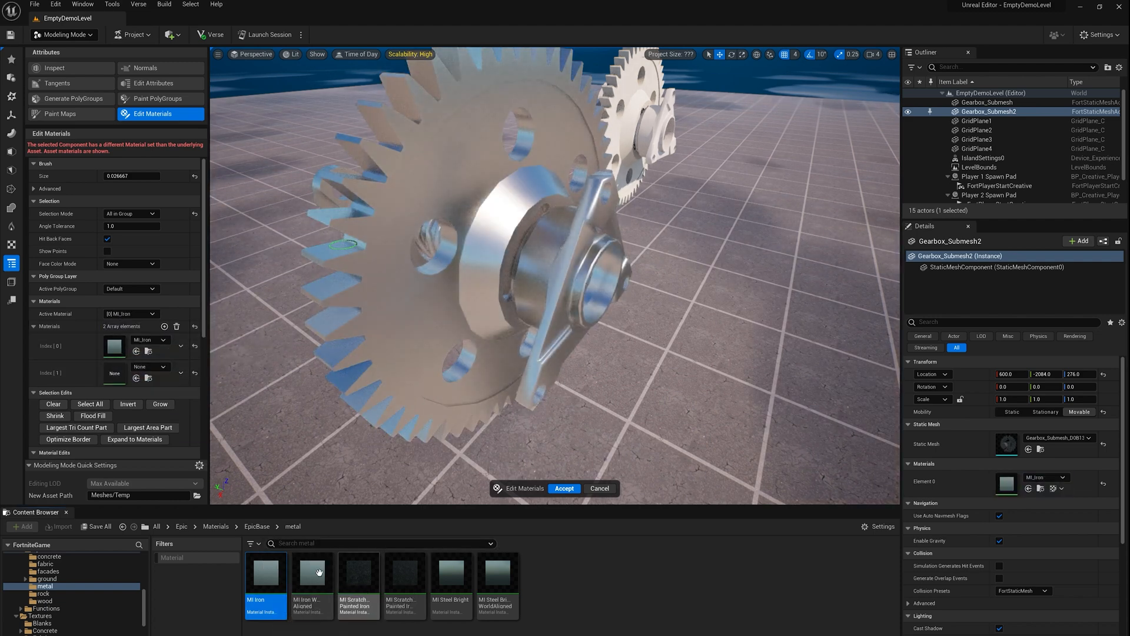
mouse_move(414, 581)
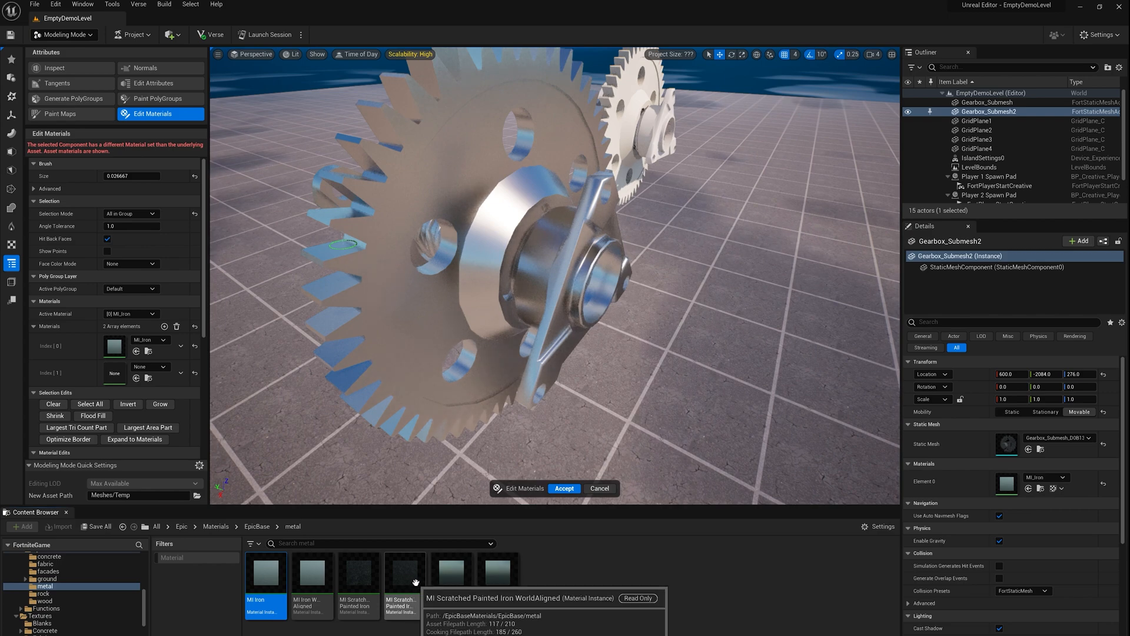
click(405, 573)
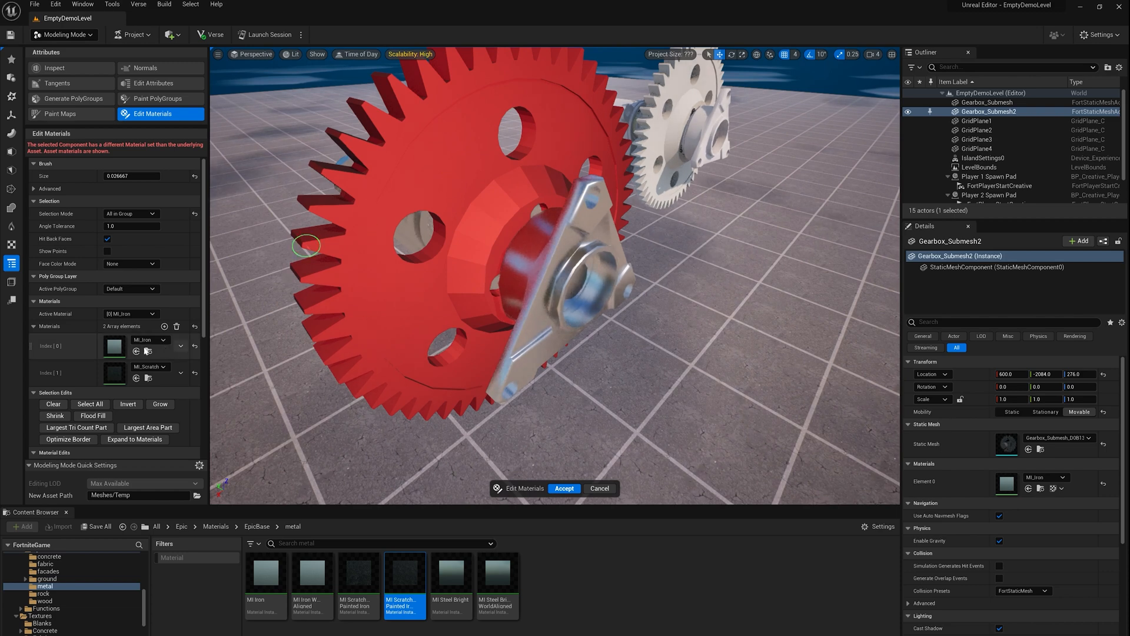
Make scratched painted iron active, assign it to the gear wheel, and accept the two-material result.
click(130, 314)
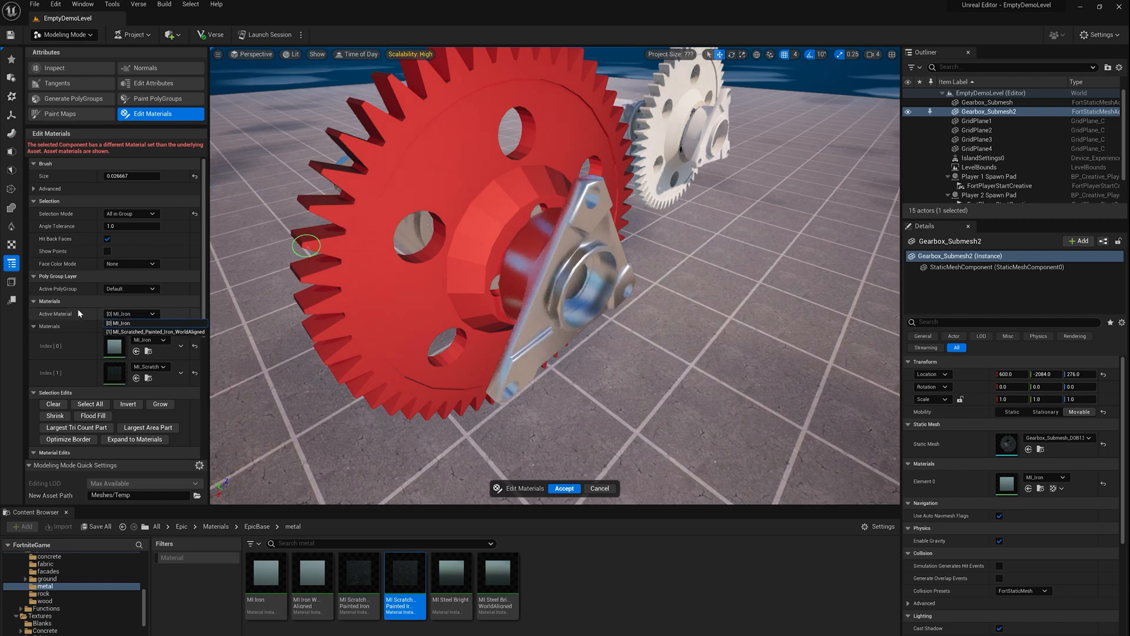
click(151, 331)
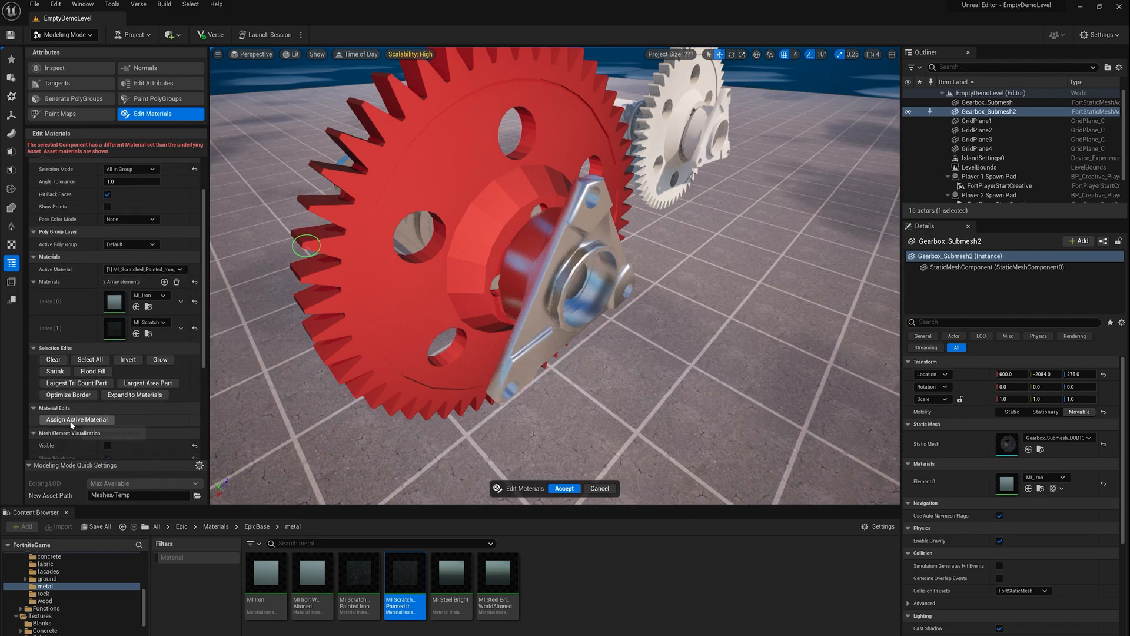
click(76, 419)
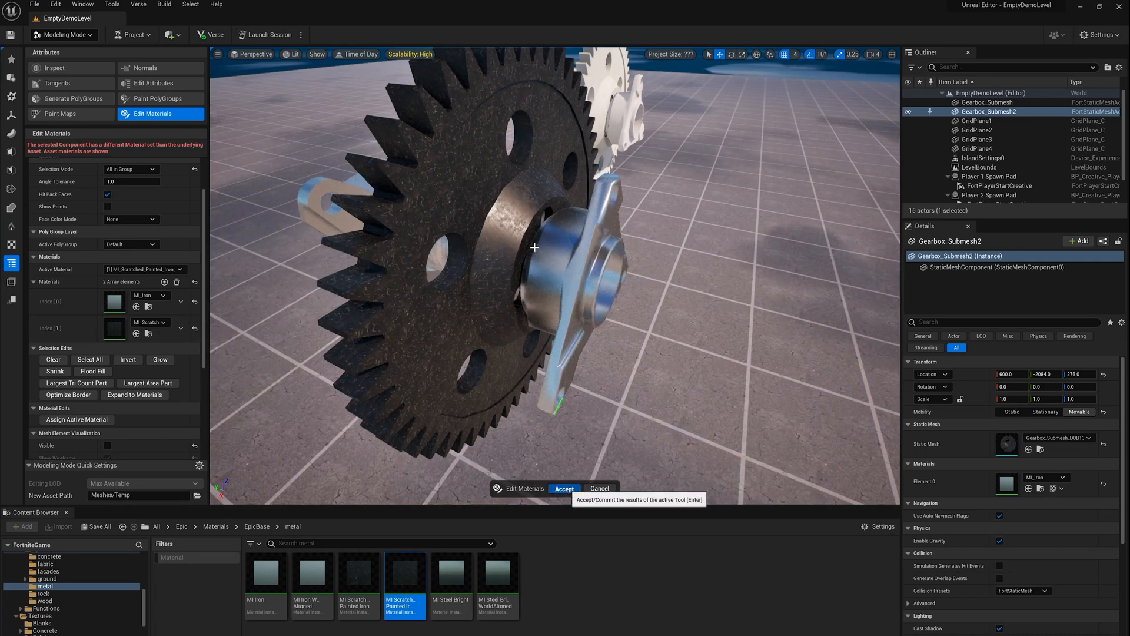
click(564, 488)
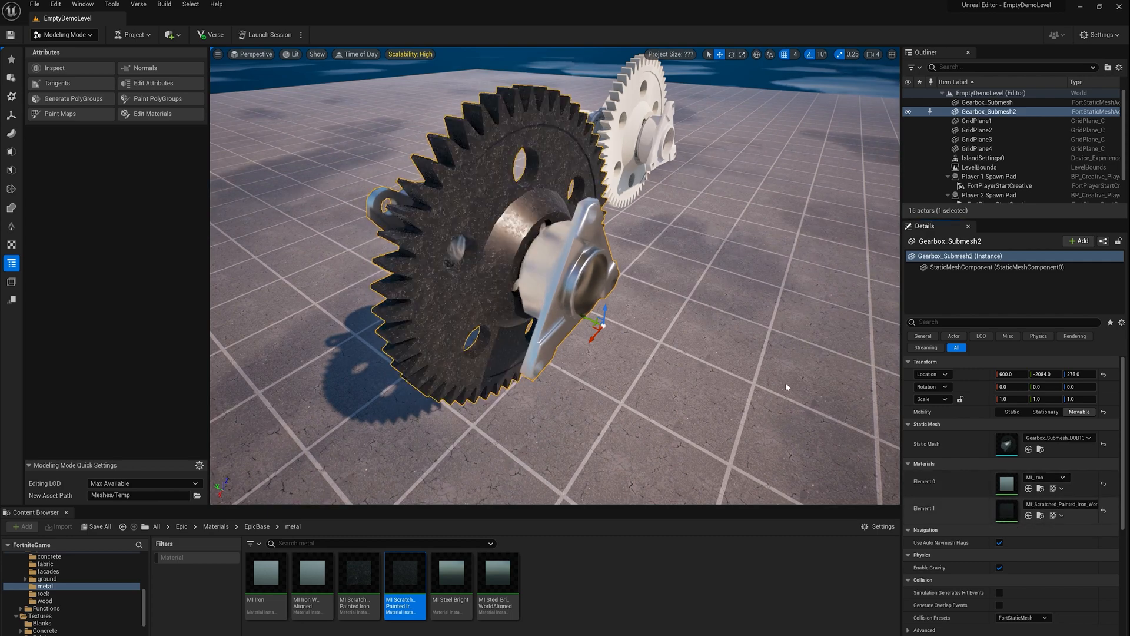
click(977, 120)
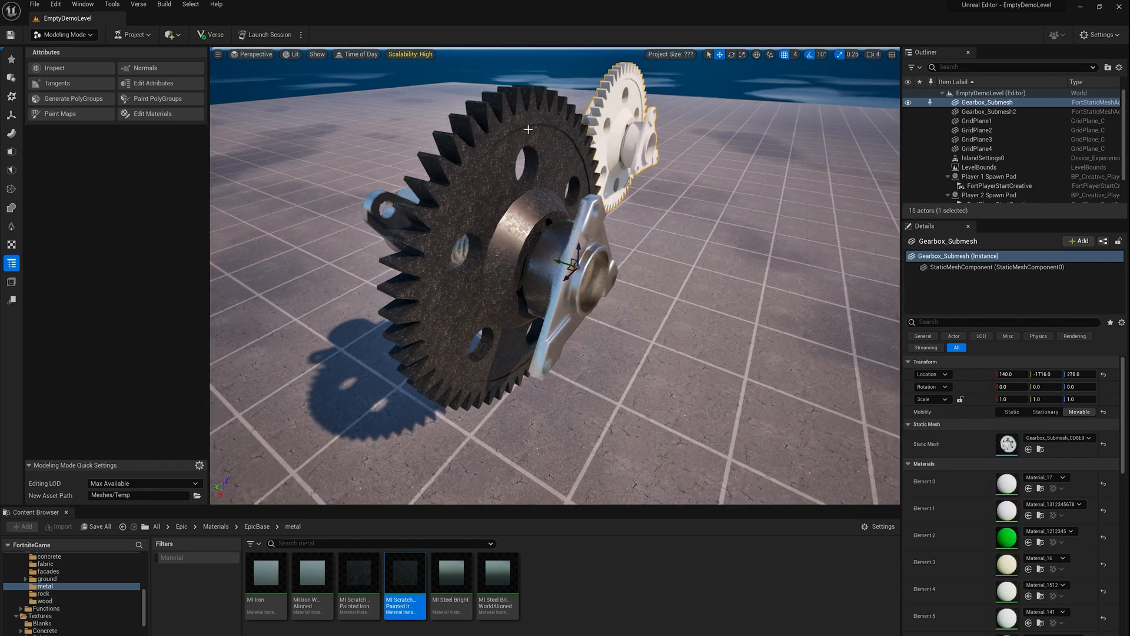
click(990, 112)
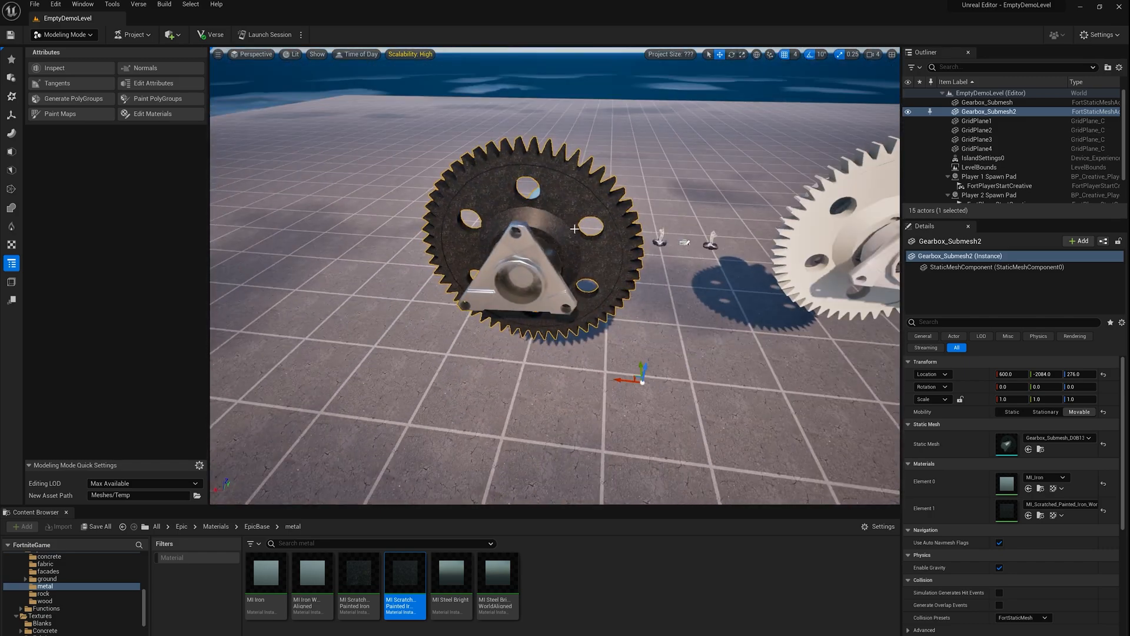
drag(577, 231, 703, 282)
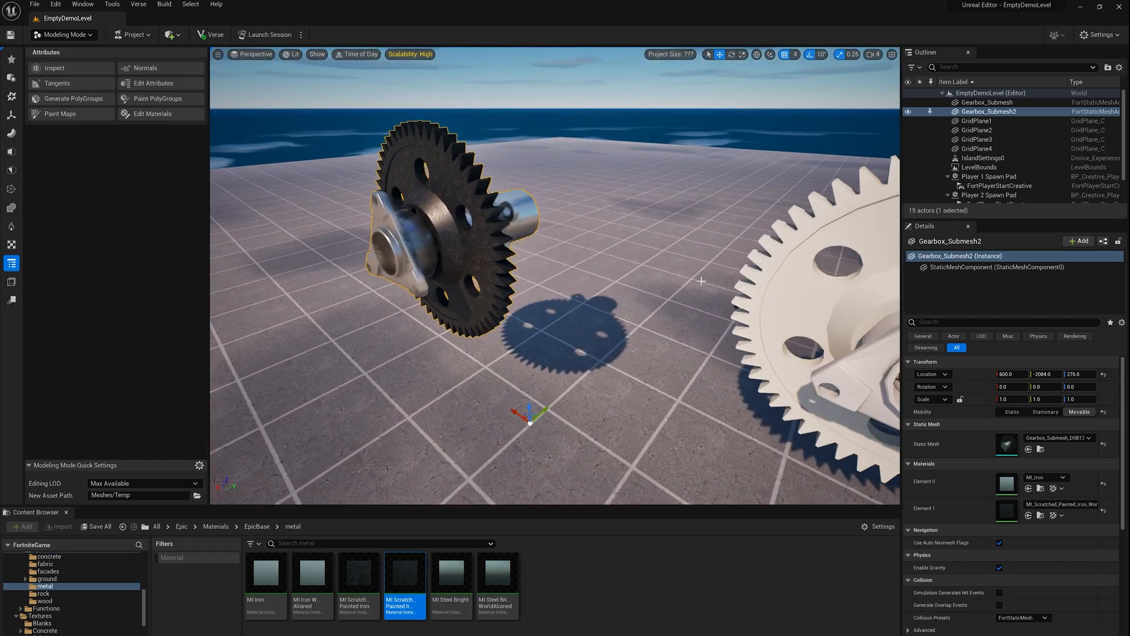